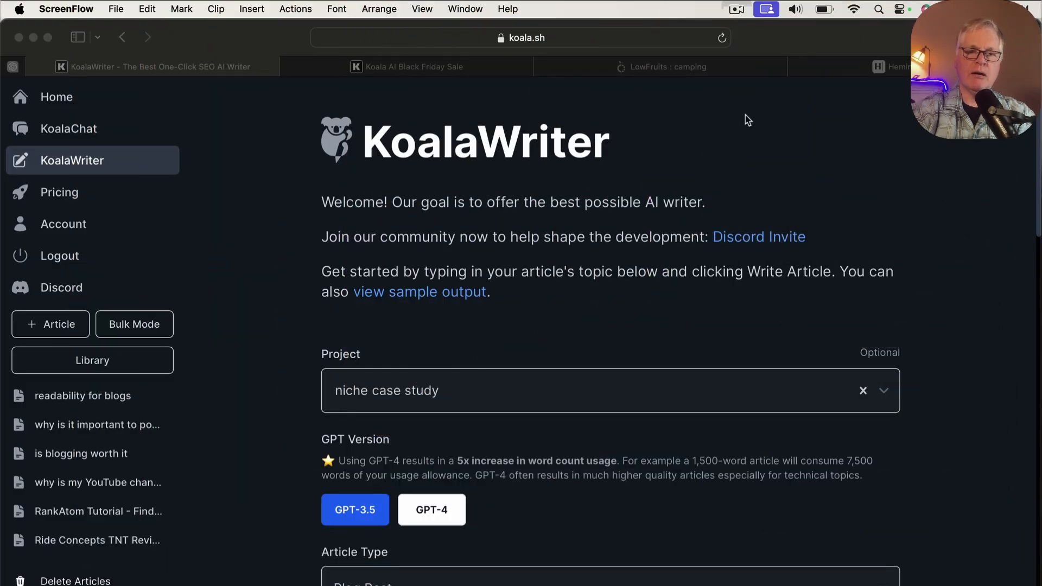
mouse_move(740, 108)
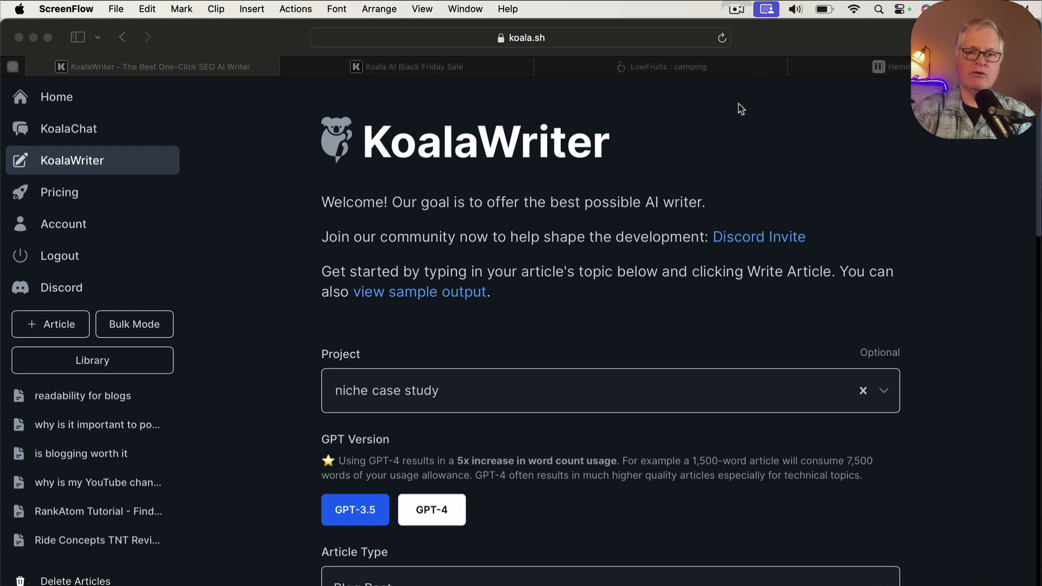
mouse_move(679, 102)
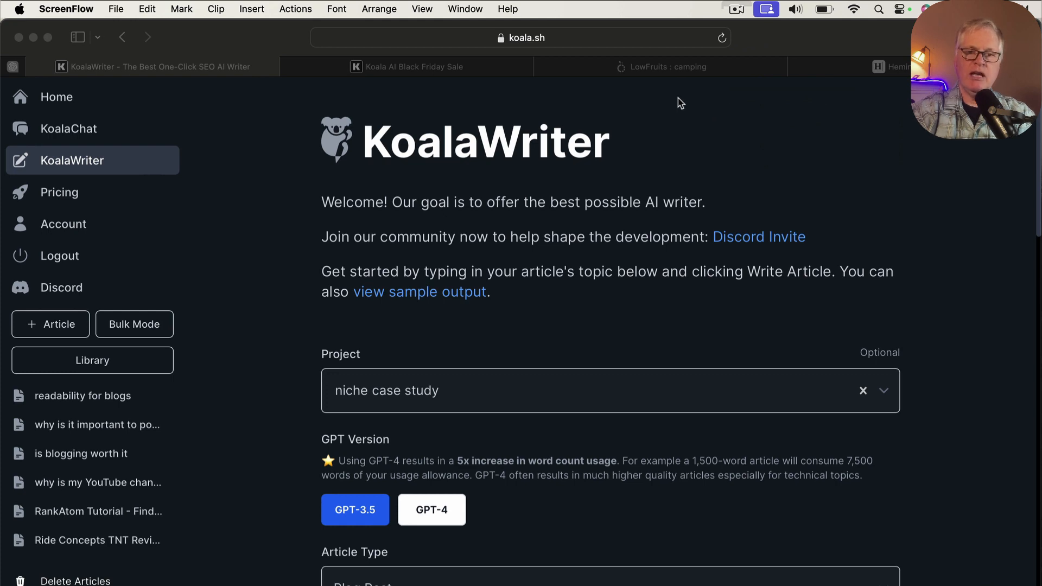
- Copy 'is camping alone safe' from the LowFruits camping list and return to KoalaWriter
left_click(667, 66)
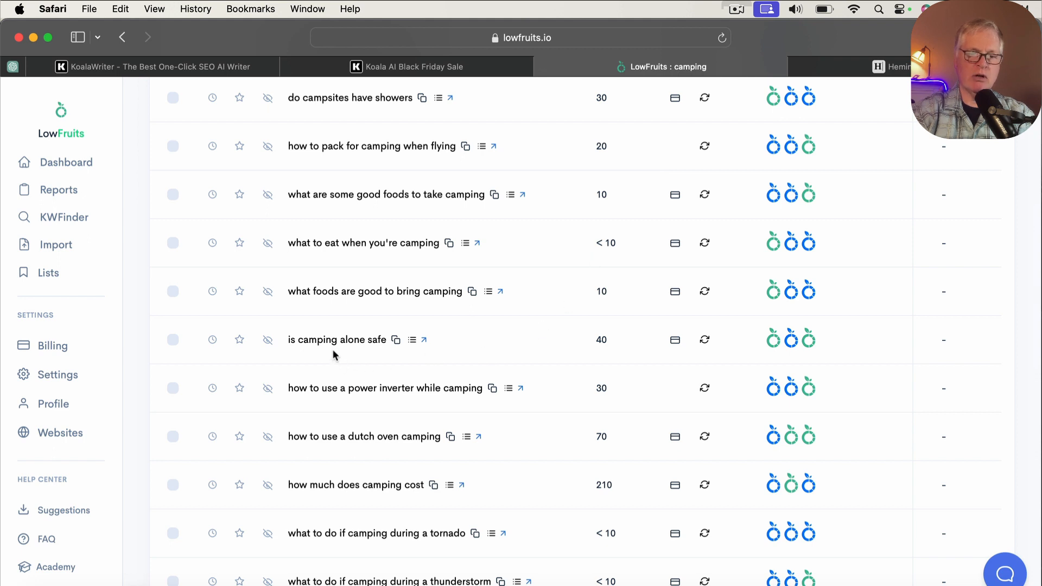
mouse_move(351, 353)
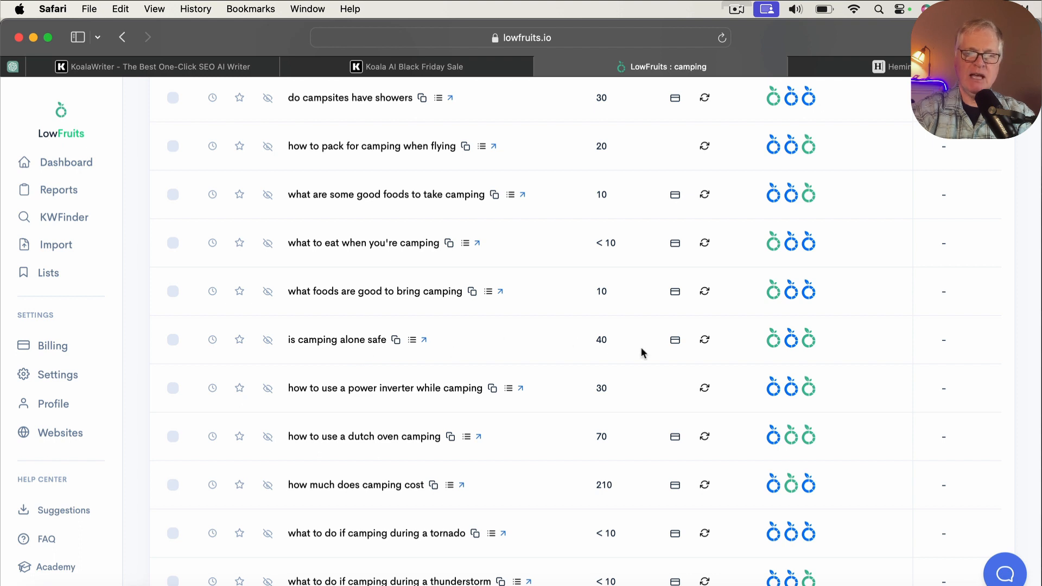
left_click(396, 340)
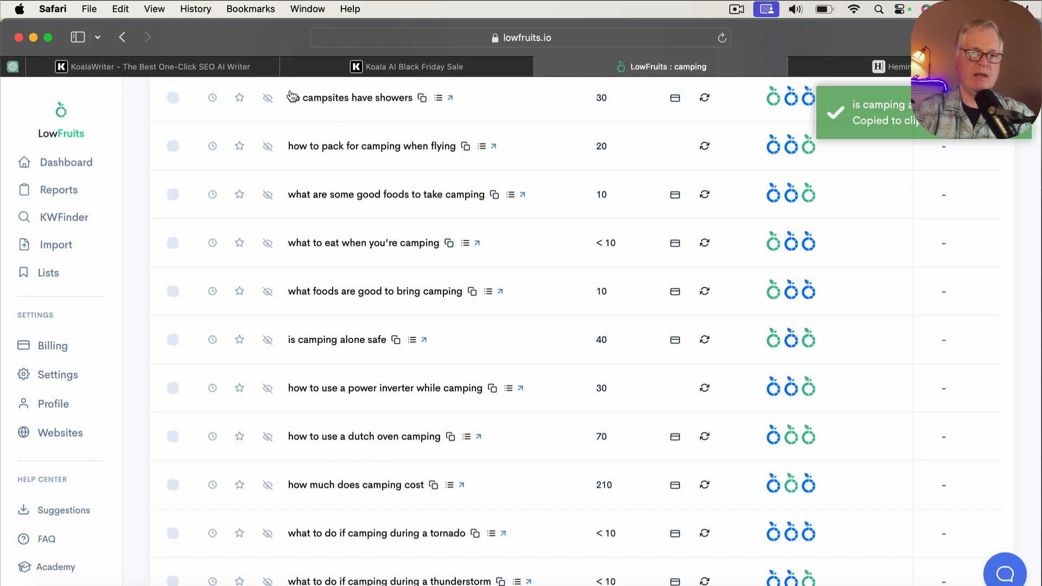
left_click(152, 67)
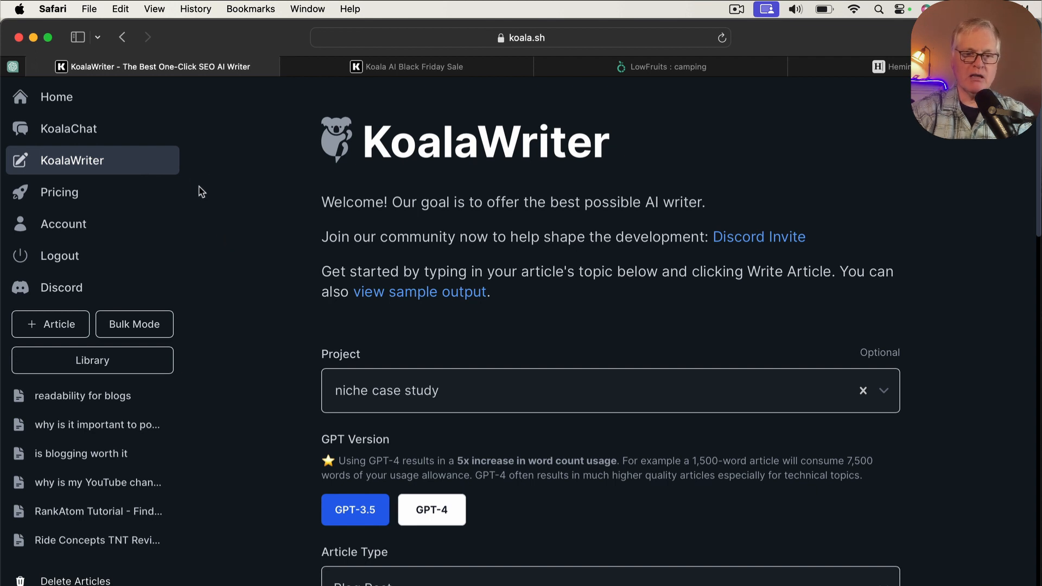
mouse_move(790, 261)
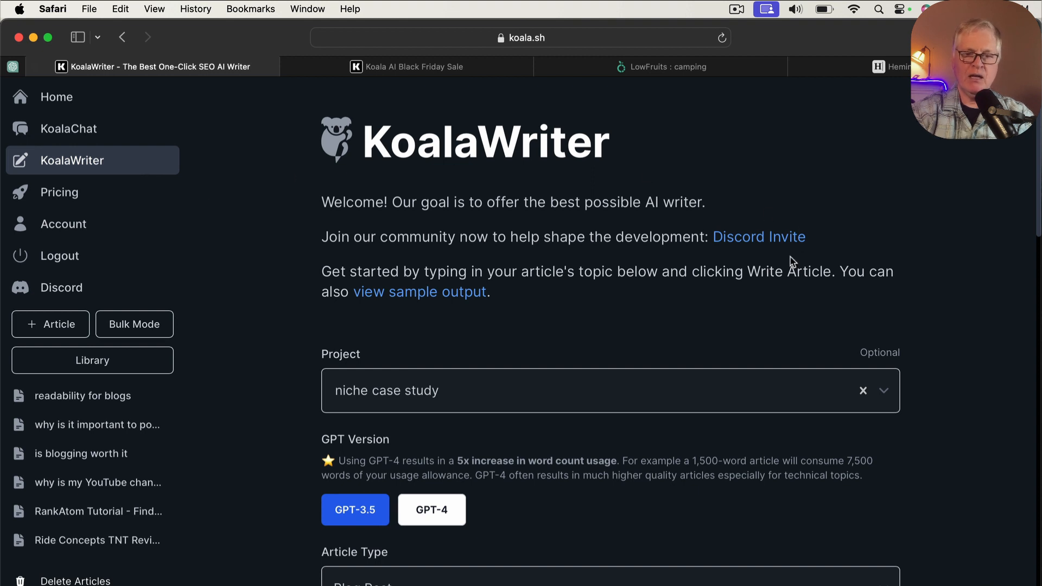
scroll("down", 3)
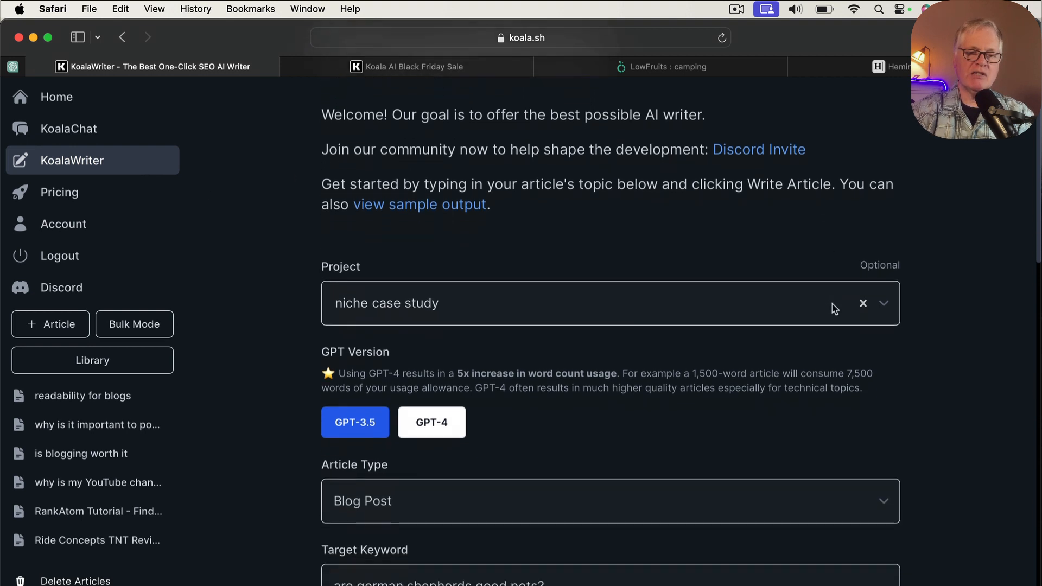
scroll("down", 3)
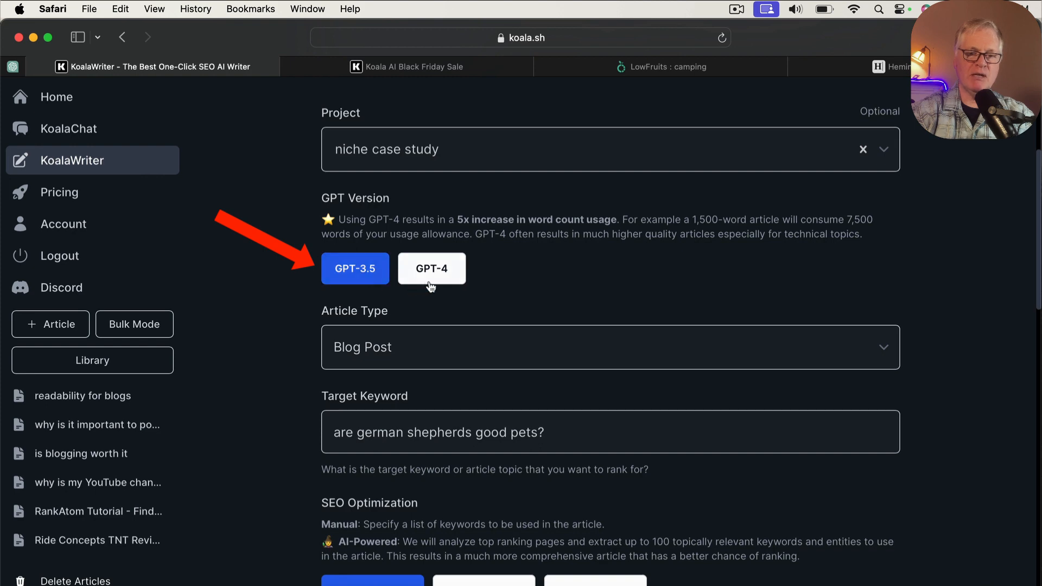
mouse_move(436, 283)
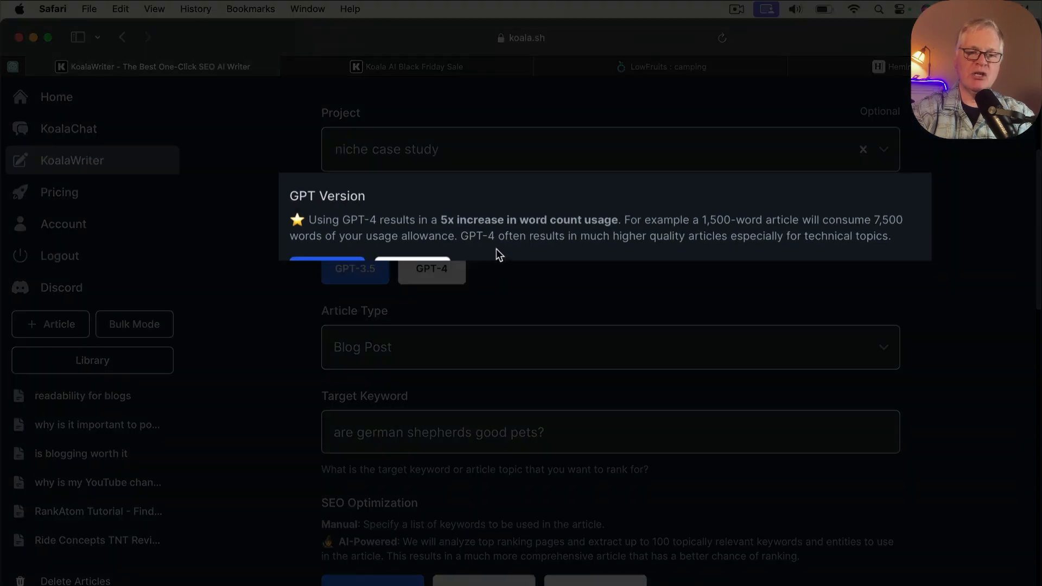
mouse_move(504, 255)
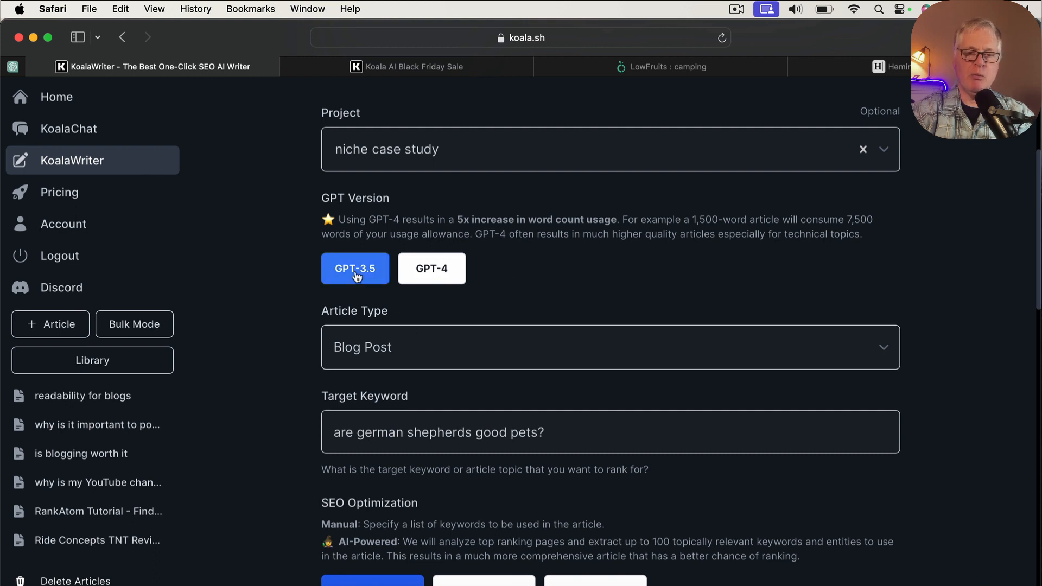
mouse_move(547, 269)
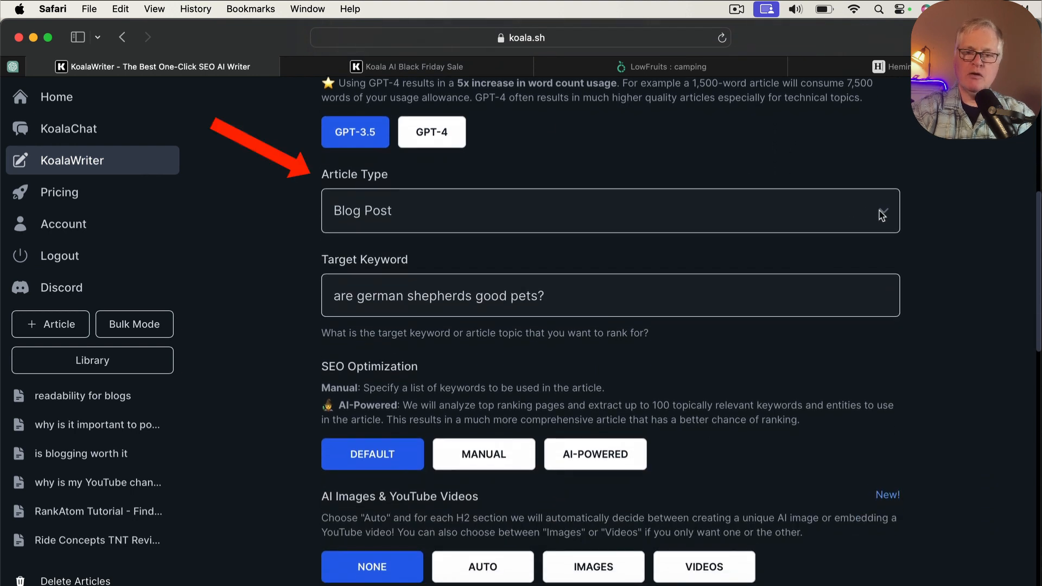
left_click(610, 211)
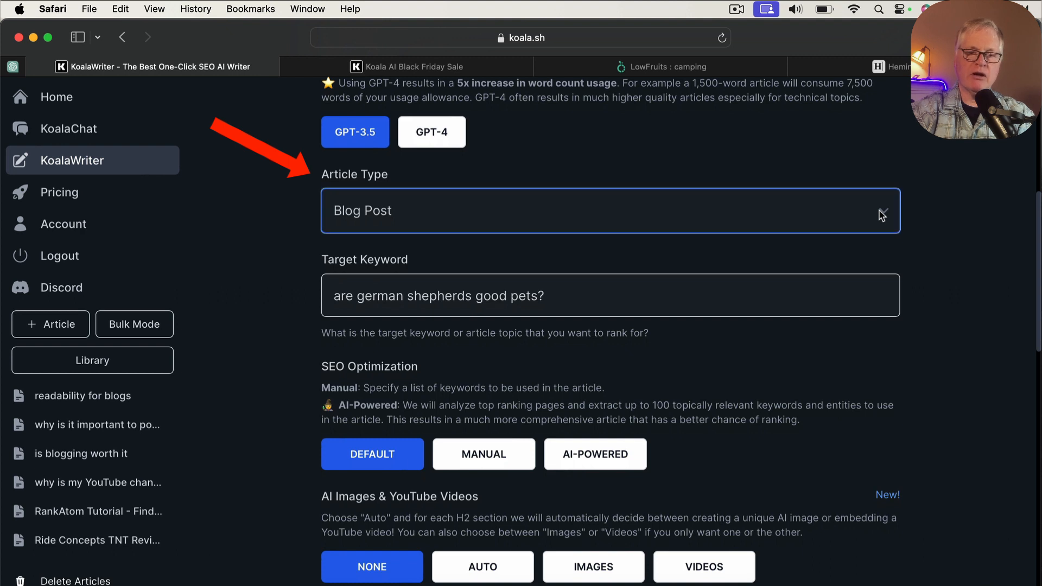
left_click(609, 211)
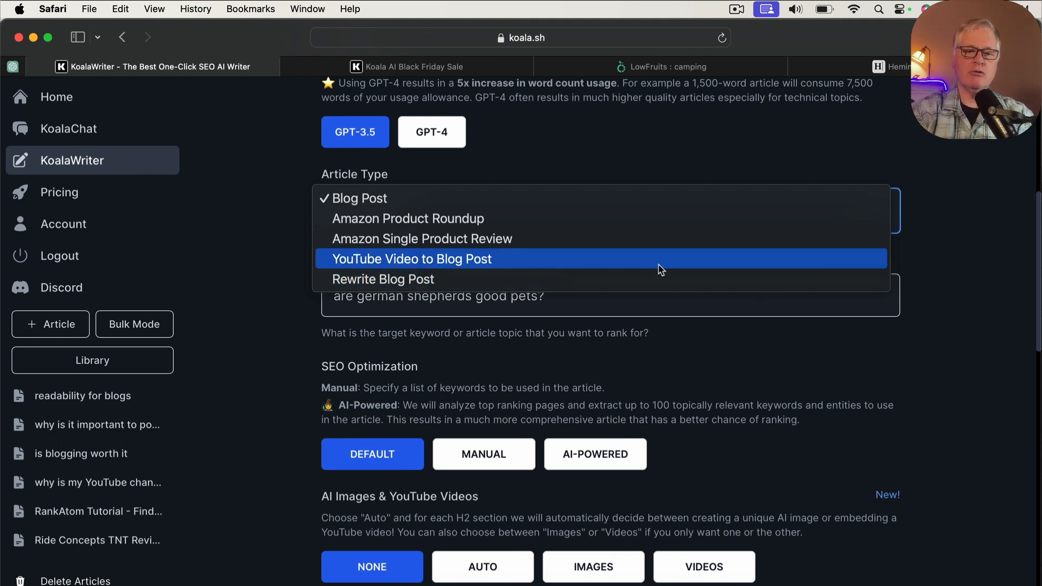
mouse_move(628, 247)
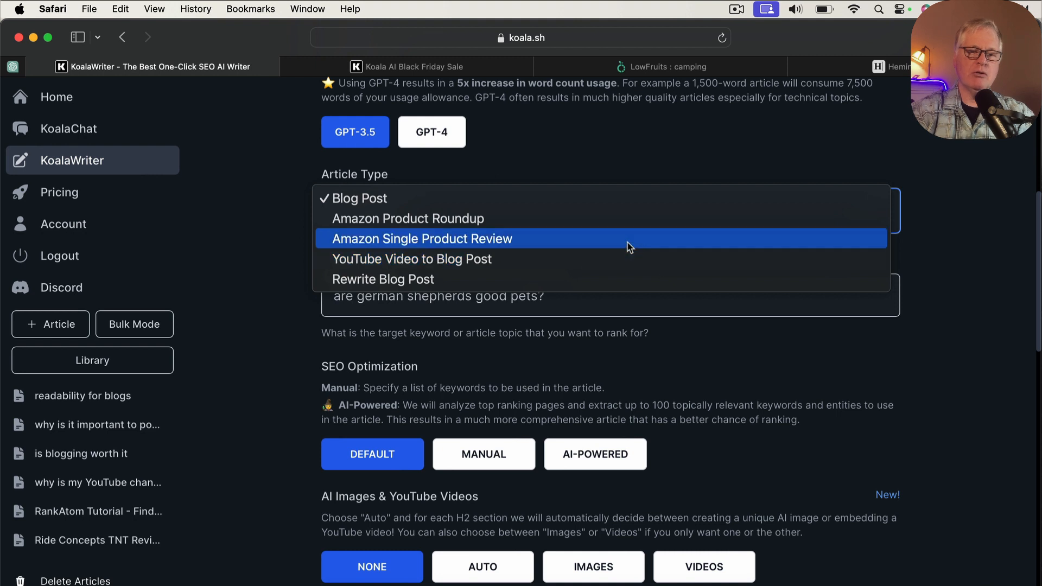
mouse_move(624, 231)
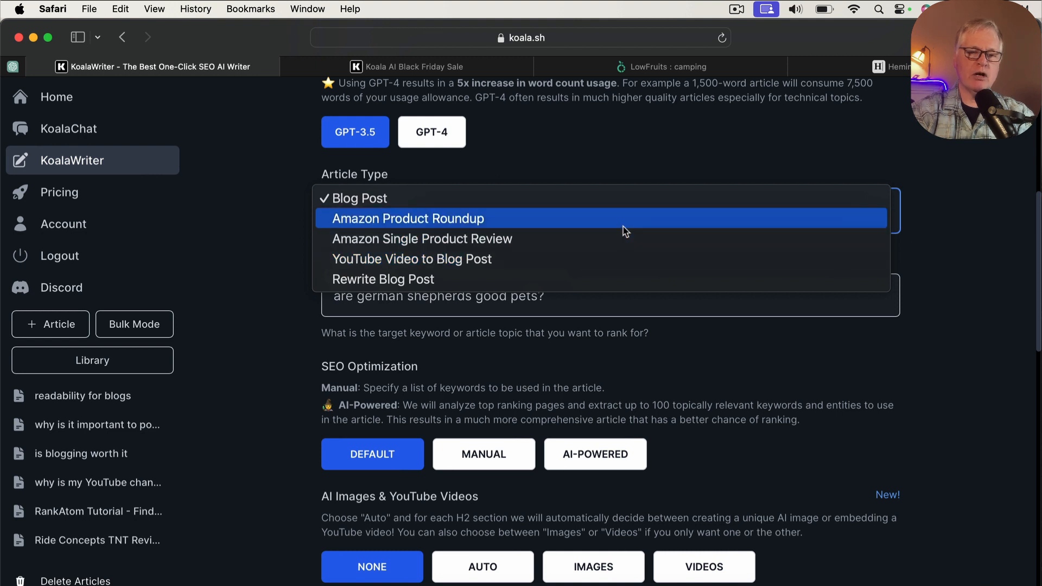
mouse_move(631, 202)
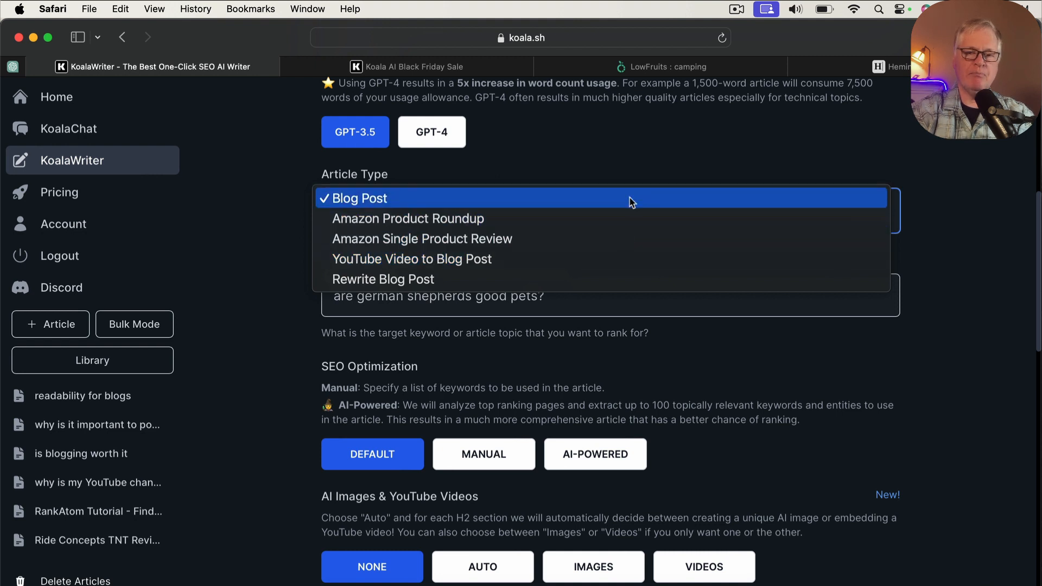
left_click(360, 198)
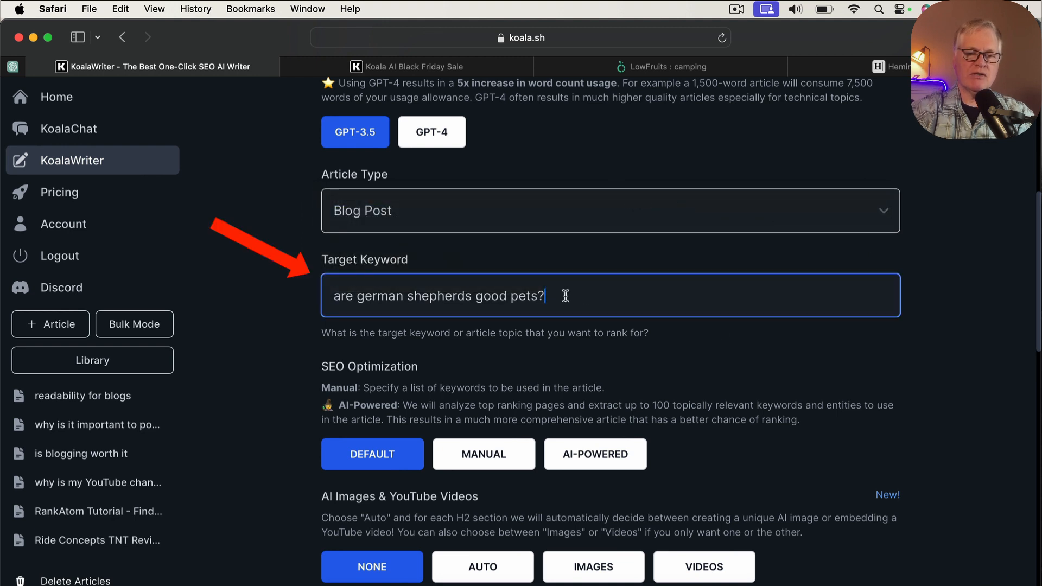
- Replace the German shepherds target keyword with 'is camping alone safe'
double_click(538, 296)
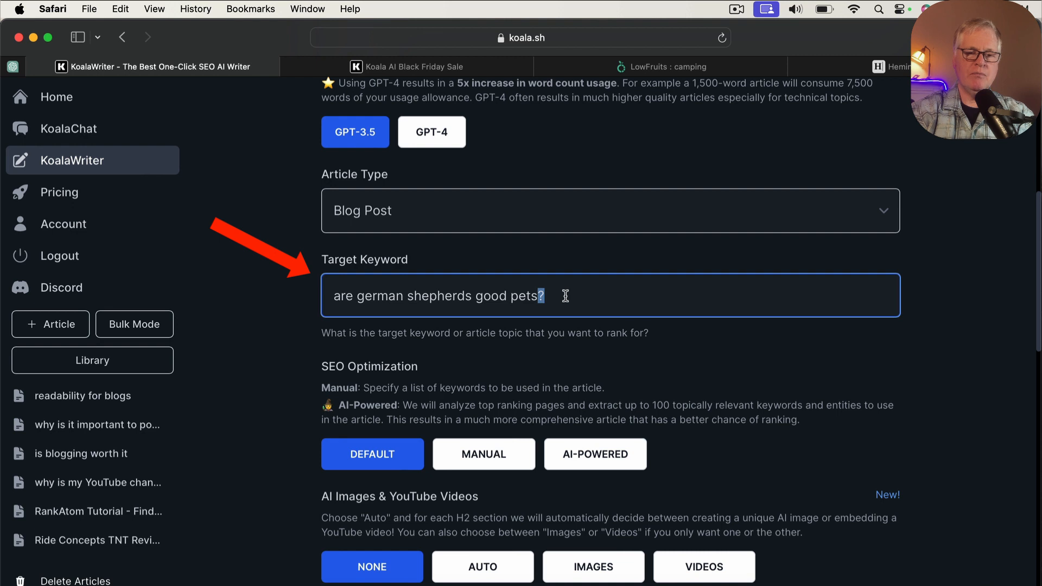
double_click(491, 296)
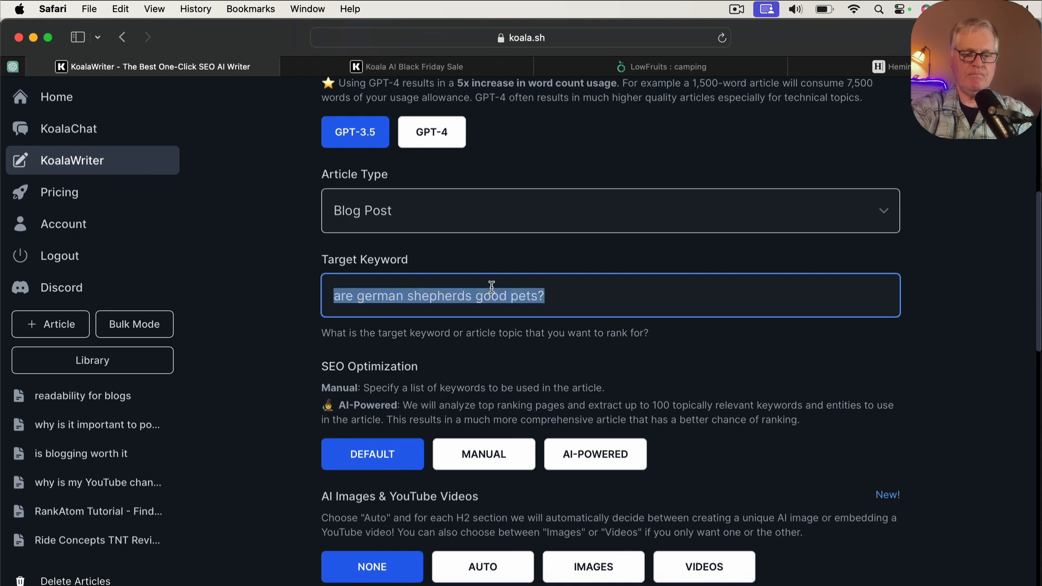
type("is camping alone safe")
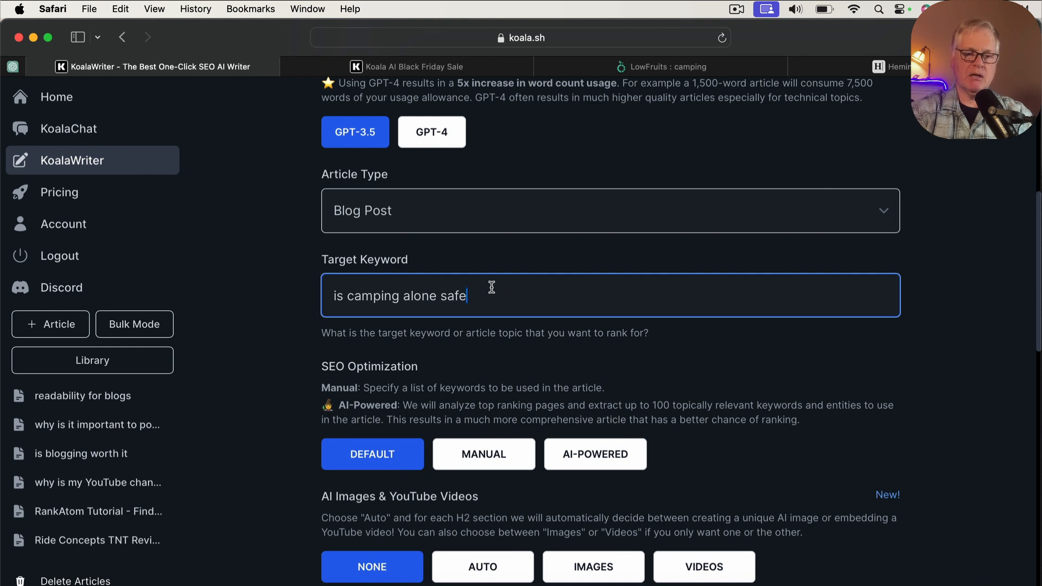
scroll("down", 3)
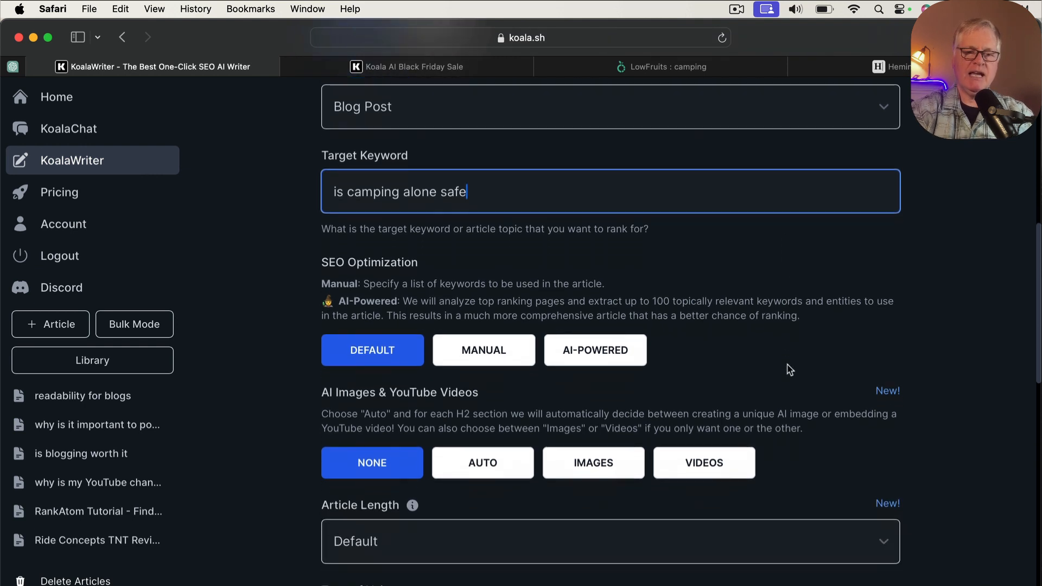
- Set SEO optimization to AI-Powered after briefly trying the Manual option
scroll("down", 3)
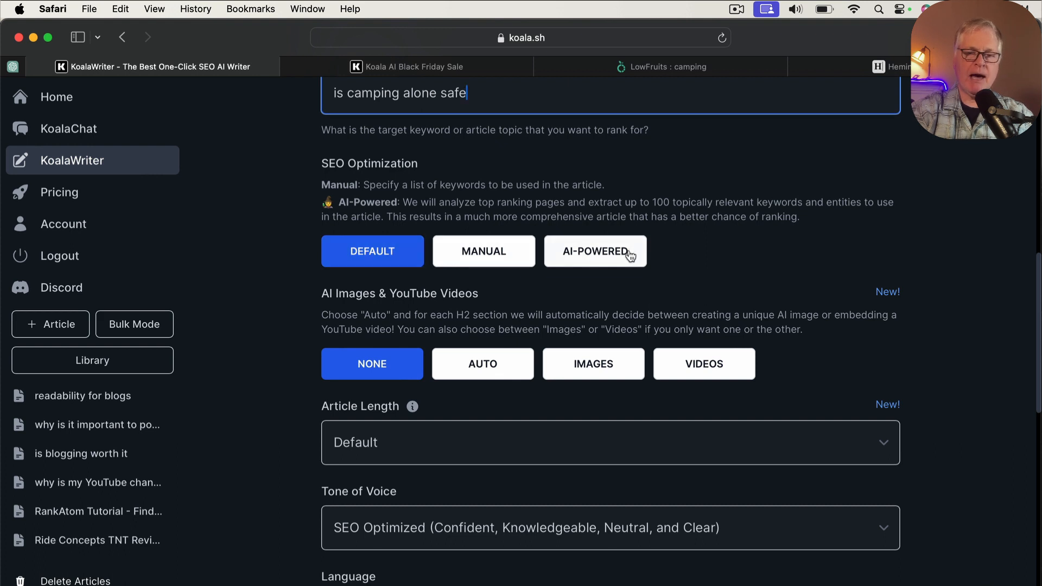
left_click(595, 252)
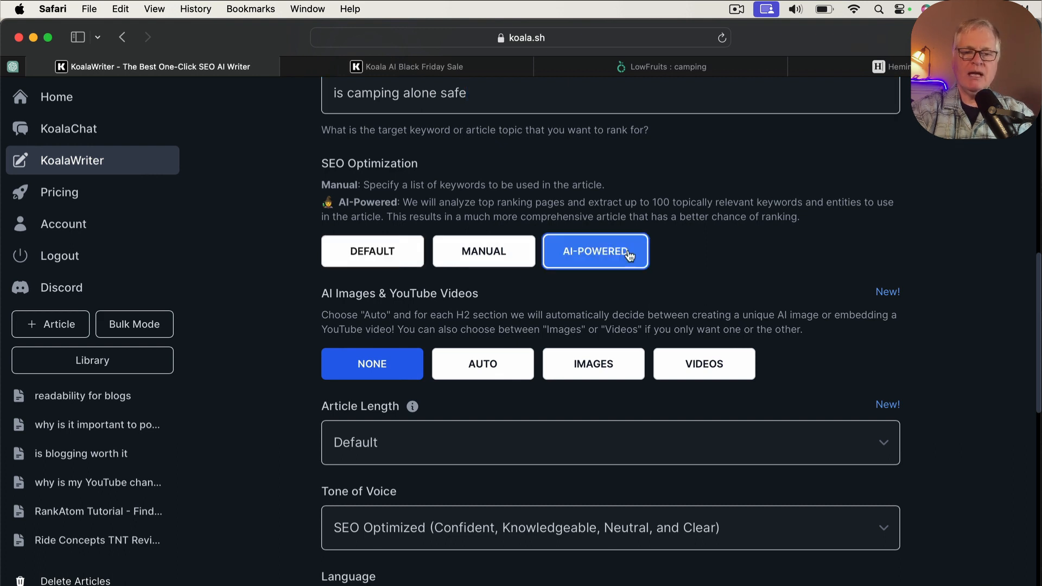
mouse_move(506, 256)
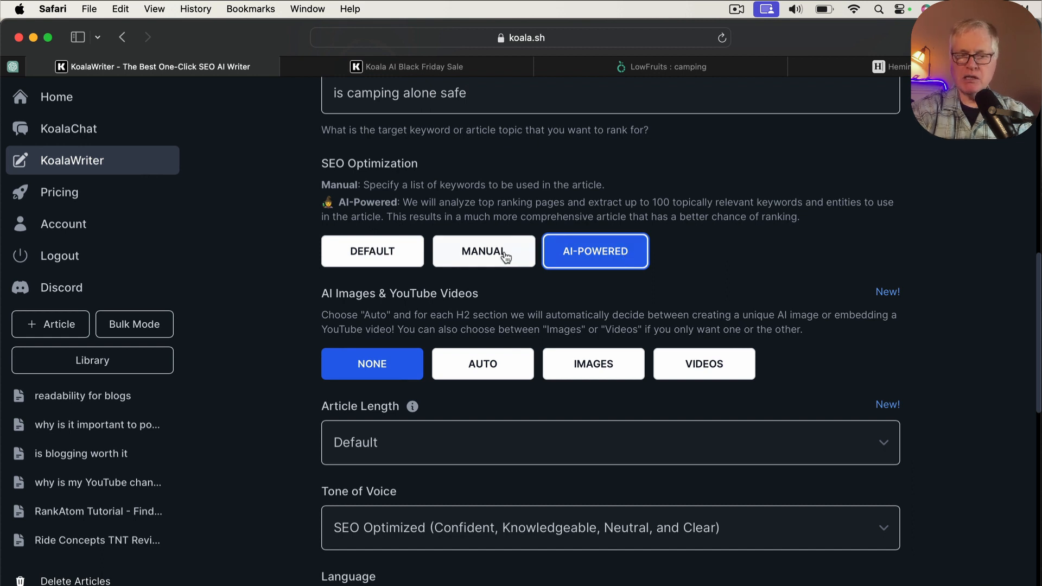
left_click(483, 251)
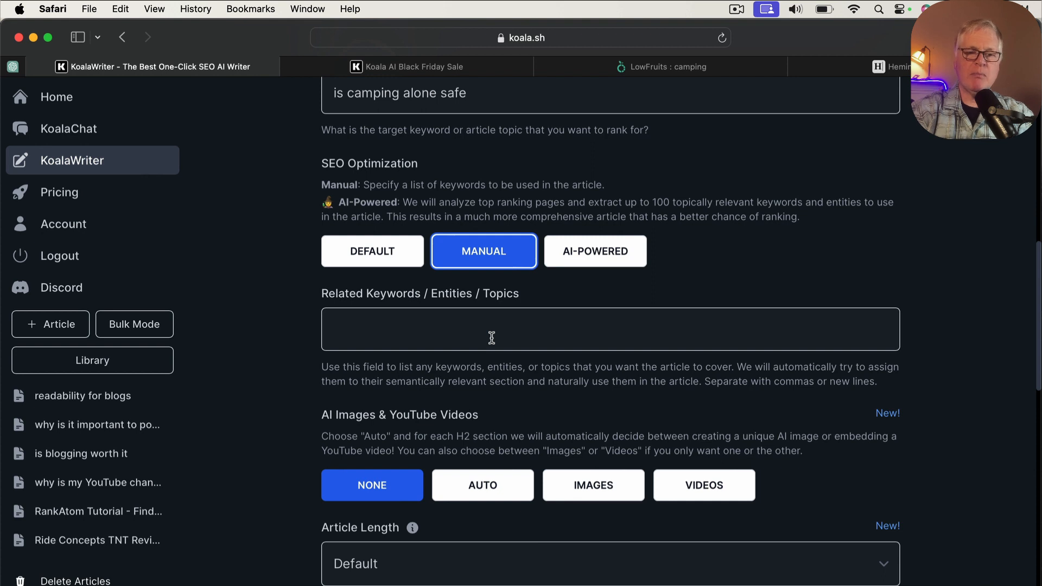
mouse_move(496, 331)
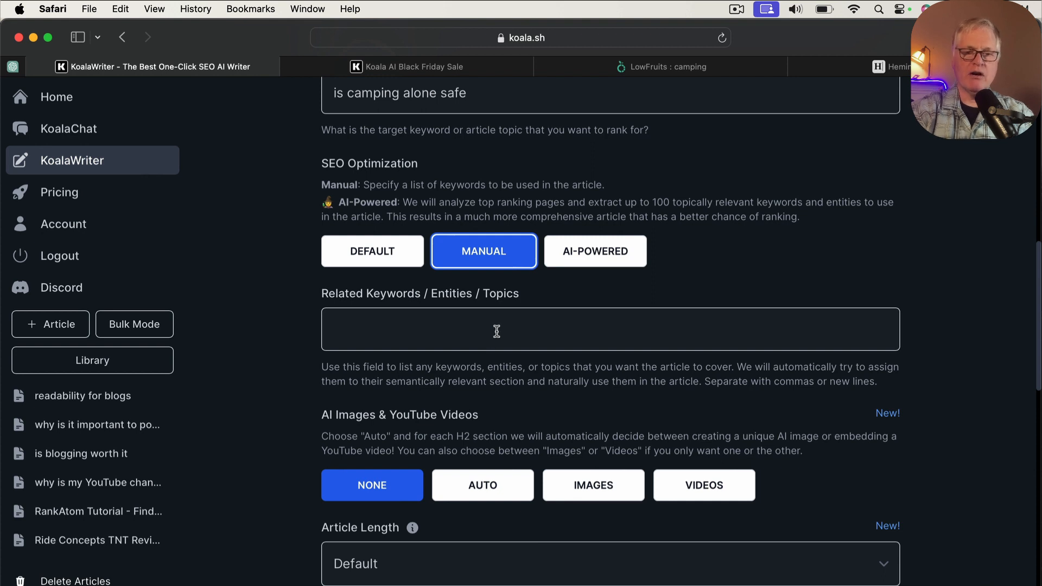
mouse_move(652, 311)
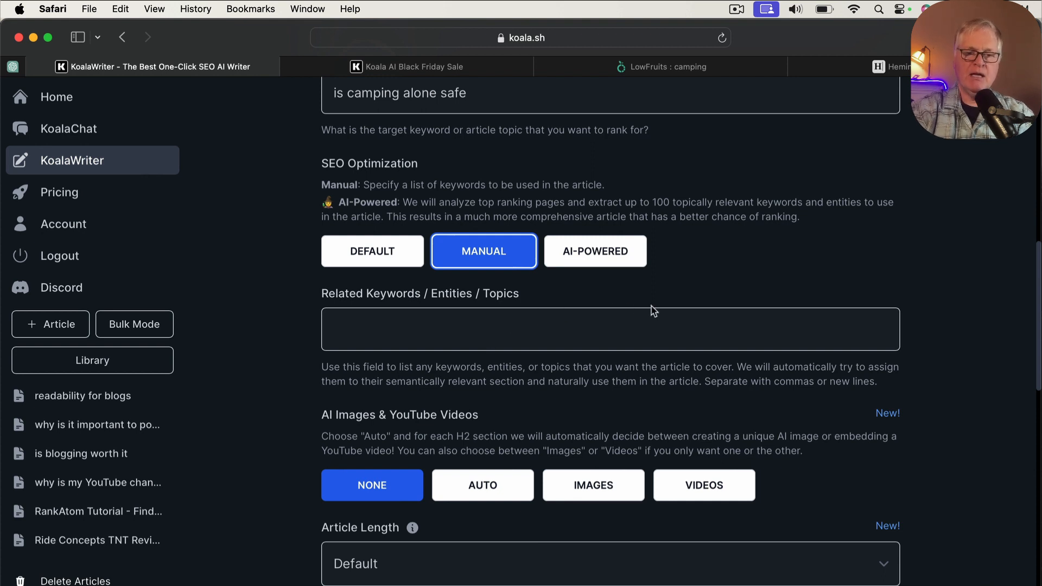
left_click(596, 252)
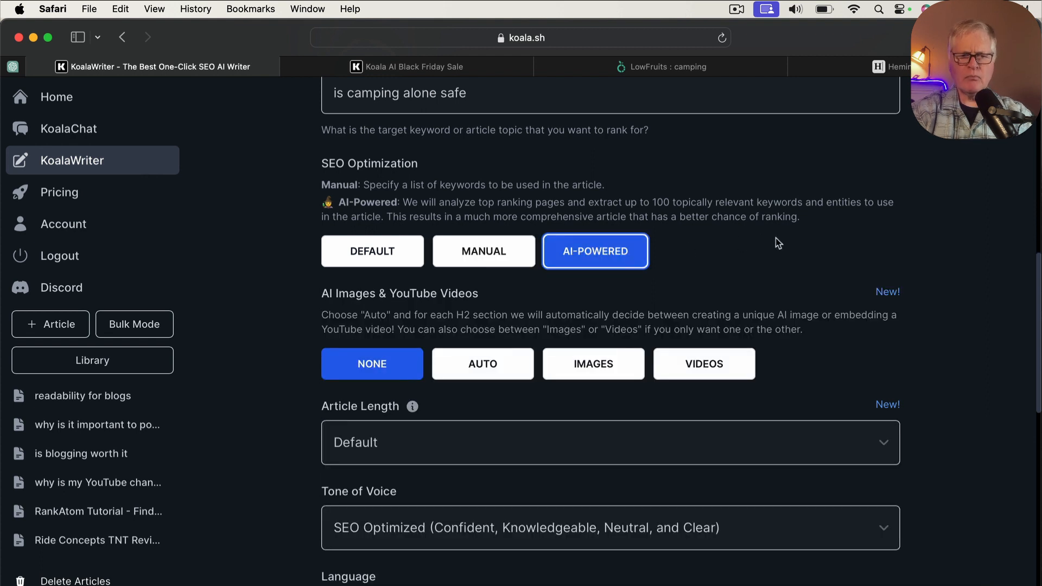
- Turn on Auto images and videos and view the image style list
scroll("down", 3)
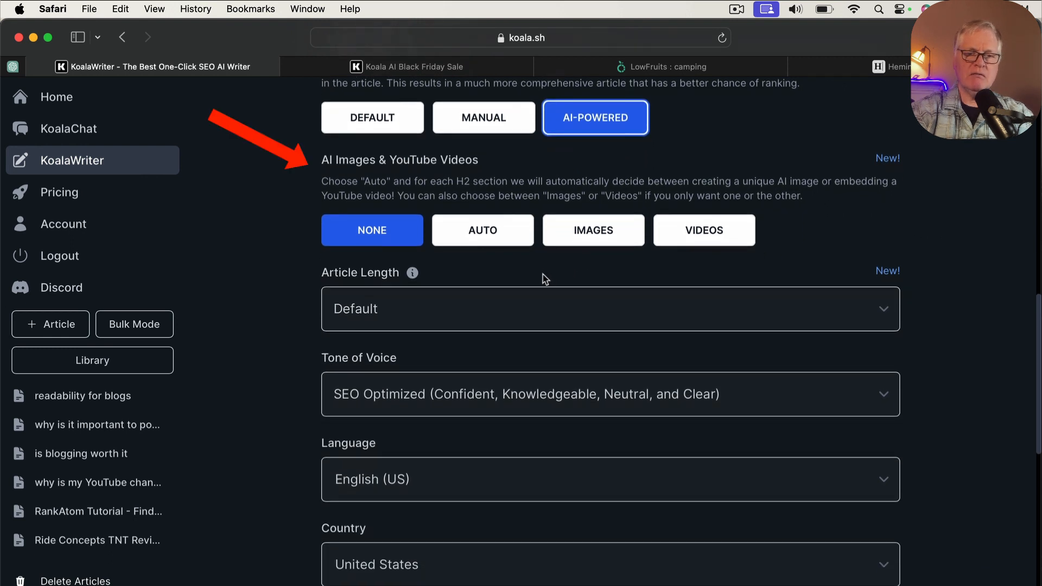
mouse_move(463, 289)
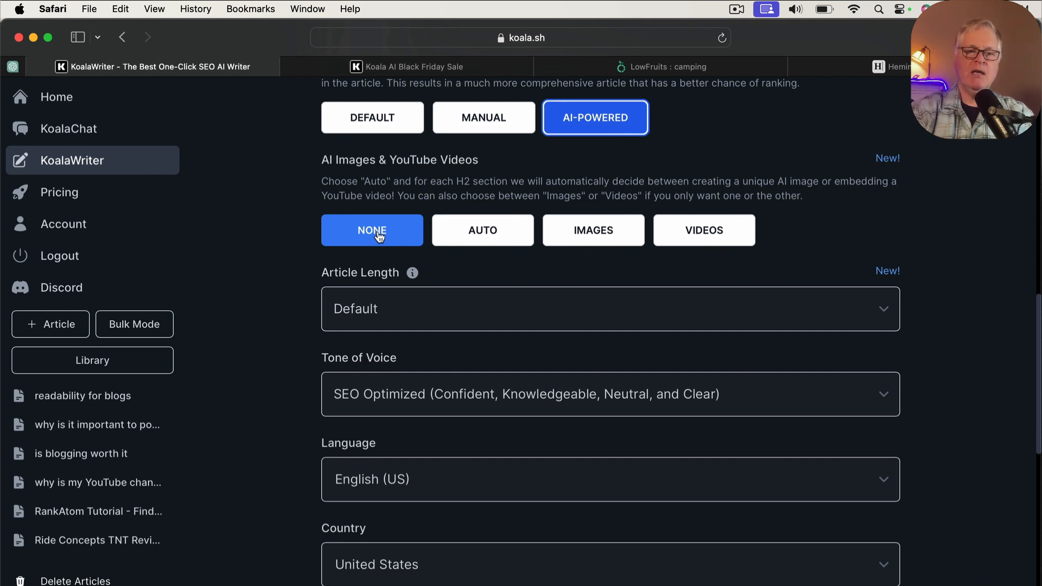
left_click(483, 230)
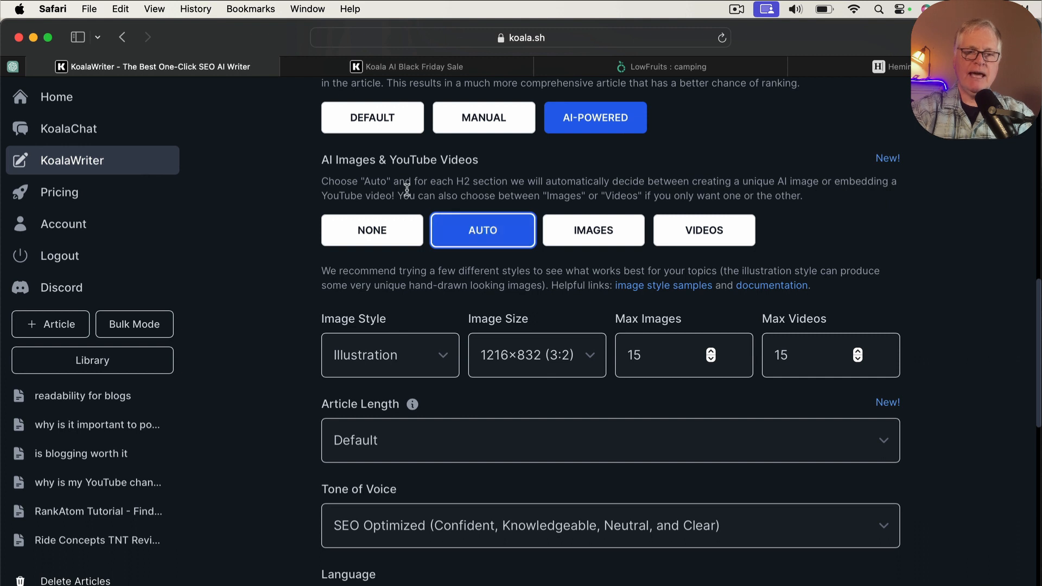
mouse_move(473, 224)
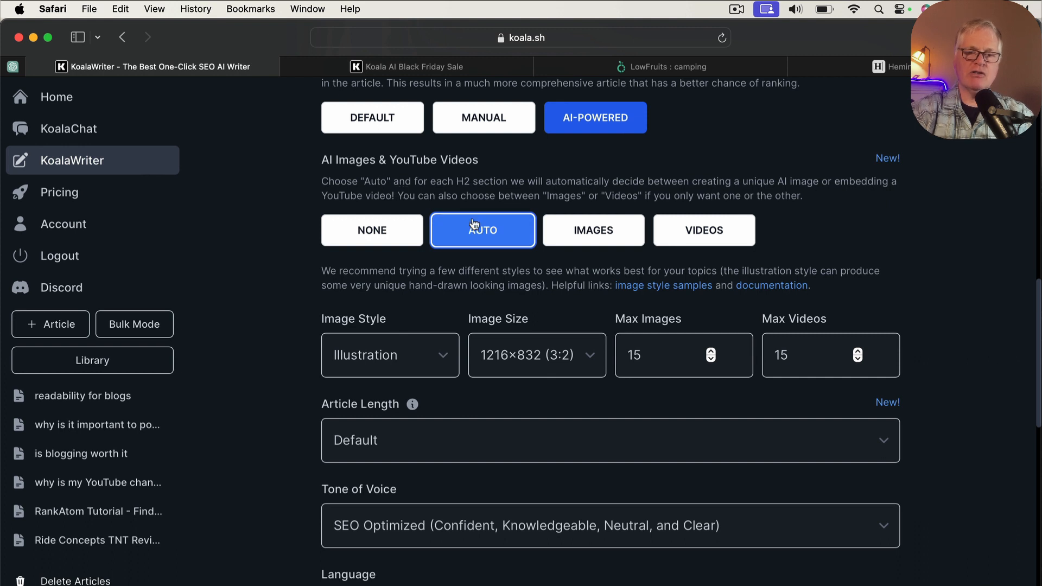
mouse_move(555, 335)
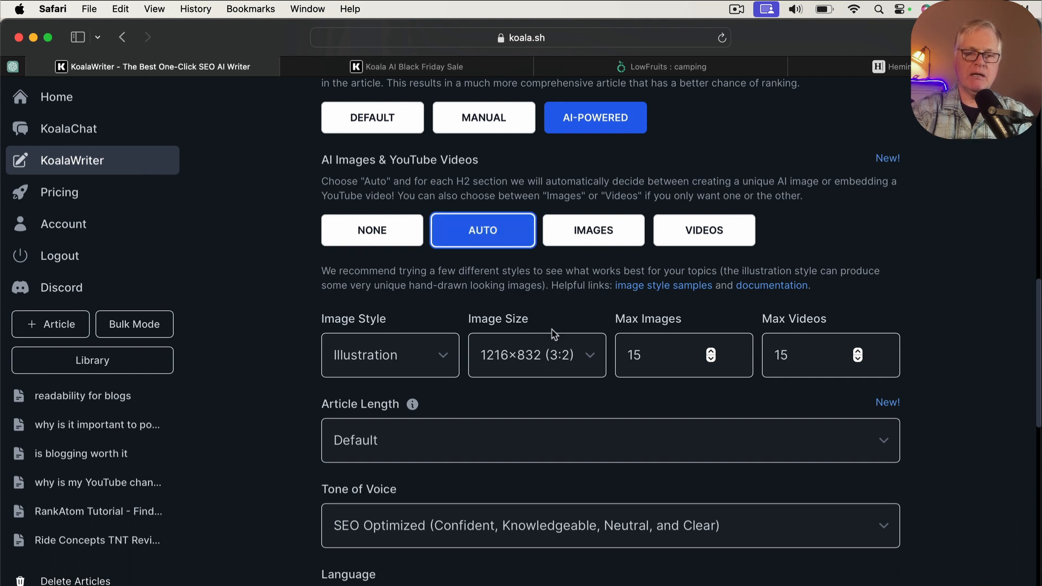
mouse_move(613, 380)
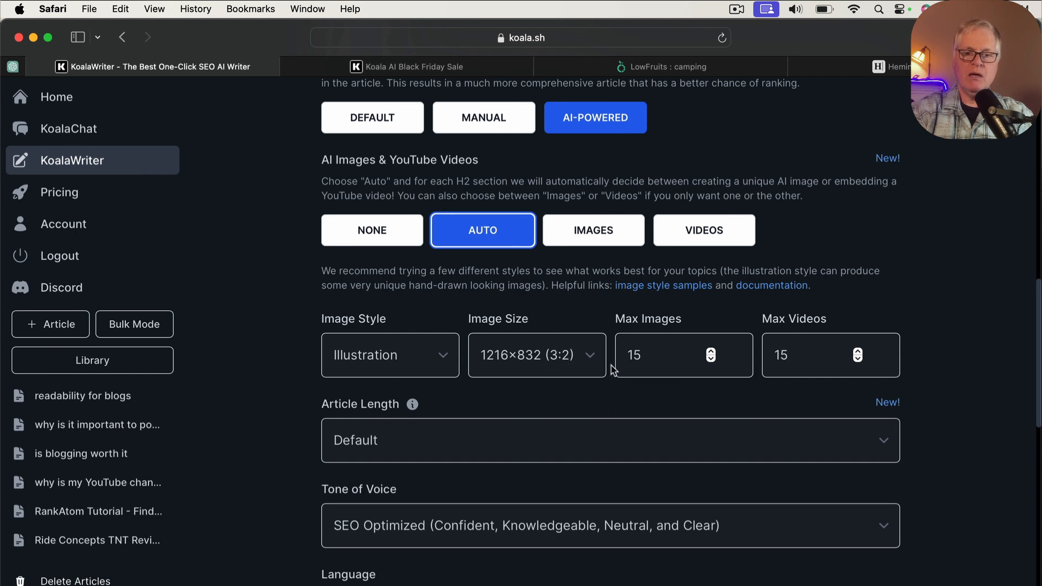
mouse_move(448, 354)
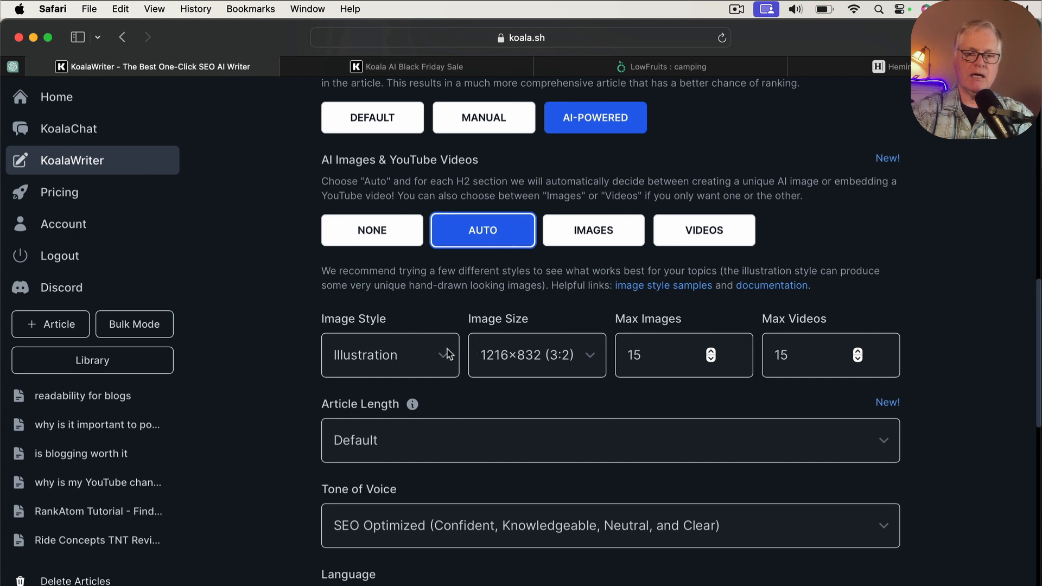
left_click(390, 355)
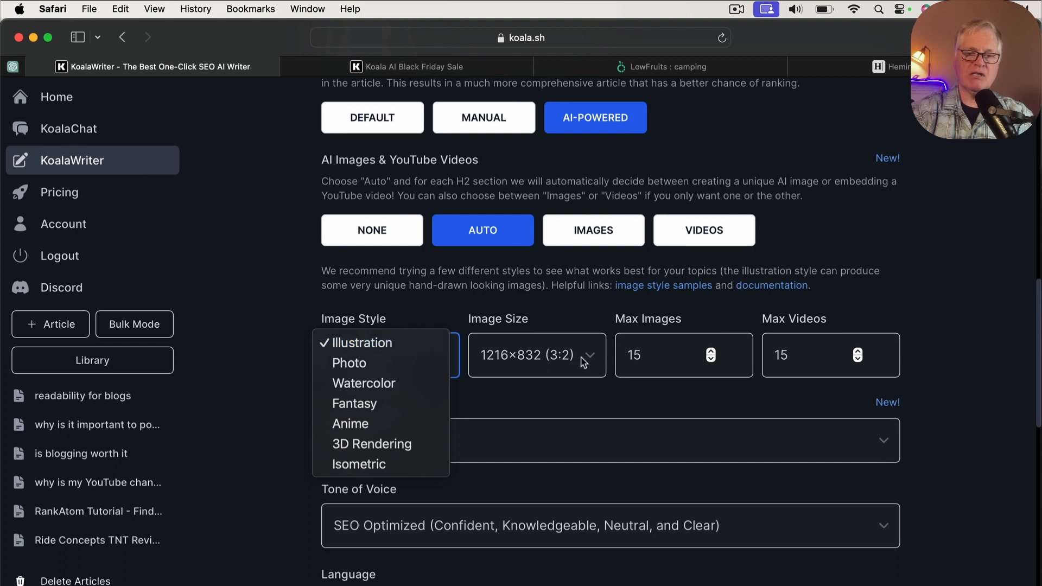
mouse_move(702, 369)
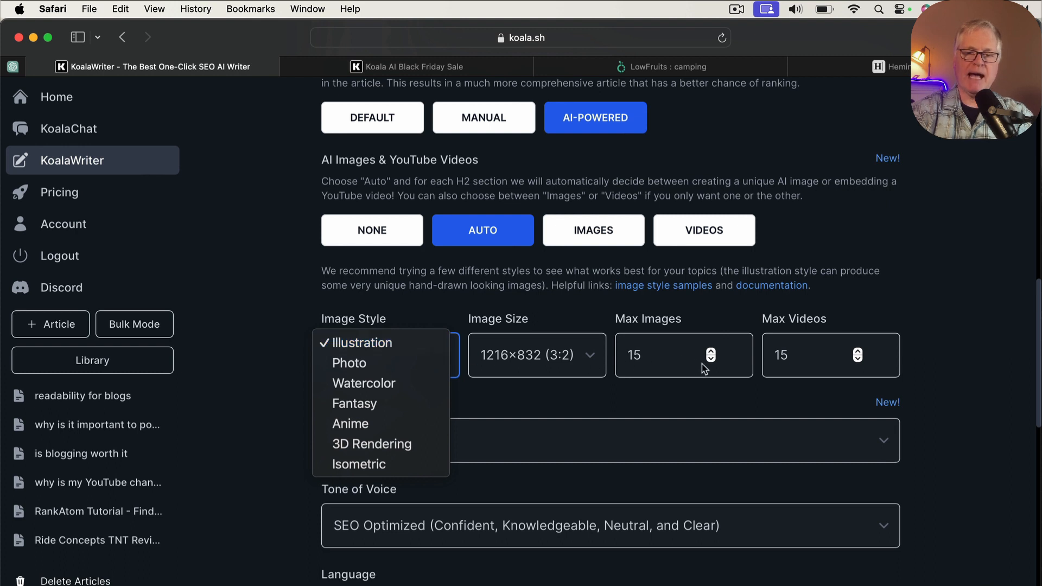
mouse_move(792, 368)
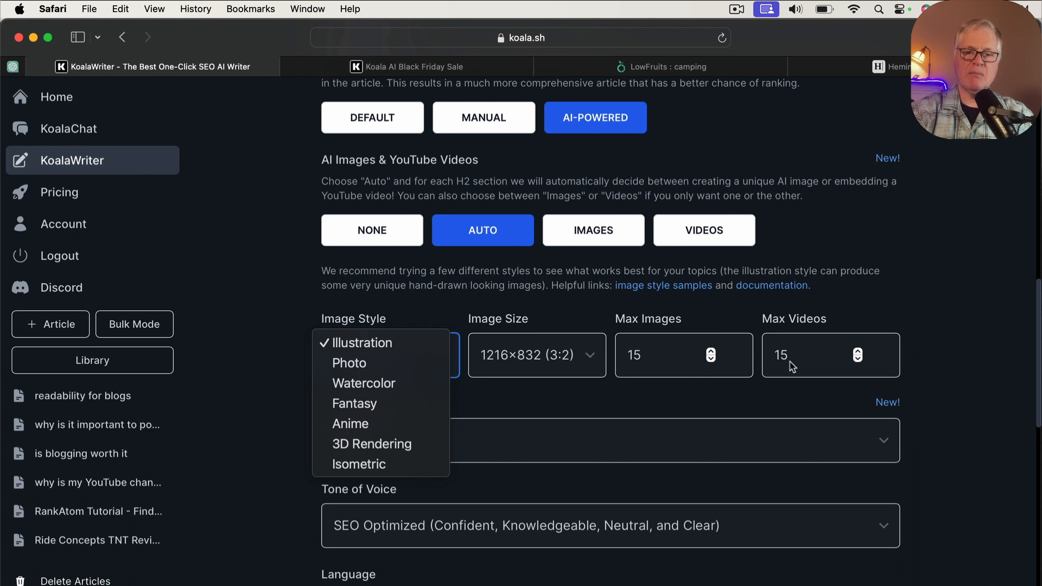
mouse_move(532, 349)
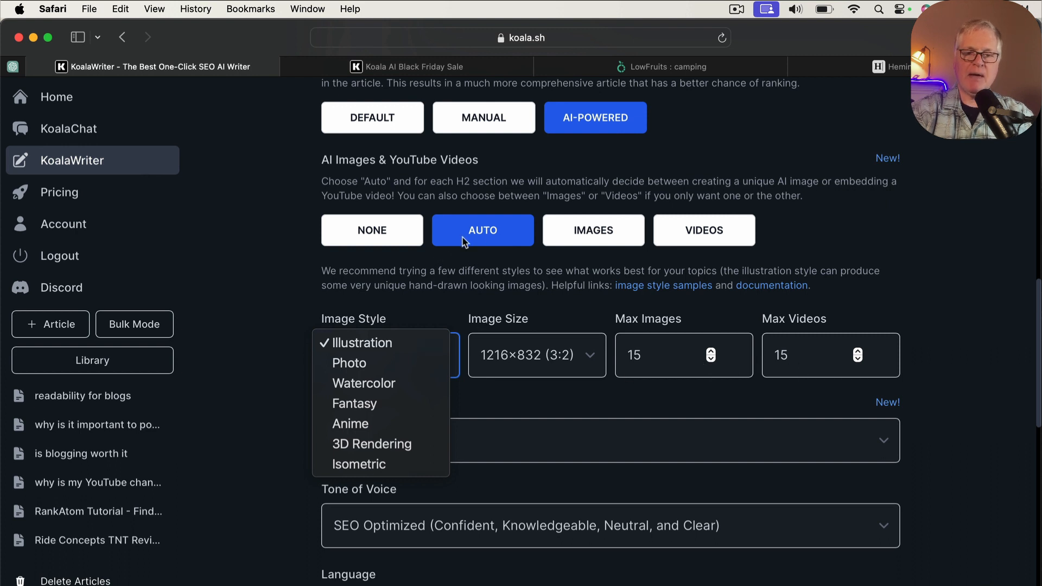
left_click(362, 343)
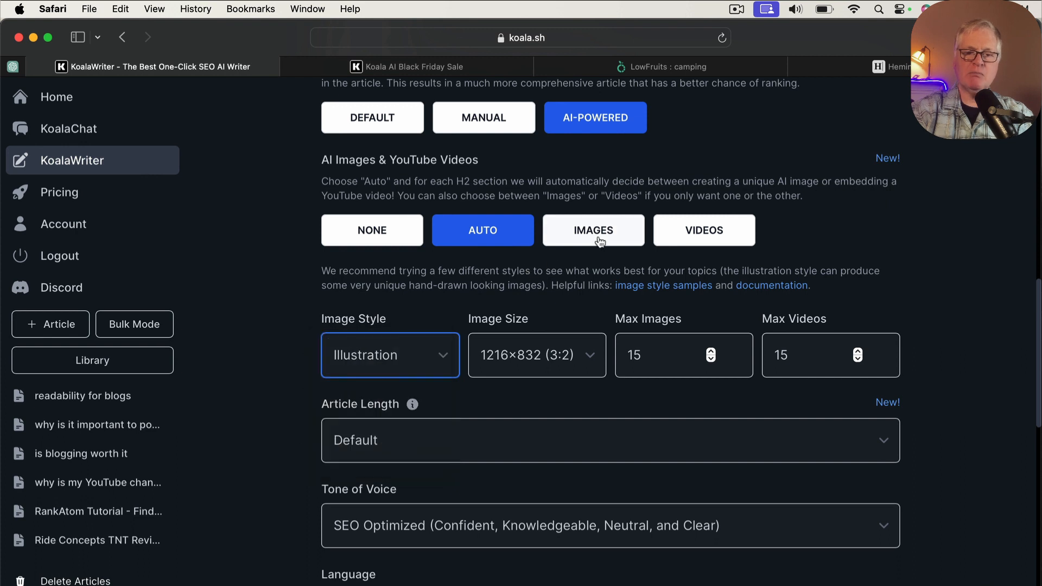
- Try Images-only and Videos-only, then return to Auto keeping the Illustration style
left_click(593, 230)
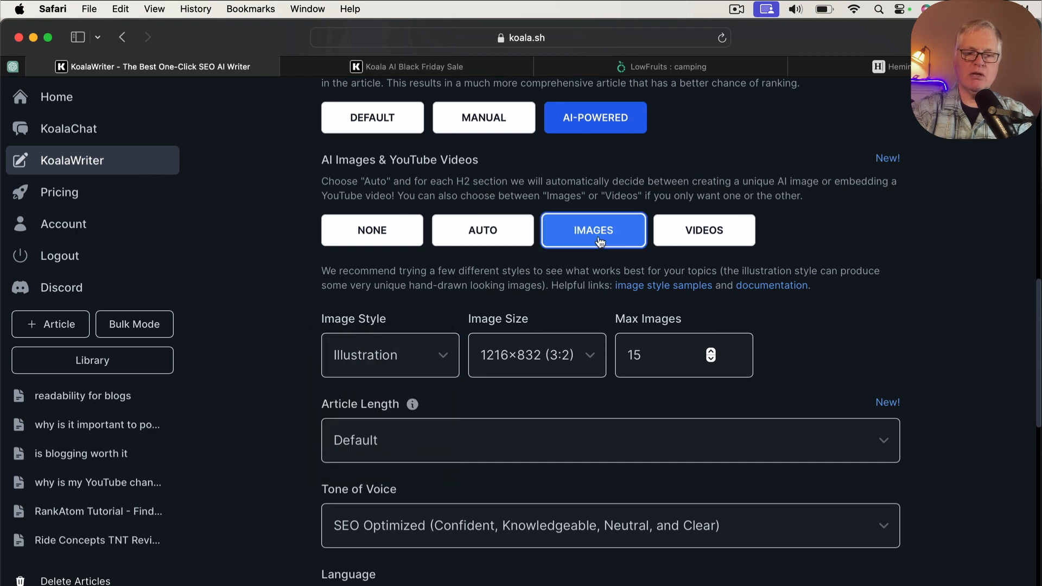
left_click(704, 230)
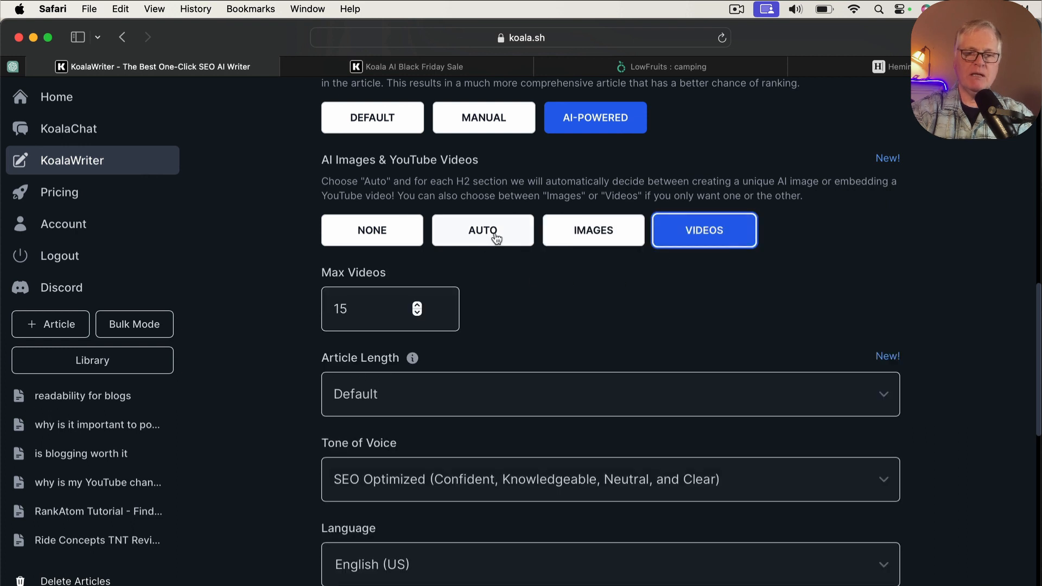
left_click(483, 230)
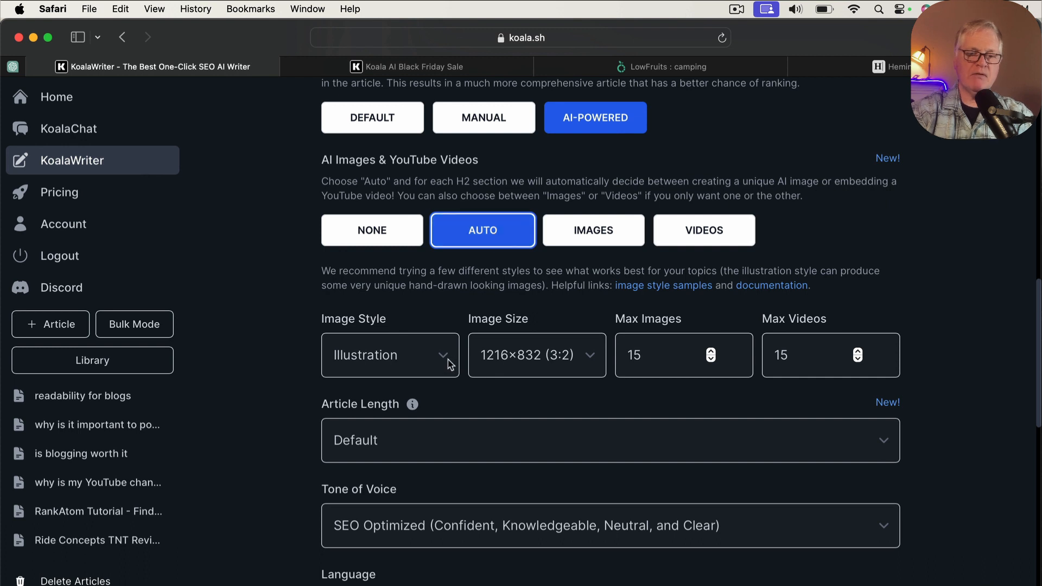
left_click(389, 355)
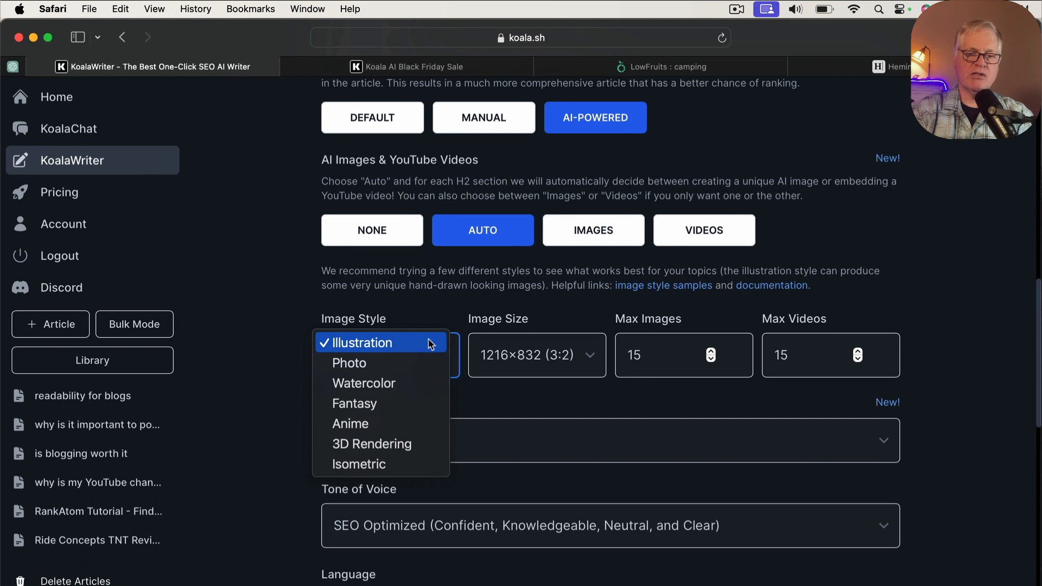
left_click(377, 343)
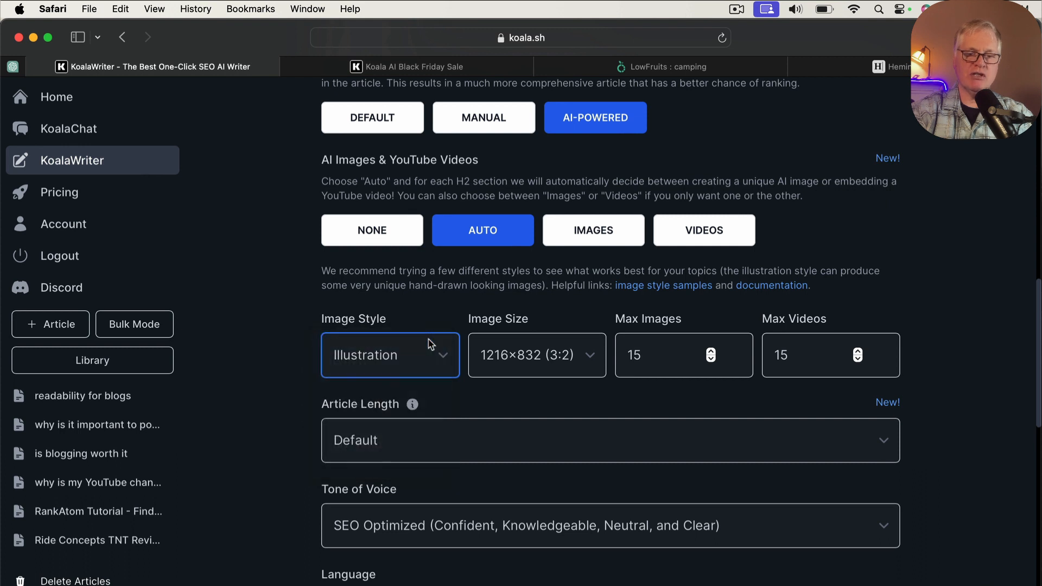
mouse_move(573, 412)
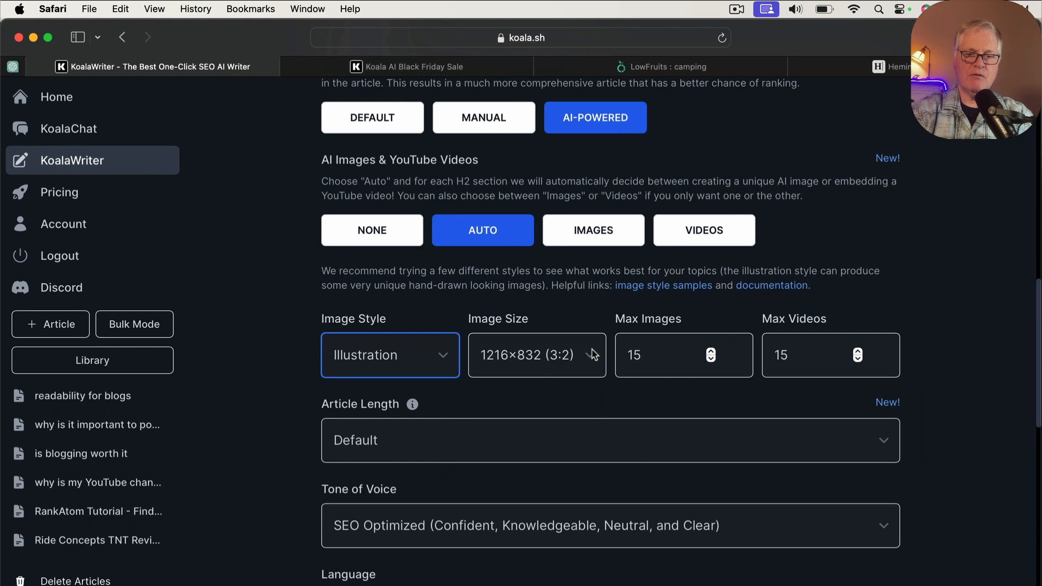
left_click(536, 355)
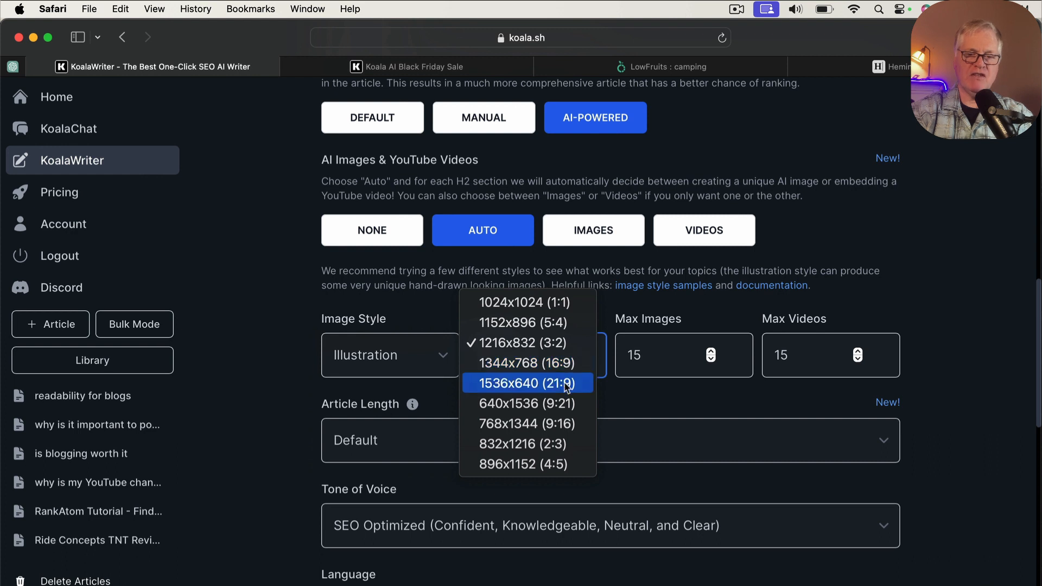
- Choose 1536x640 (21:9) image size, max images 5 and max videos 2
left_click(526, 383)
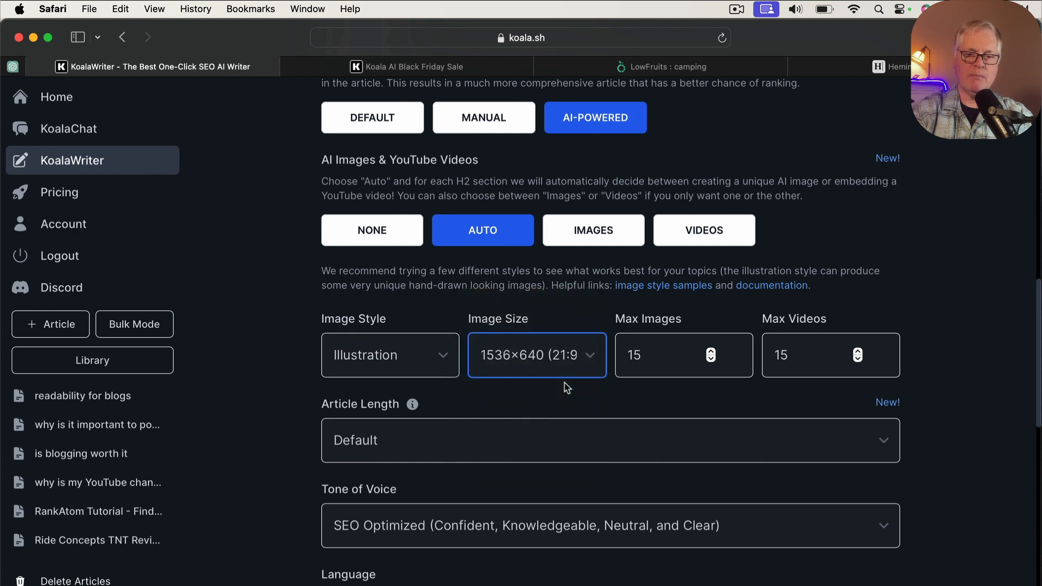
mouse_move(705, 392)
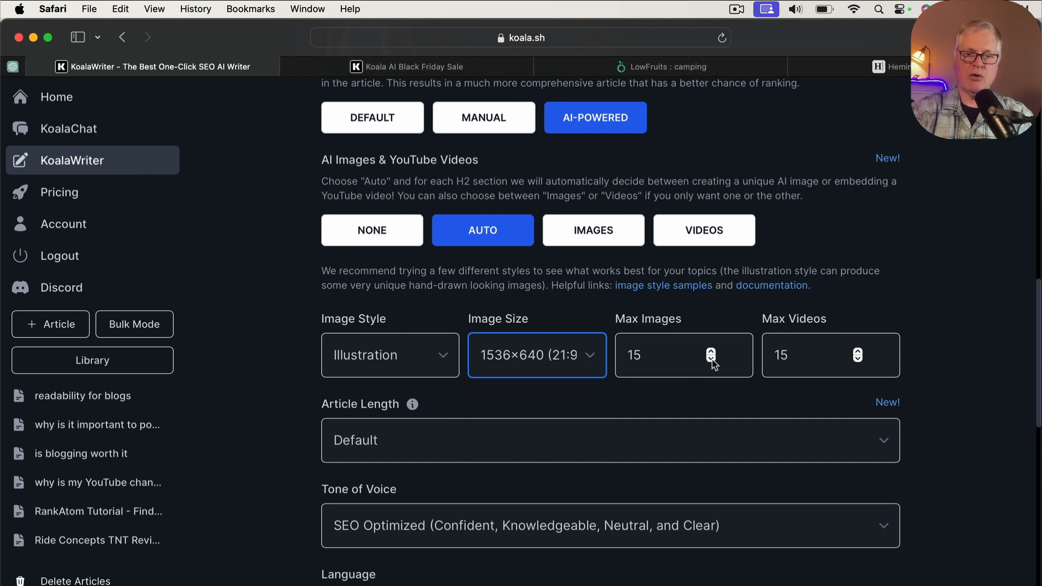
type("13")
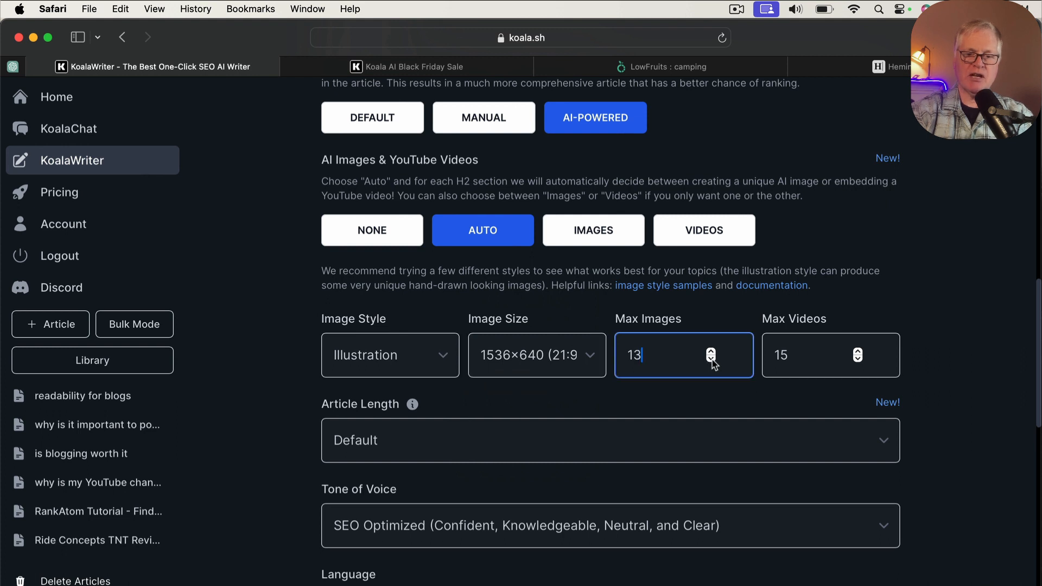
type("6")
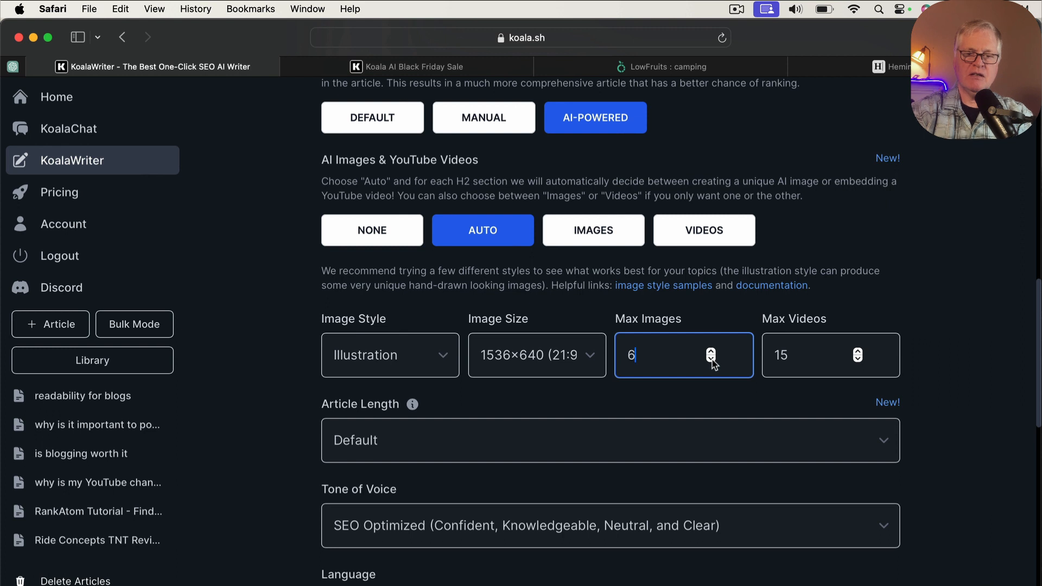
left_click(711, 359)
type("3")
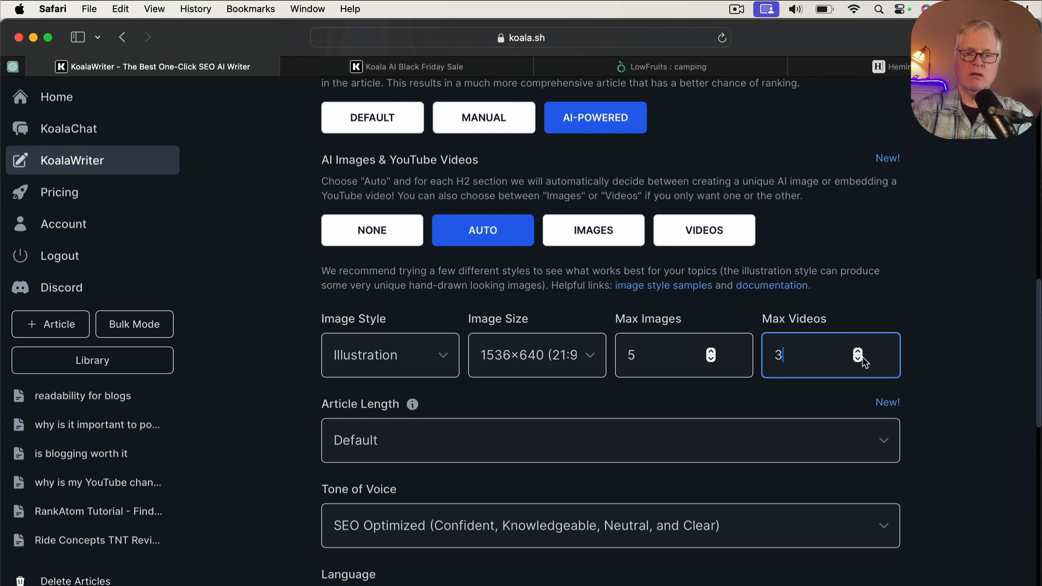
left_click(859, 360)
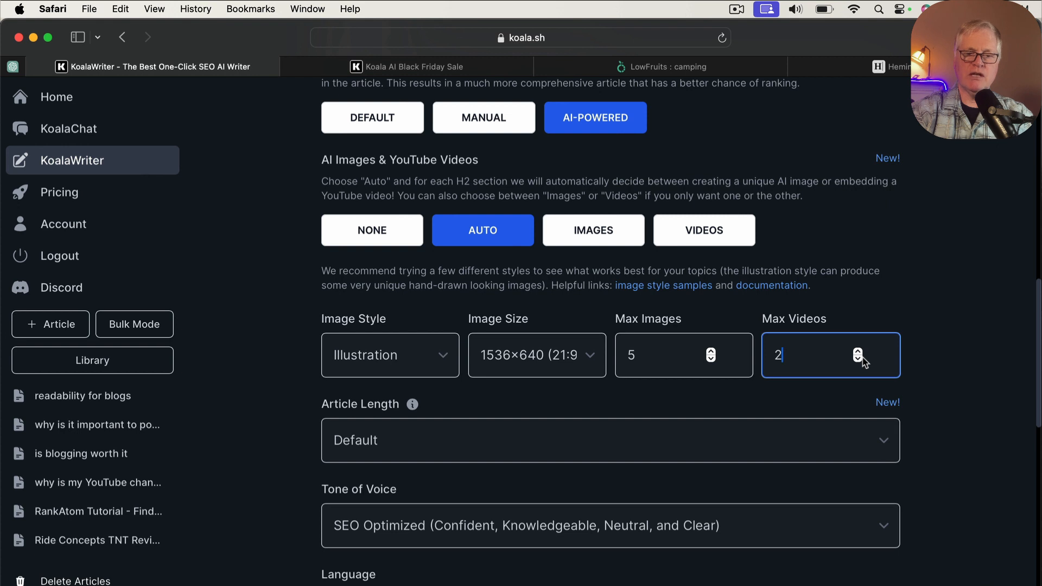
mouse_move(791, 444)
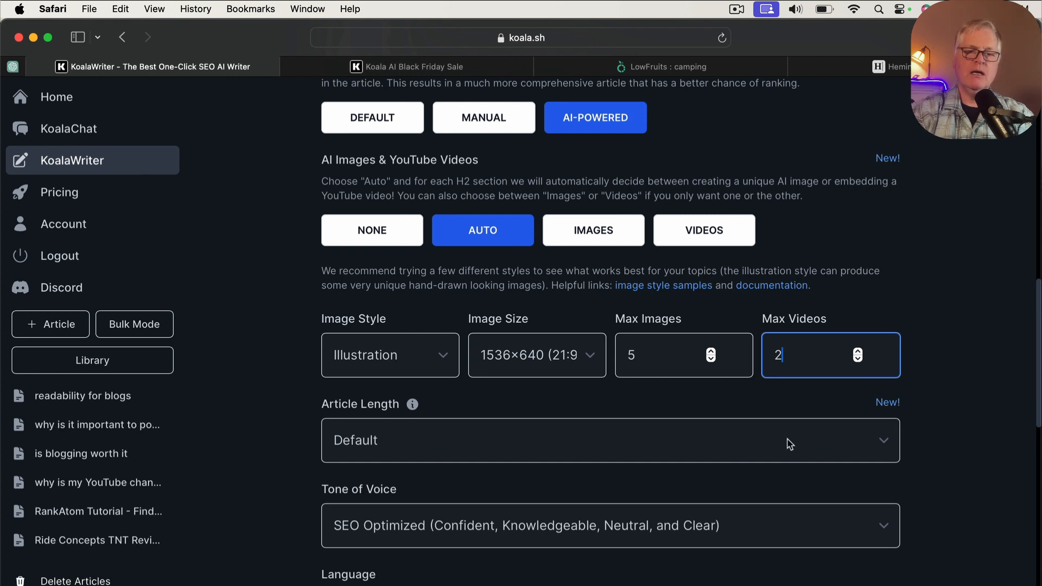
mouse_move(822, 452)
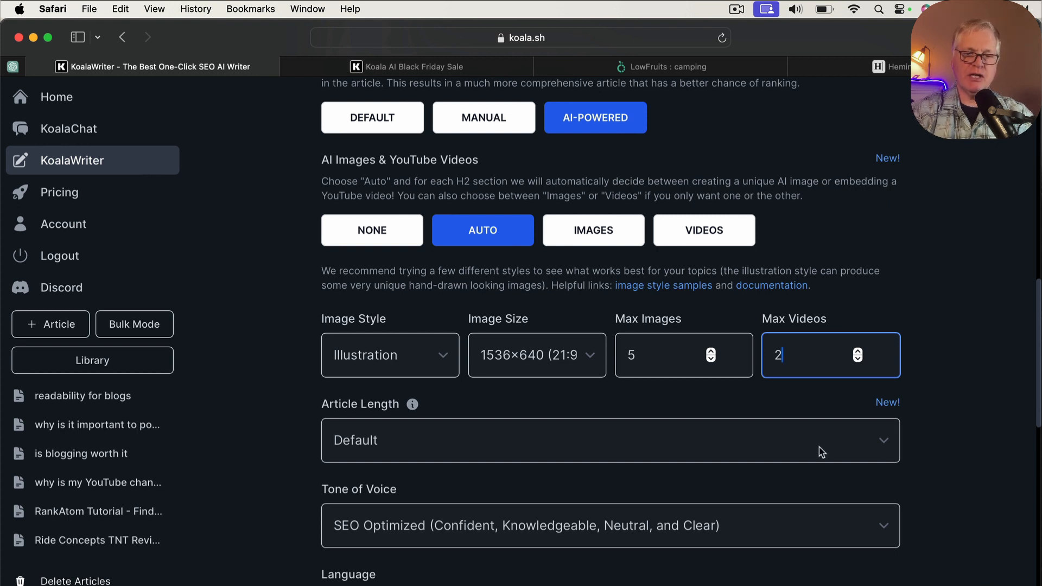
mouse_move(412, 405)
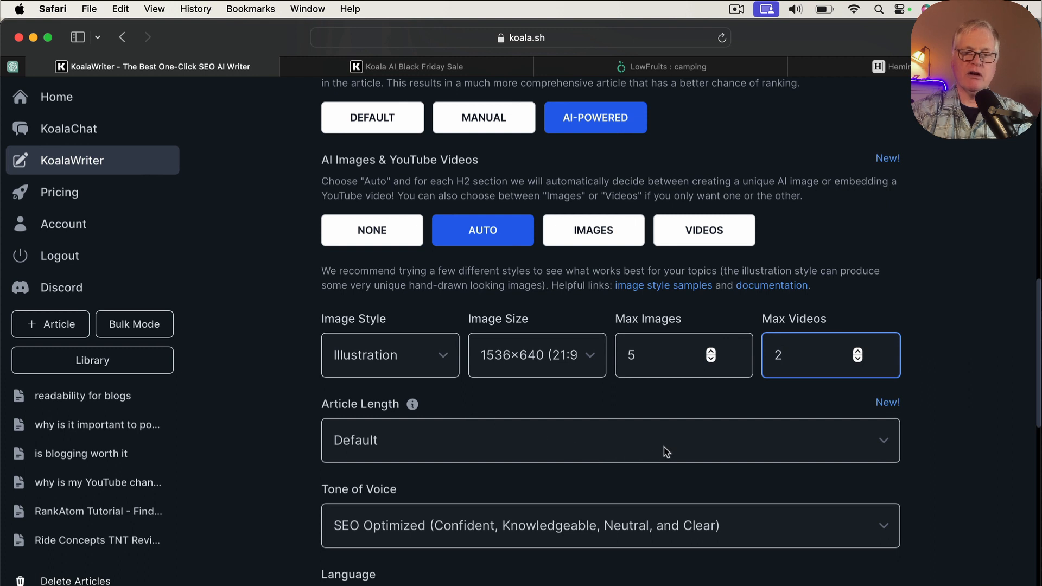
- Show the Article Length options list
left_click(608, 450)
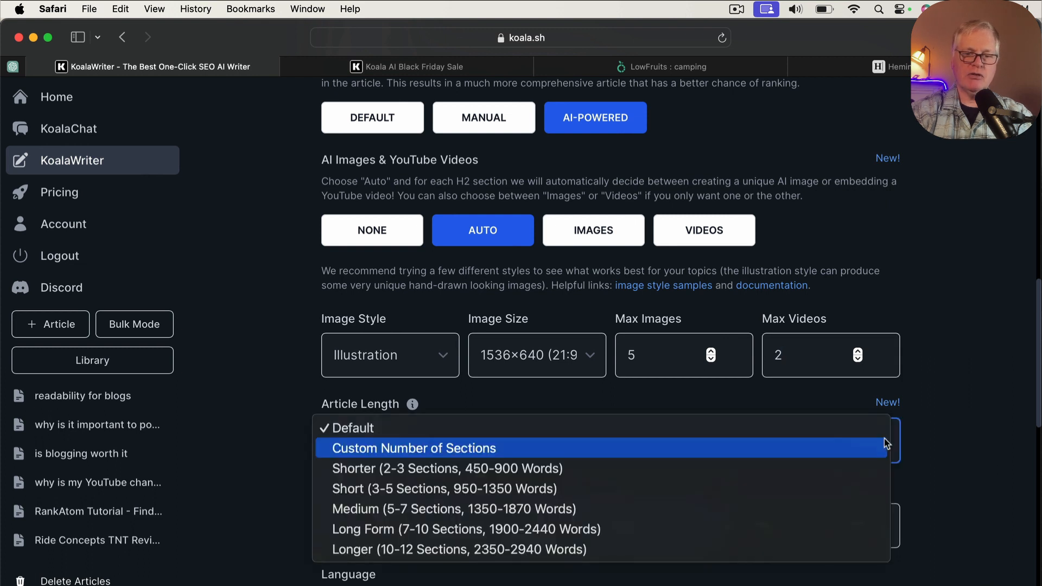
mouse_move(654, 517)
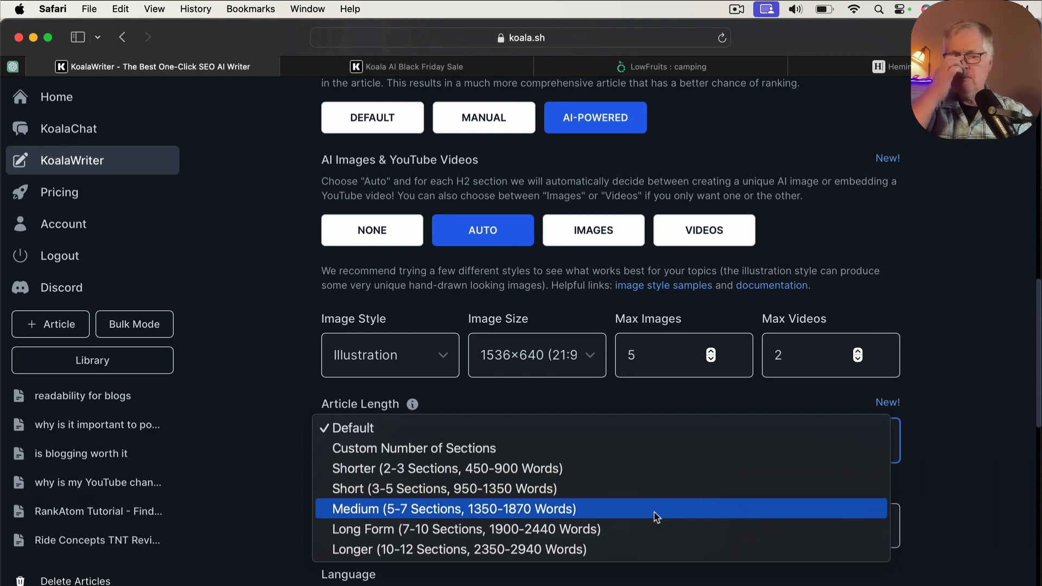
mouse_move(647, 532)
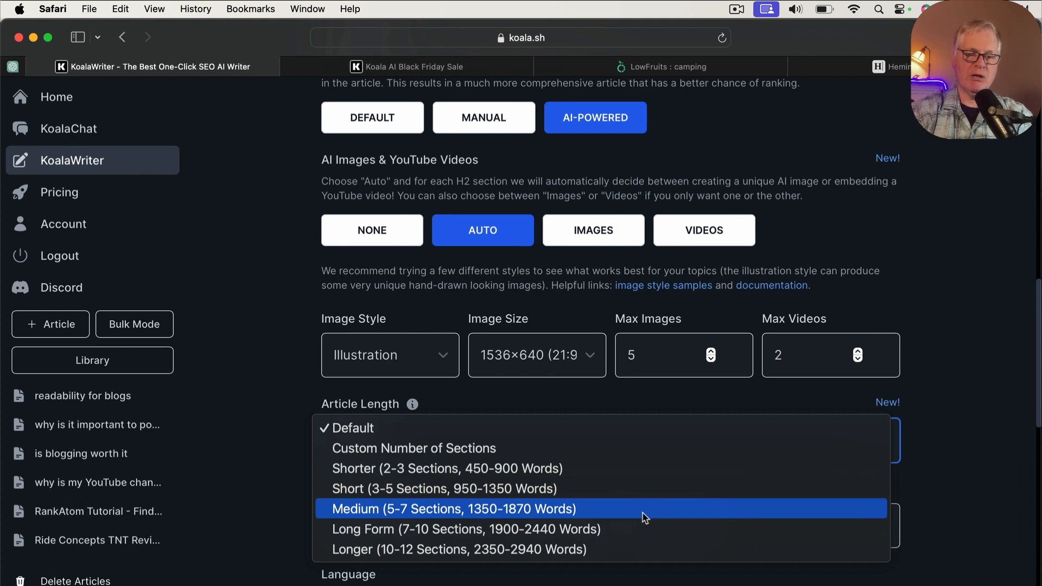
mouse_move(632, 514)
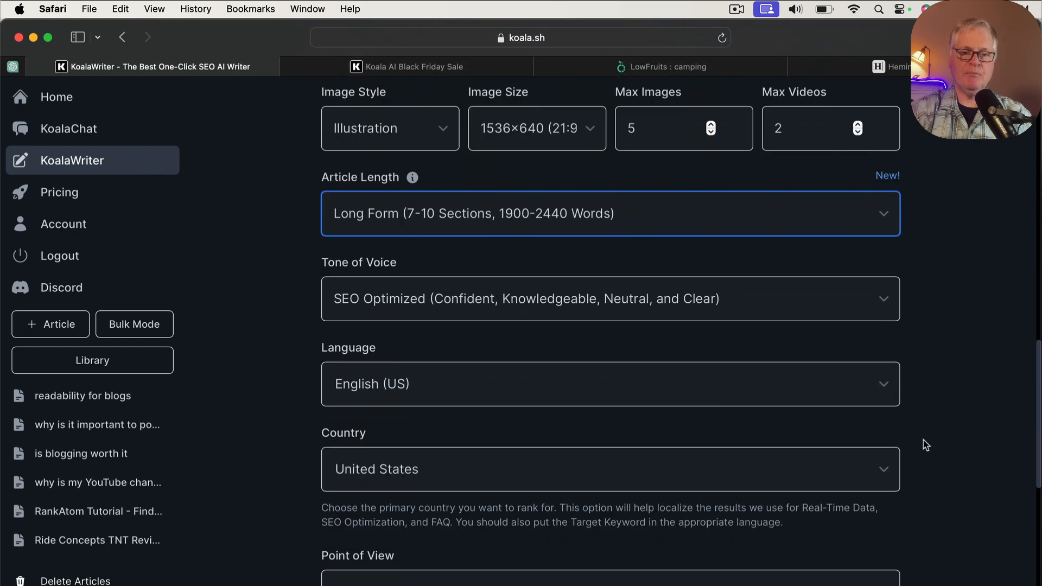
scroll("down", 3)
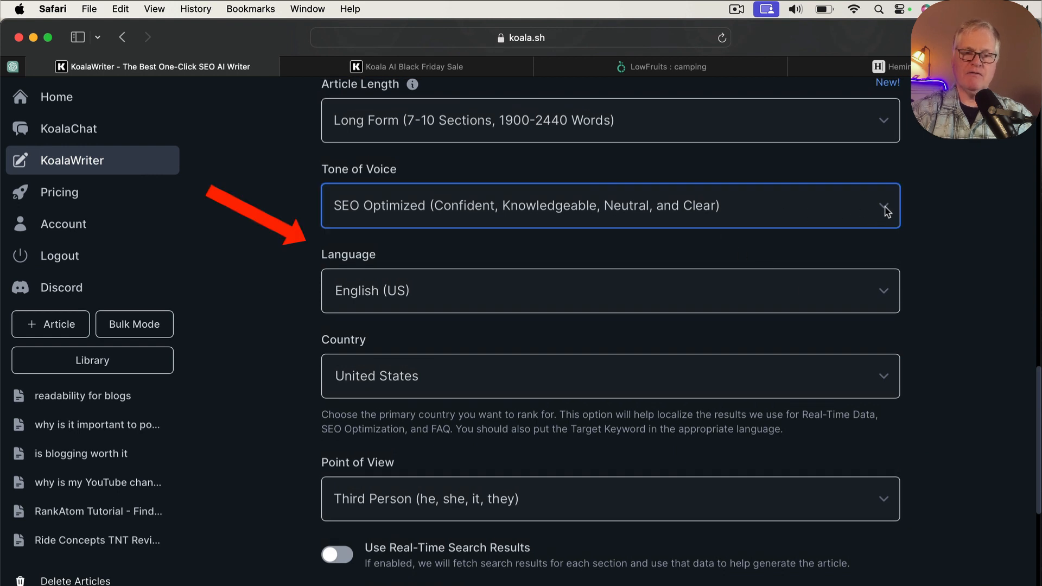
left_click(610, 206)
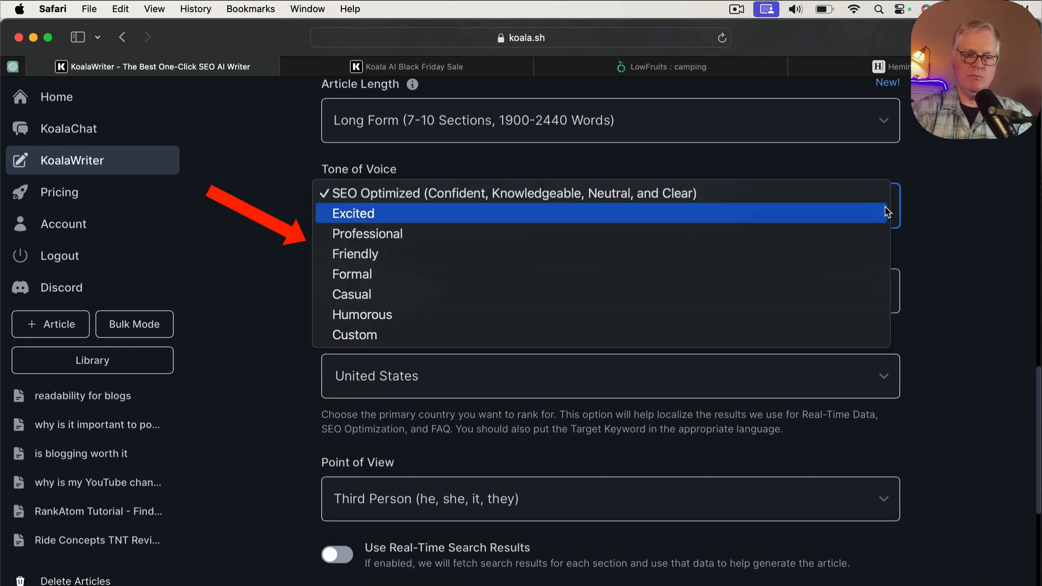
mouse_move(731, 192)
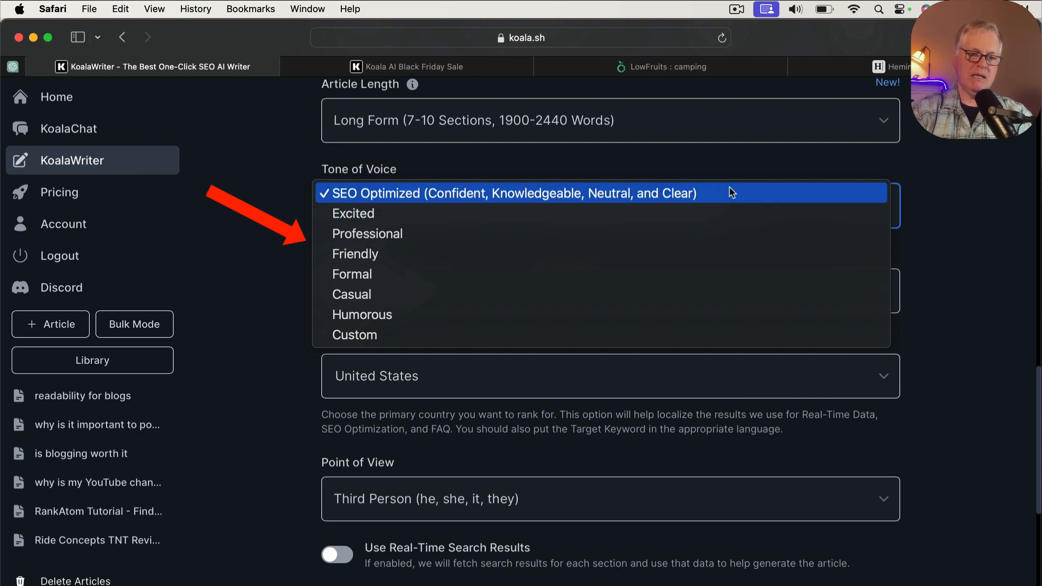
mouse_move(702, 201)
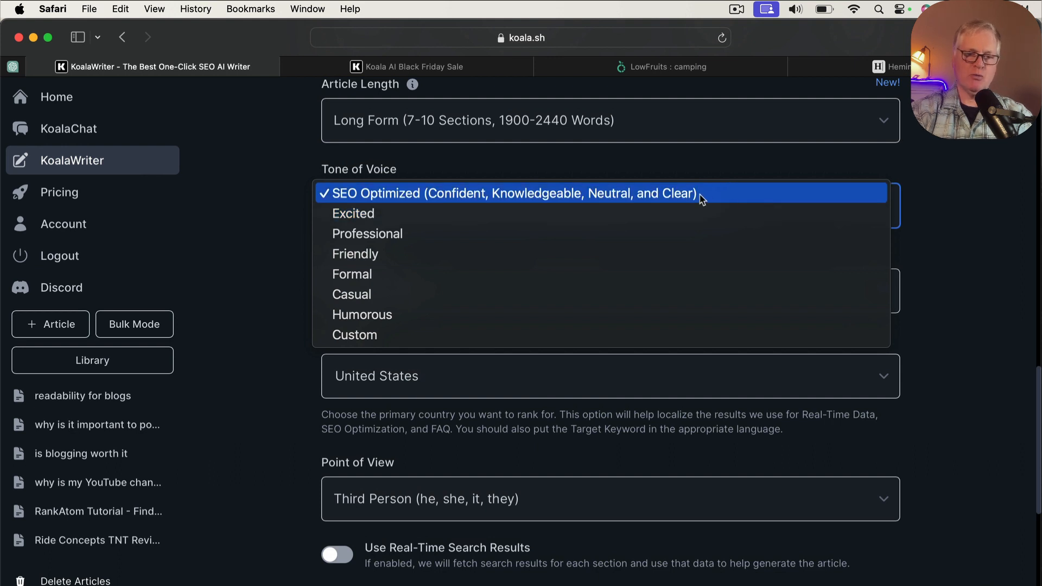
left_click(513, 193)
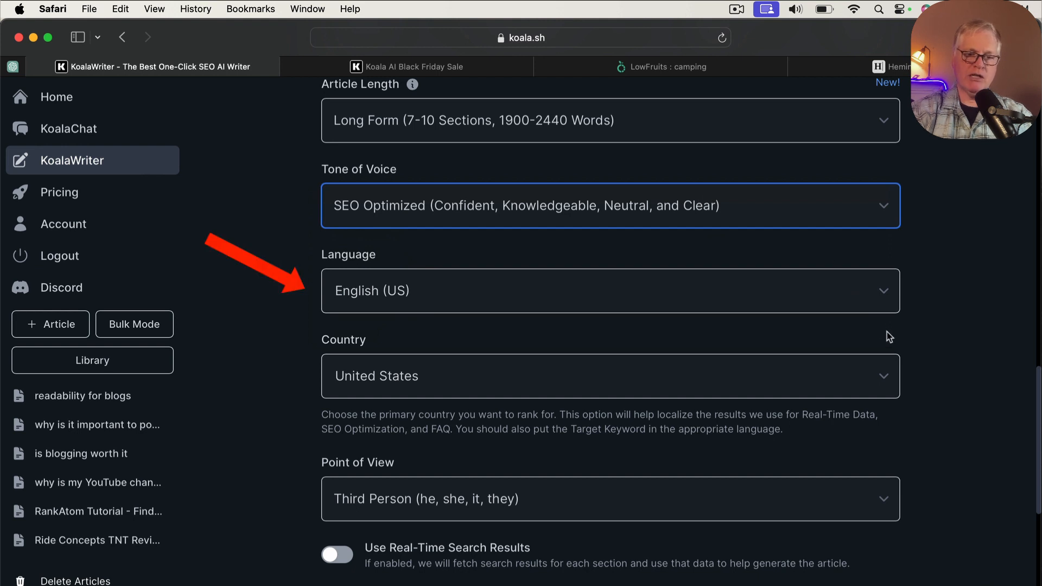
left_click(609, 296)
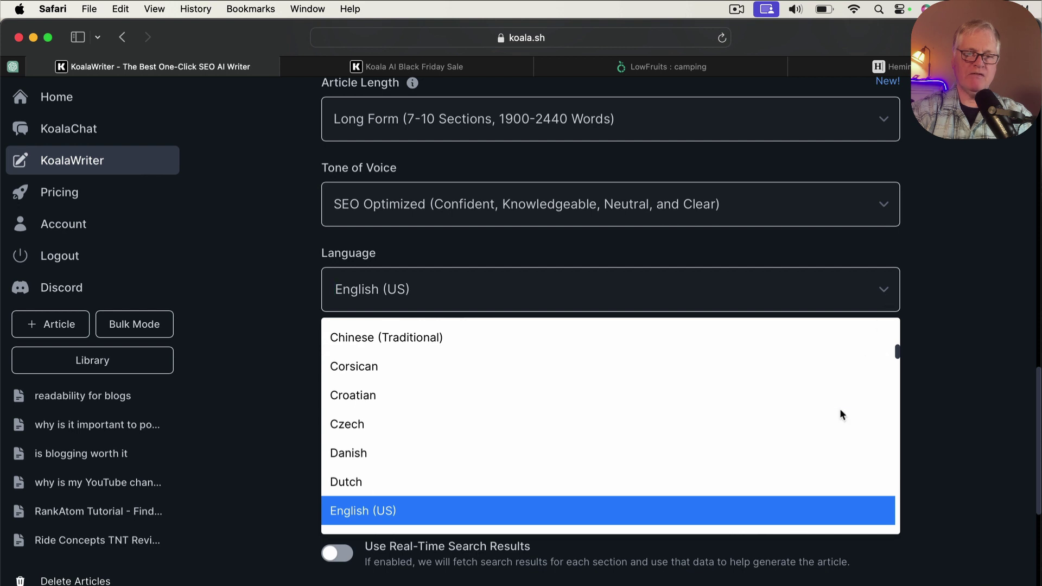
scroll("down", 3)
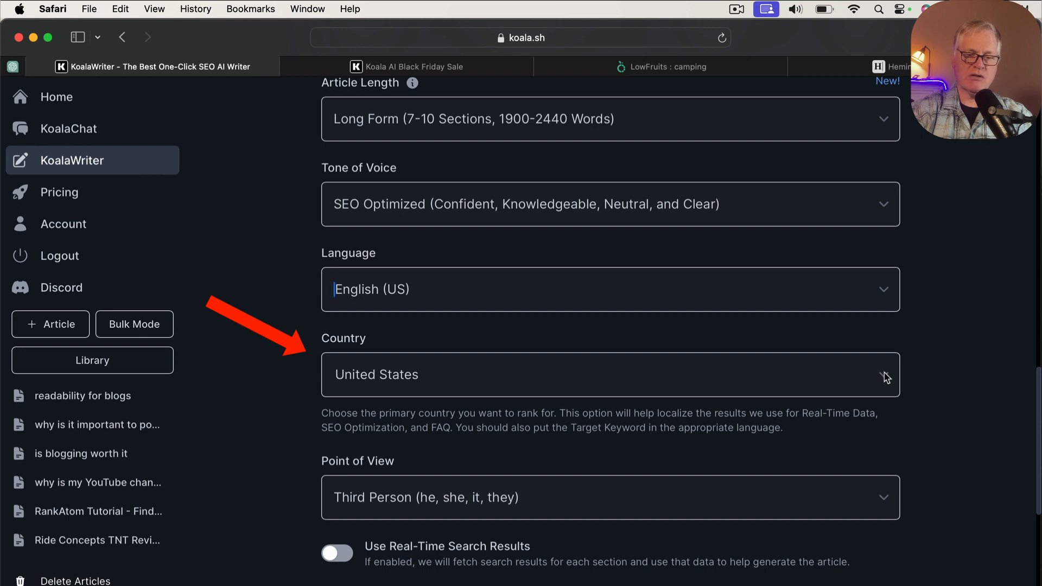
scroll("down", 3)
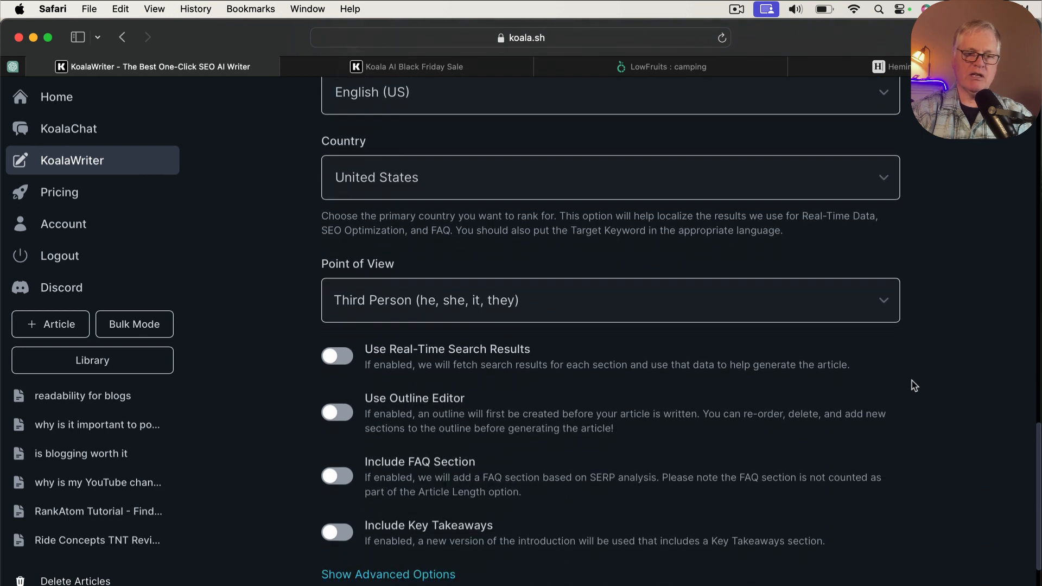
- Set the point of view to First Person Singular (I, me, my, mine)
left_click(609, 301)
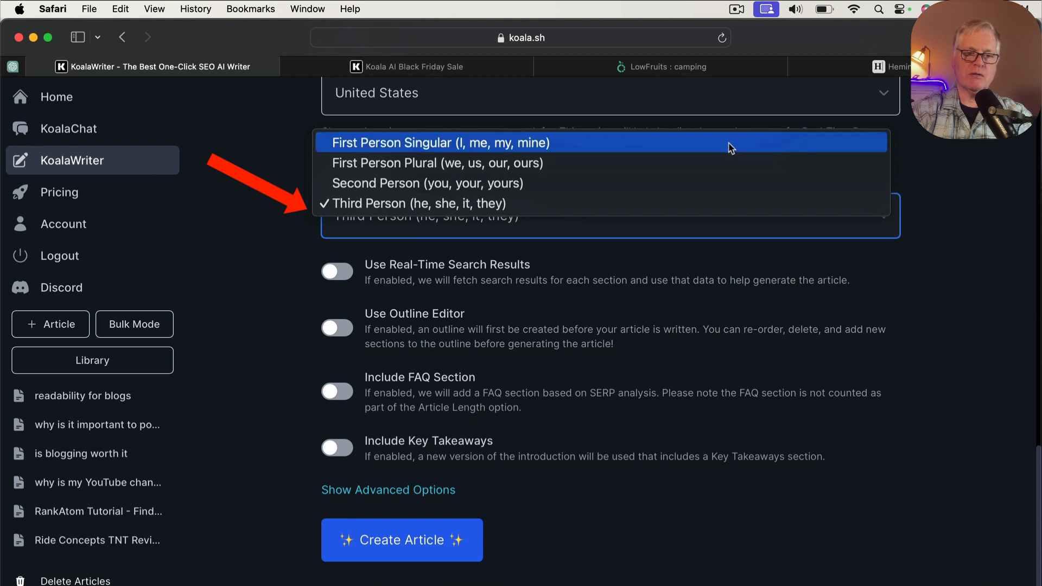
left_click(440, 143)
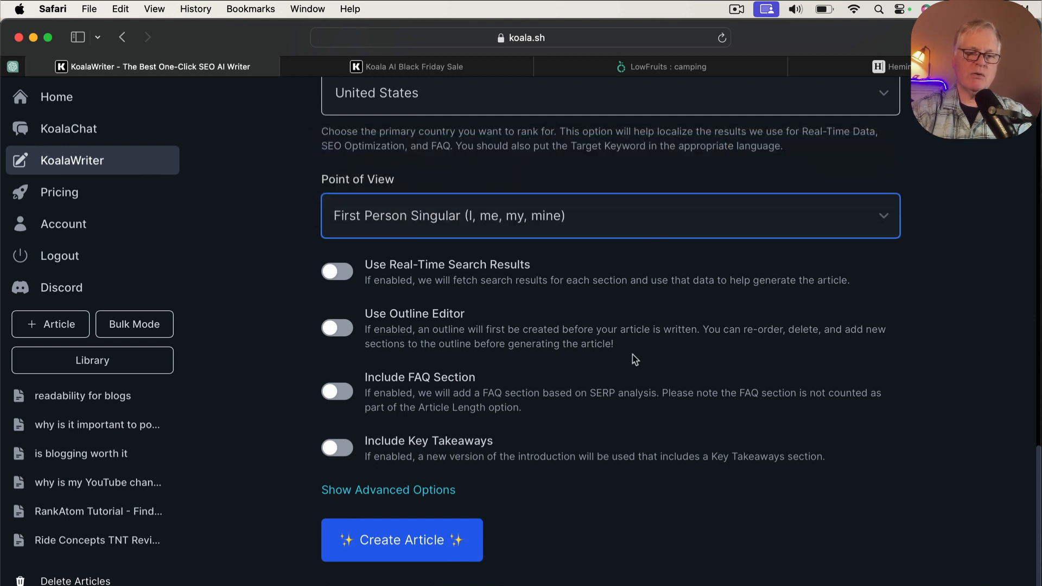
scroll("down", 3)
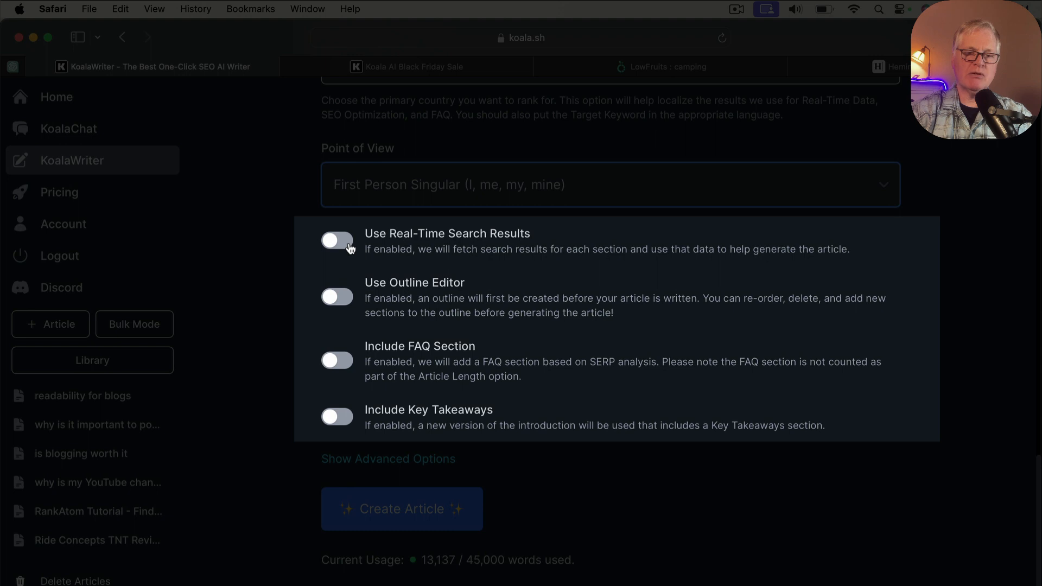
mouse_move(471, 267)
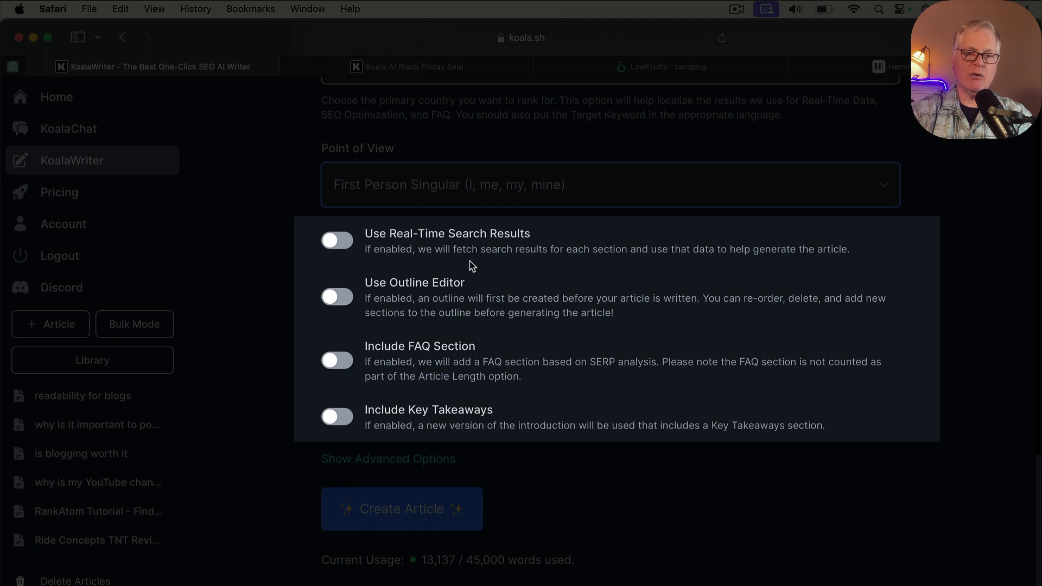
mouse_move(533, 260)
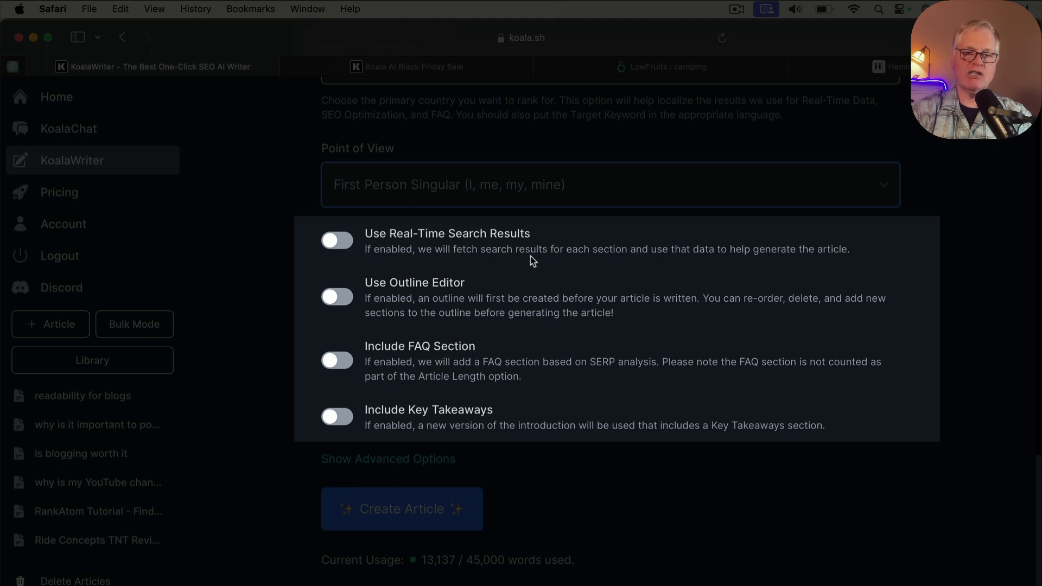
mouse_move(378, 238)
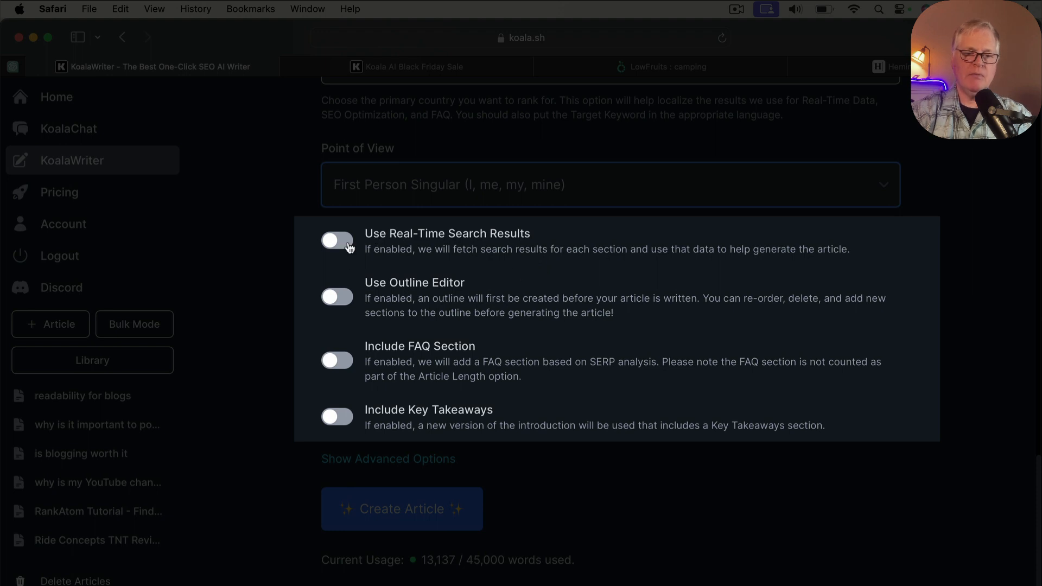
- Enable real-time search results, turn off Cite Sources, and enable the outline editor
left_click(337, 241)
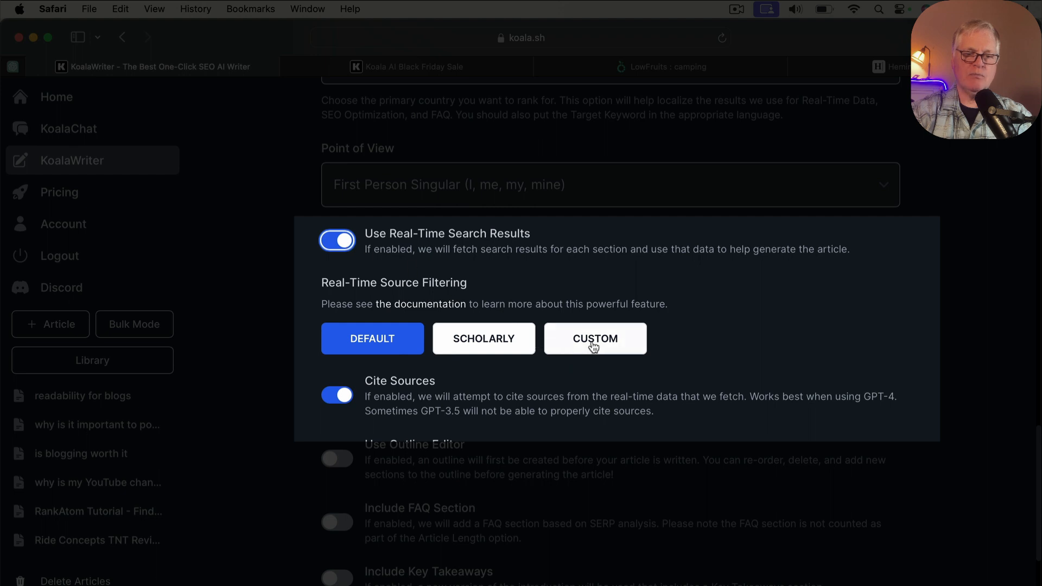
mouse_move(379, 324)
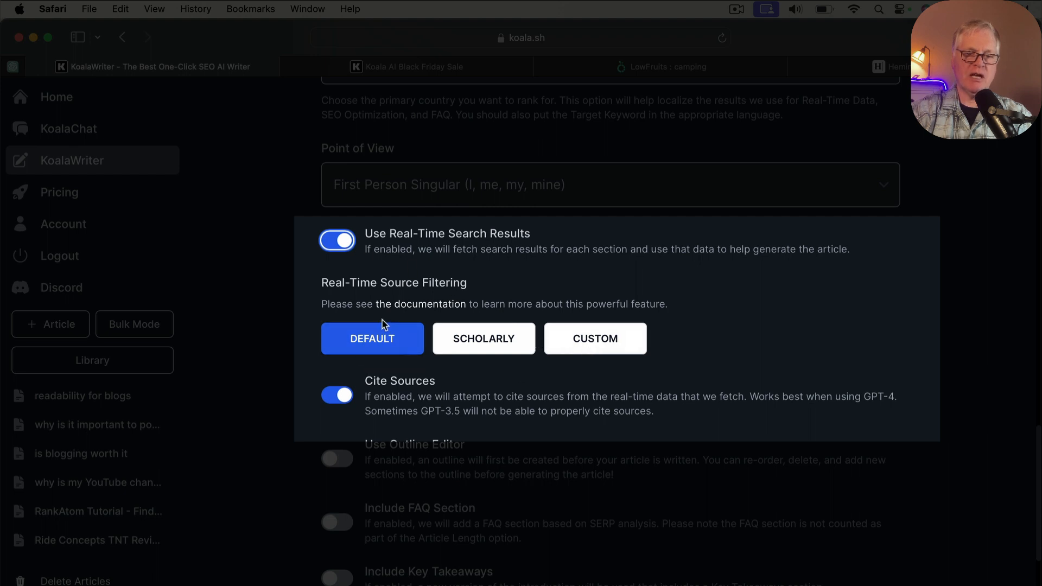
scroll("down", 3)
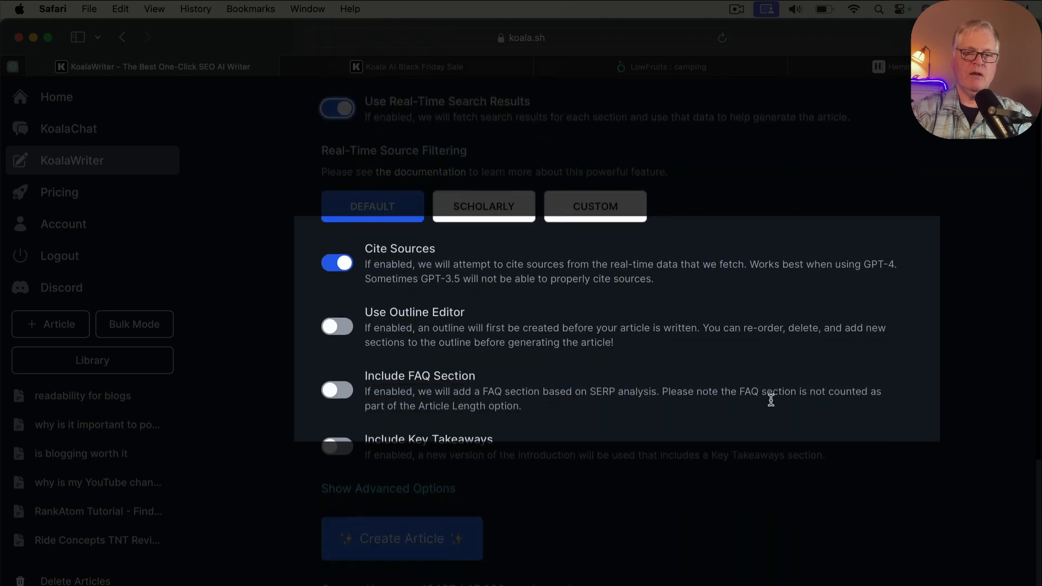
scroll("down", 3)
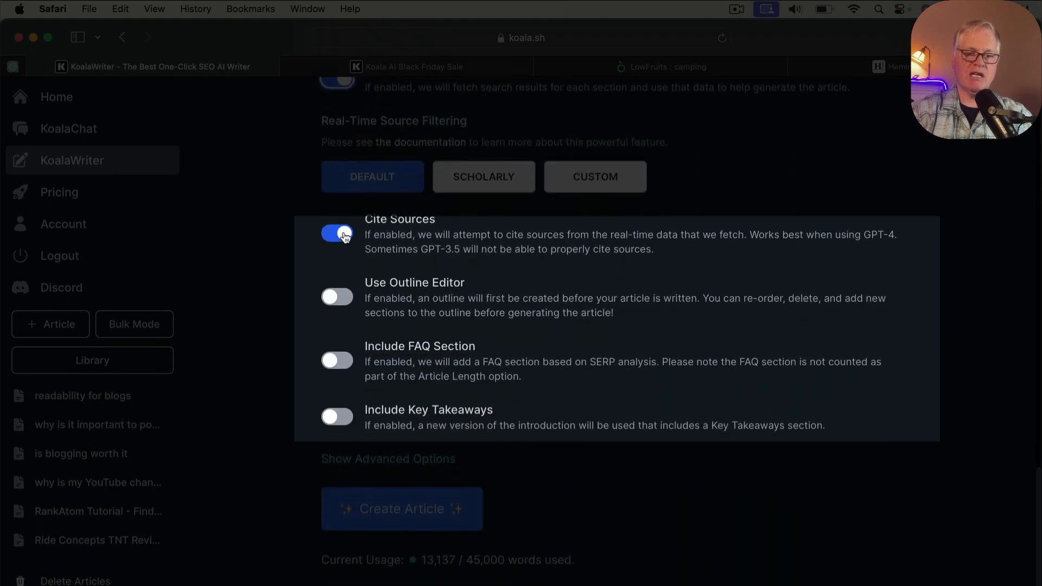
left_click(337, 233)
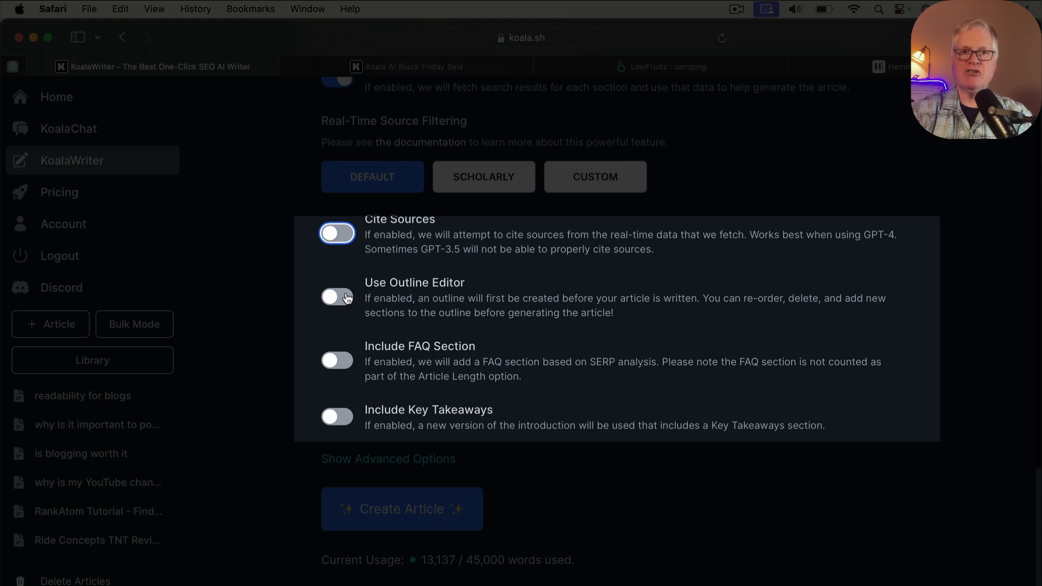
left_click(337, 297)
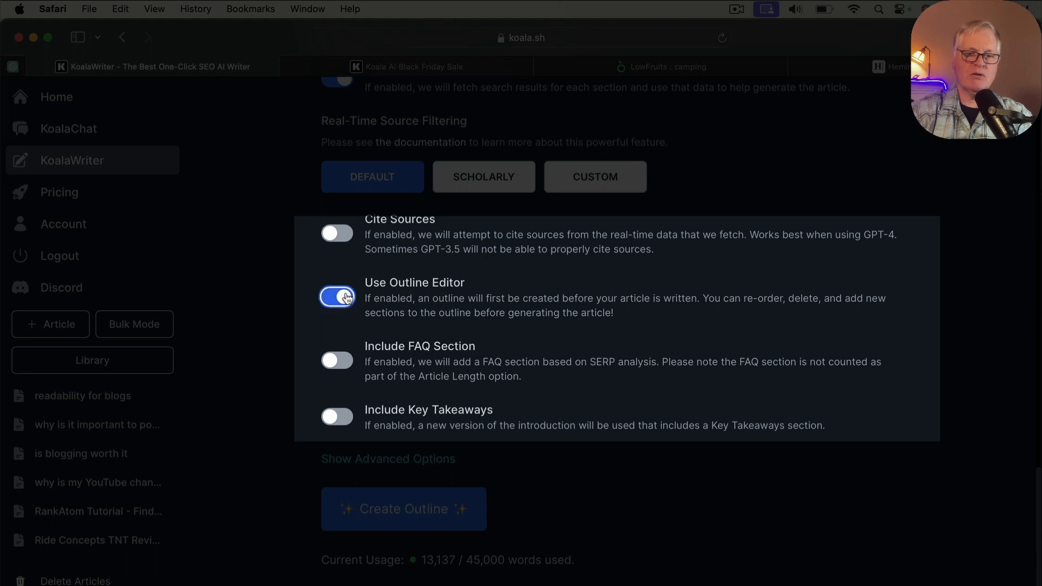
mouse_move(353, 383)
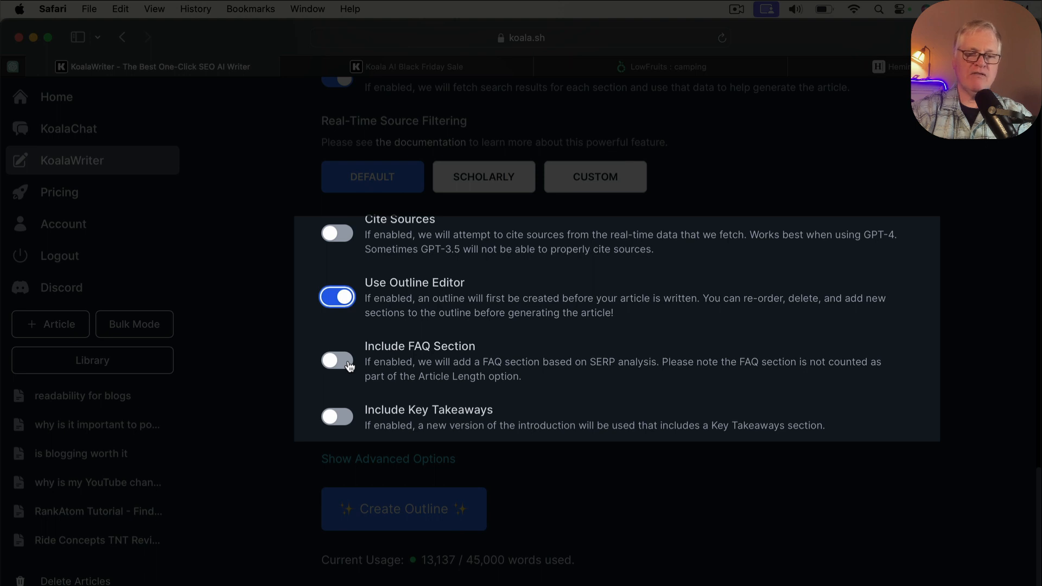
- Enable the FAQ section and generate the article outline
left_click(337, 361)
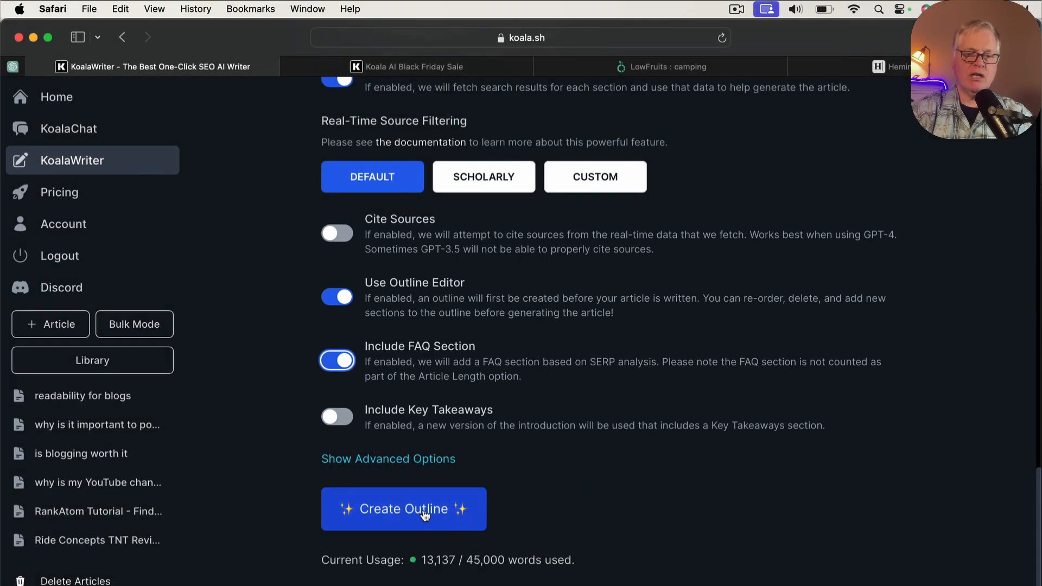
left_click(403, 508)
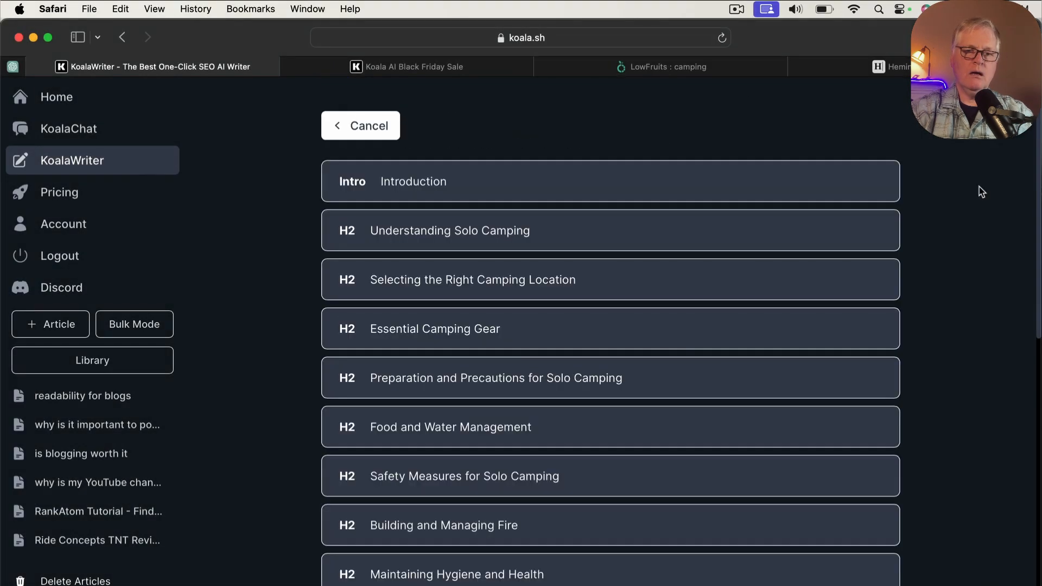
mouse_move(769, 280)
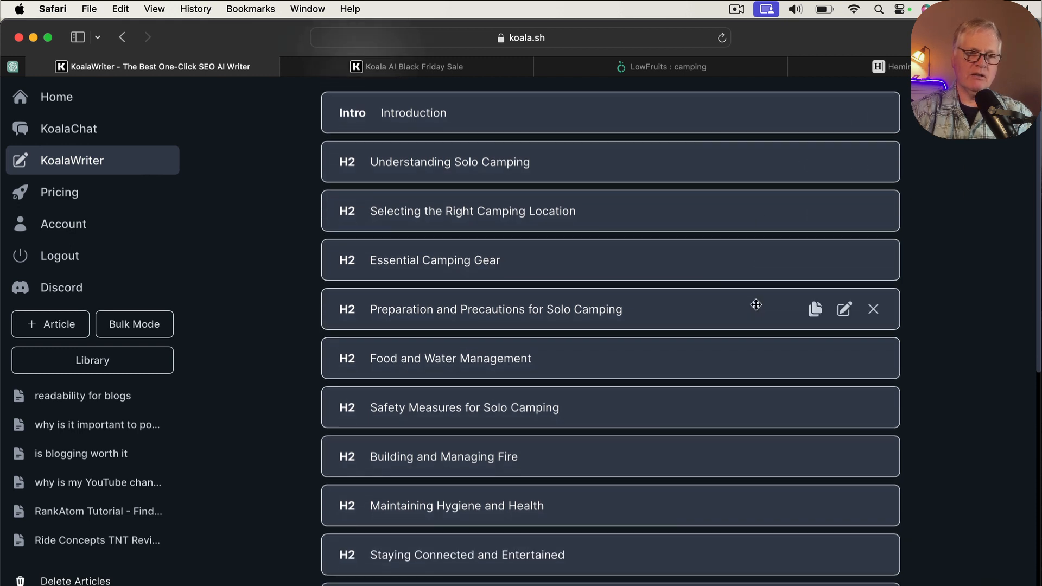
mouse_move(758, 295)
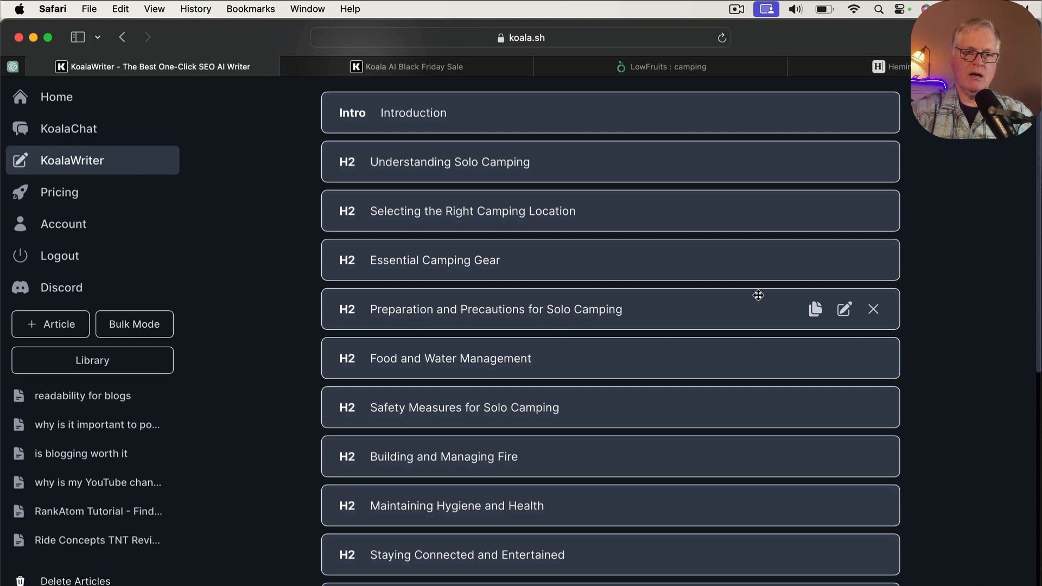
mouse_move(633, 314)
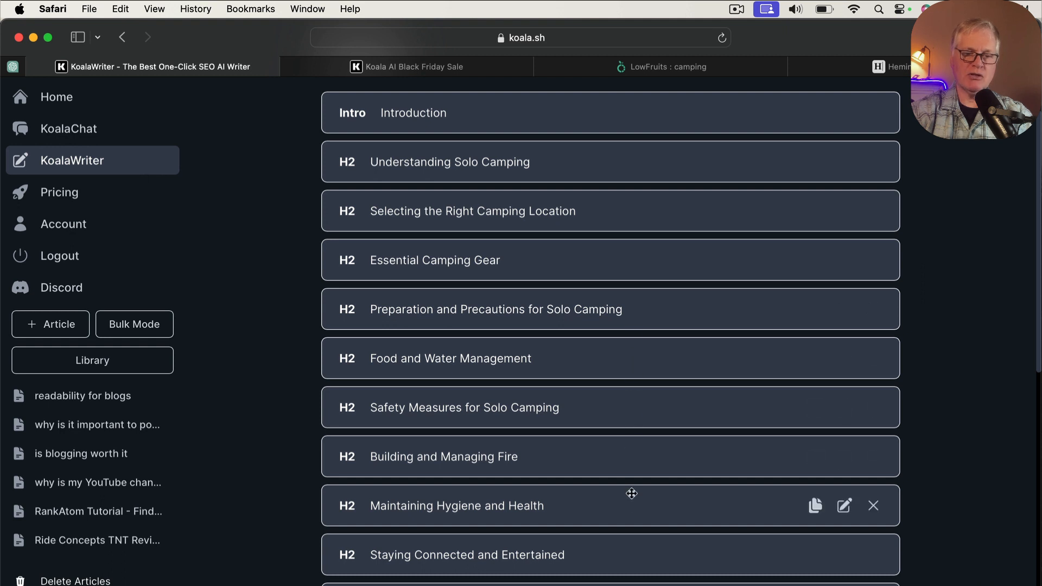
scroll("down", 3)
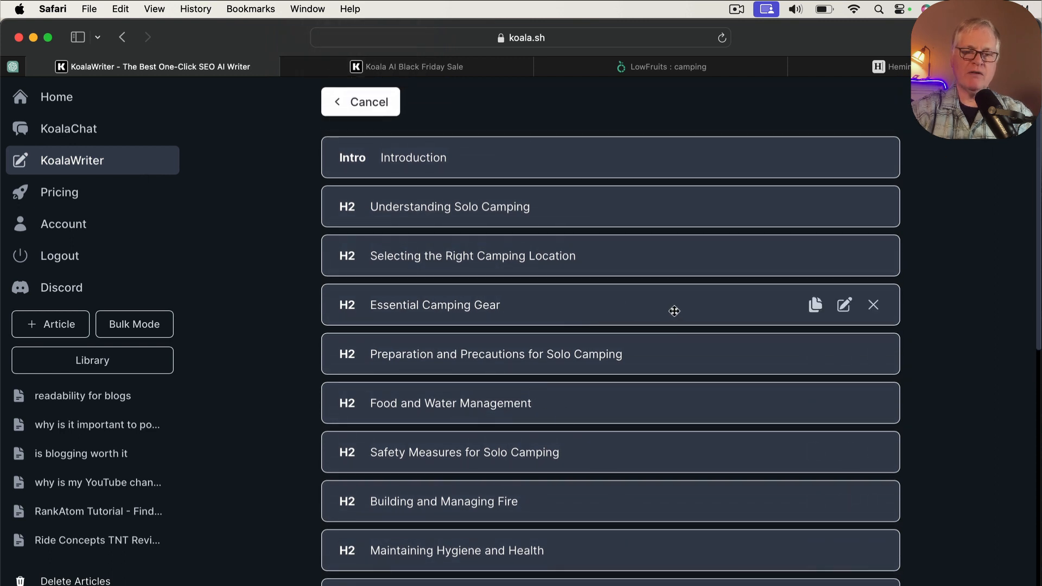
mouse_move(749, 317)
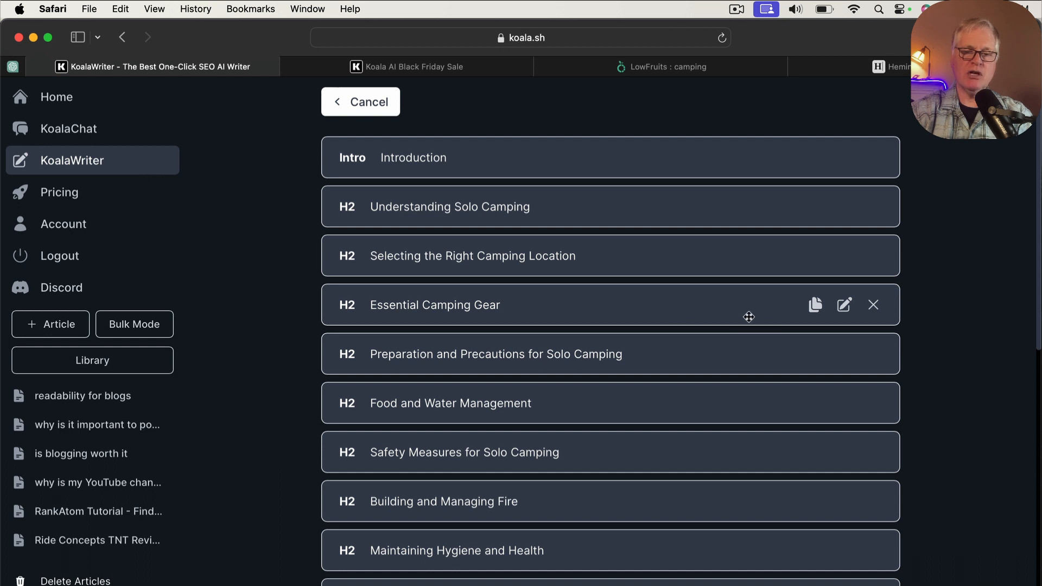
mouse_move(855, 315)
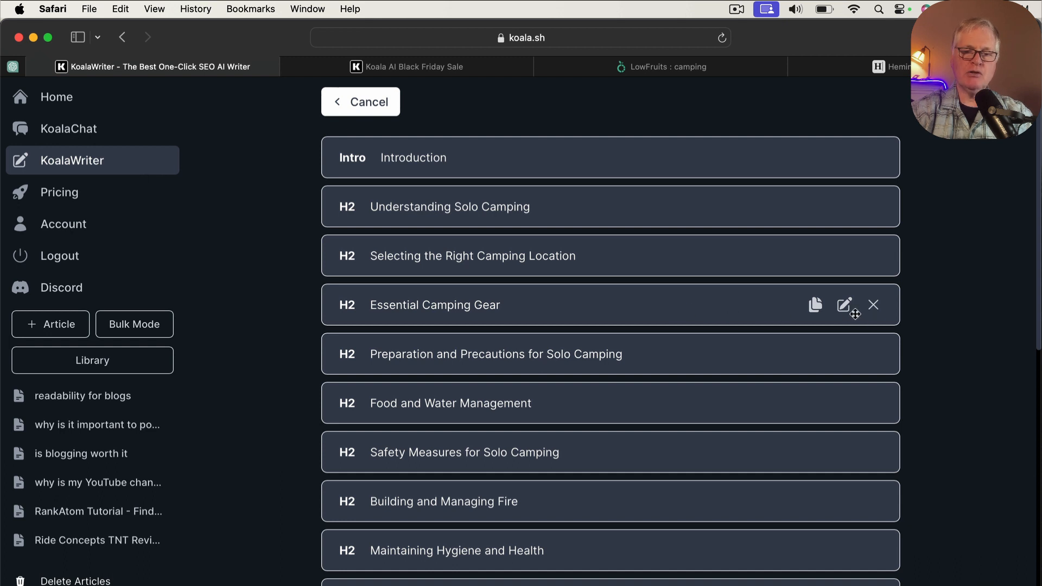
mouse_move(844, 314)
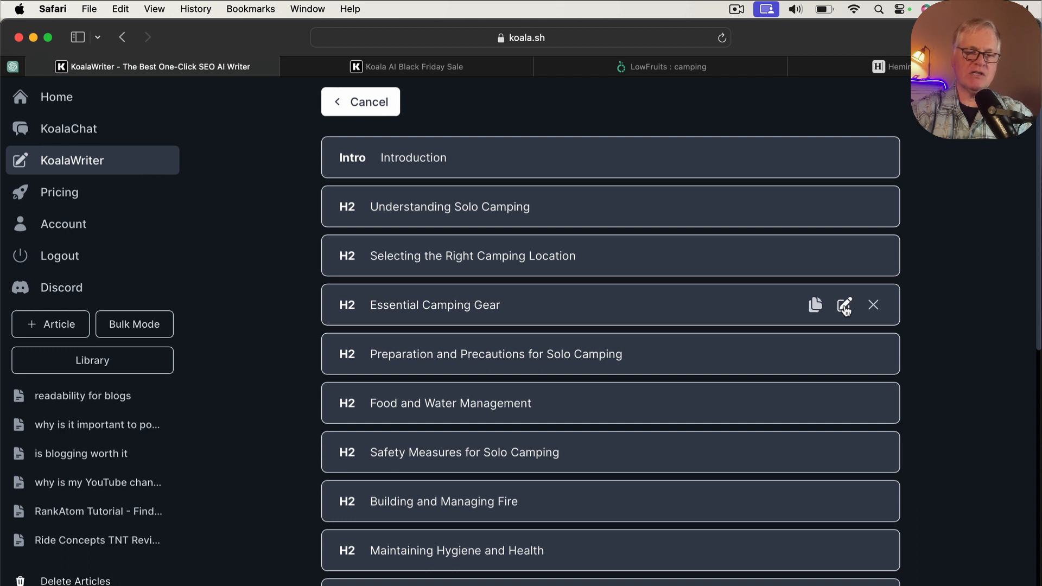
- Give Essential Camping Gear the prompt 'Create a table of gear for solo camping and its importance'
left_click(844, 305)
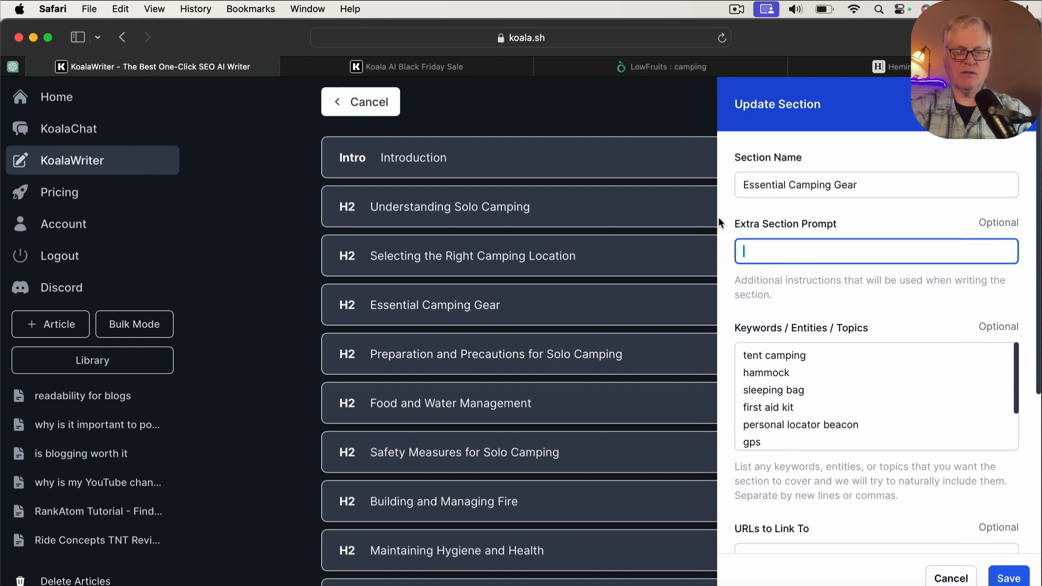
type("Create a table of gear for solo camping and its importance")
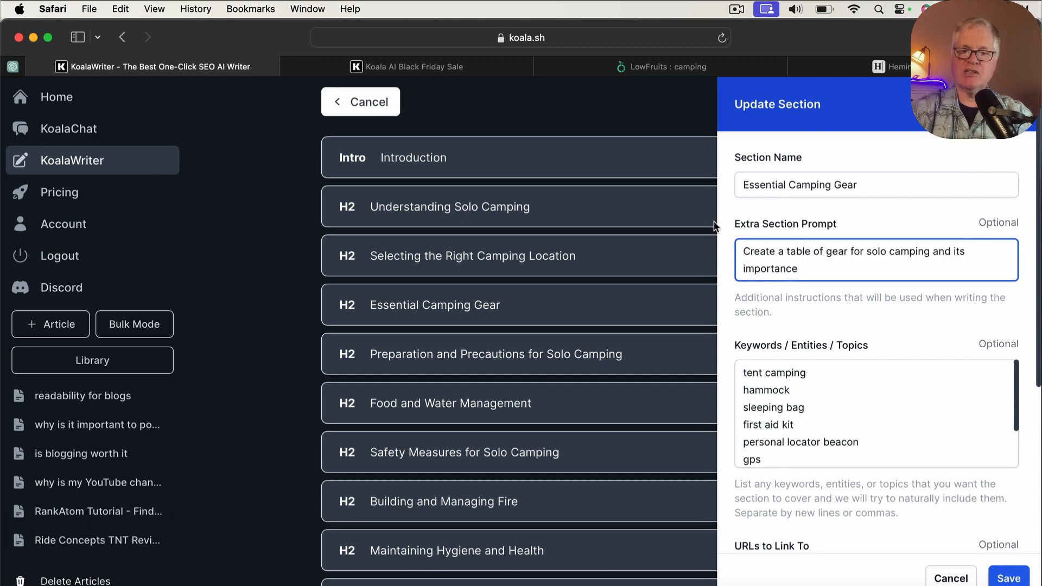
left_click(836, 271)
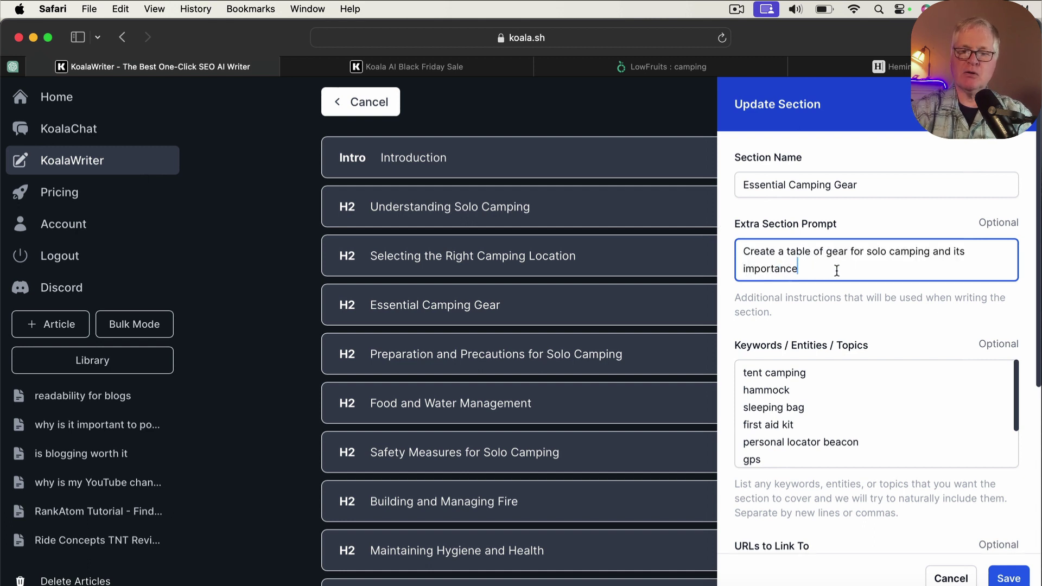
mouse_move(862, 288)
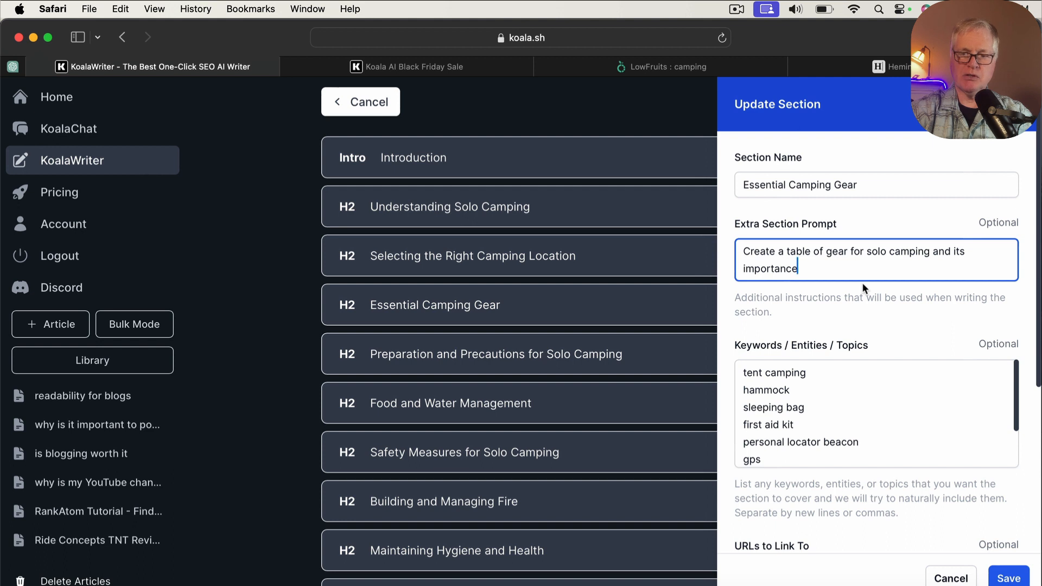
scroll("down", 3)
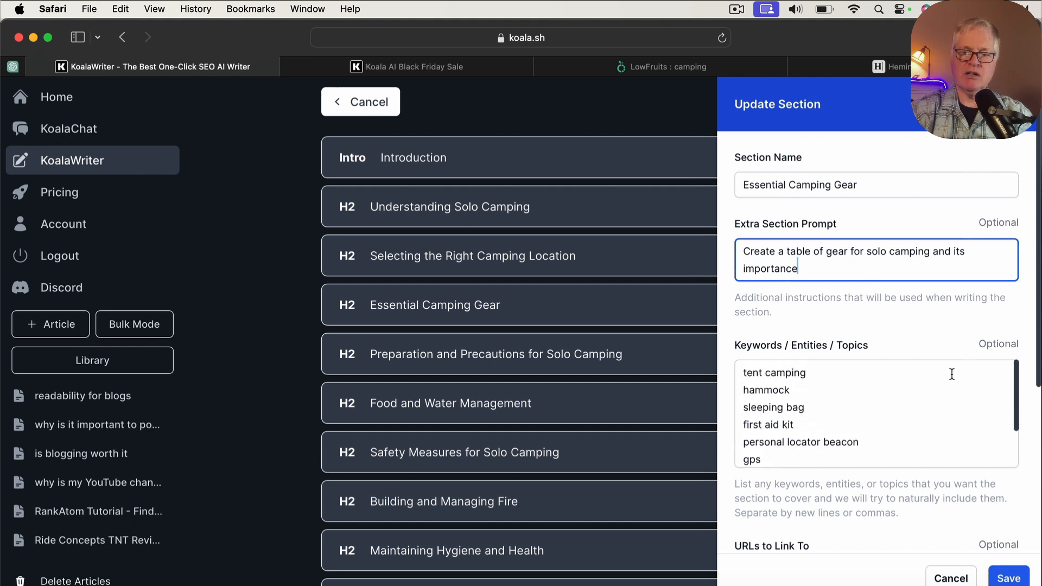
scroll("down", 3)
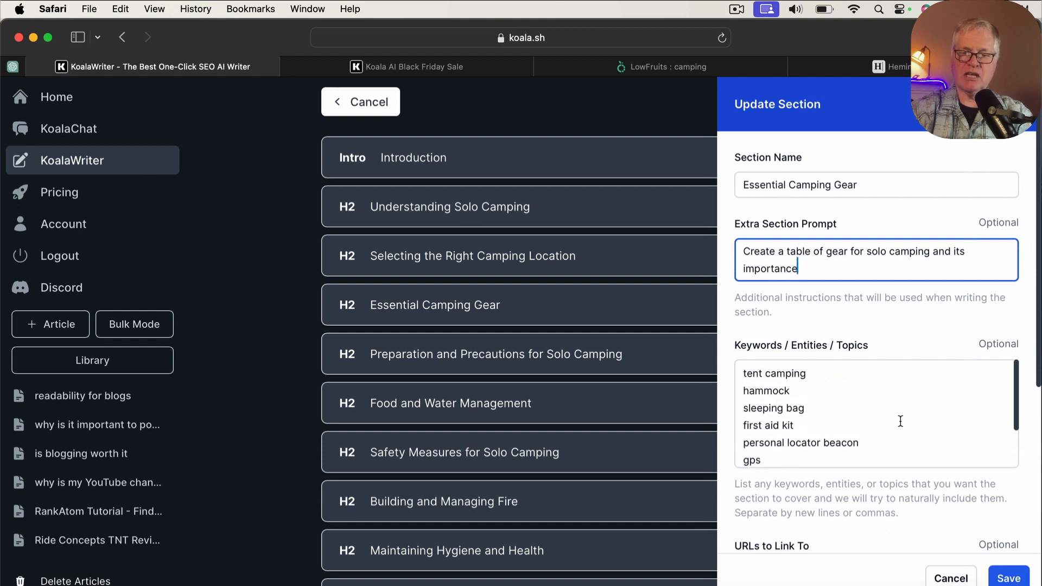
scroll("down", 3)
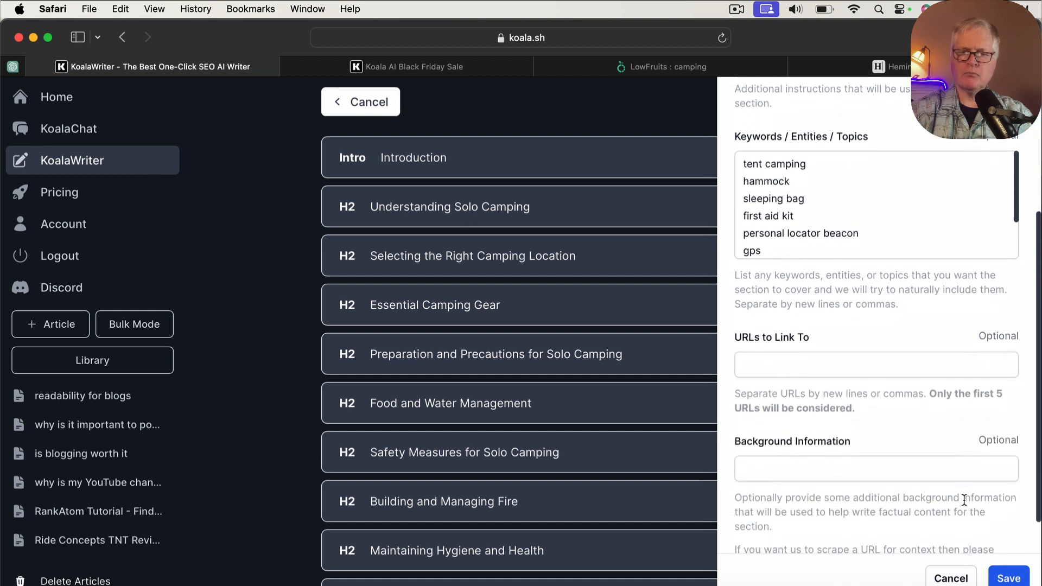
scroll("down", 3)
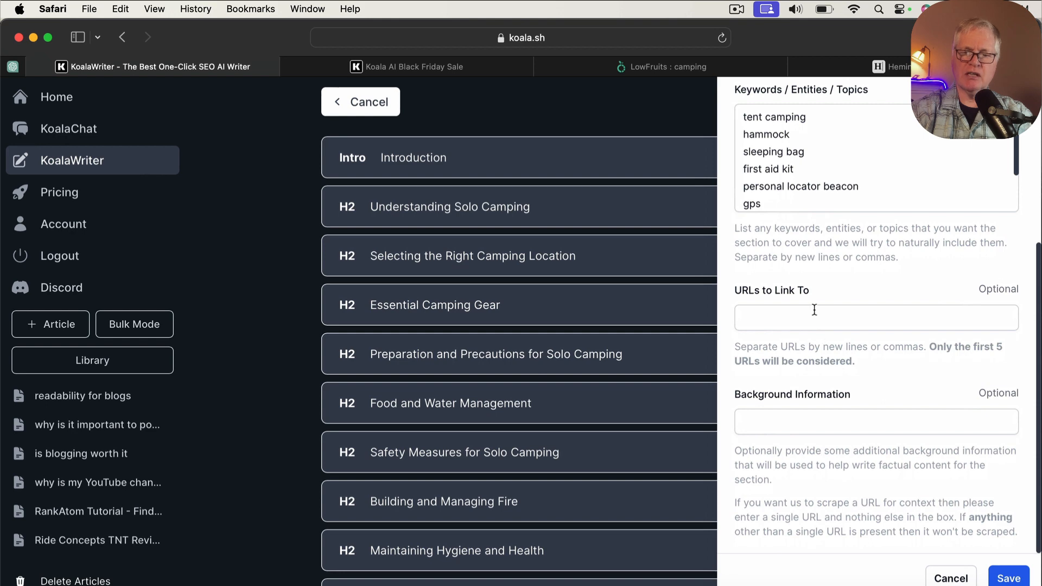
mouse_move(893, 315)
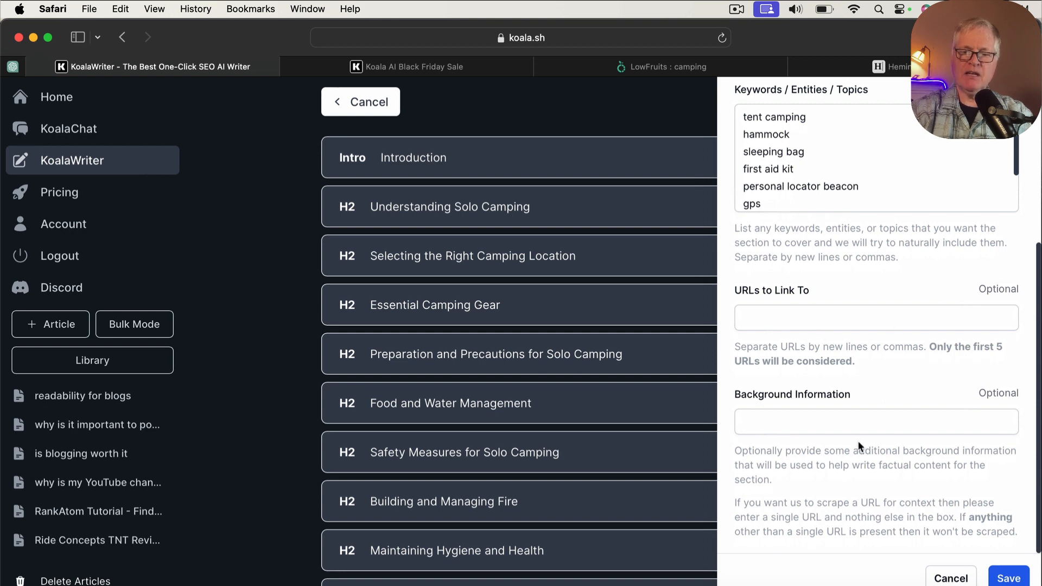
mouse_move(838, 487)
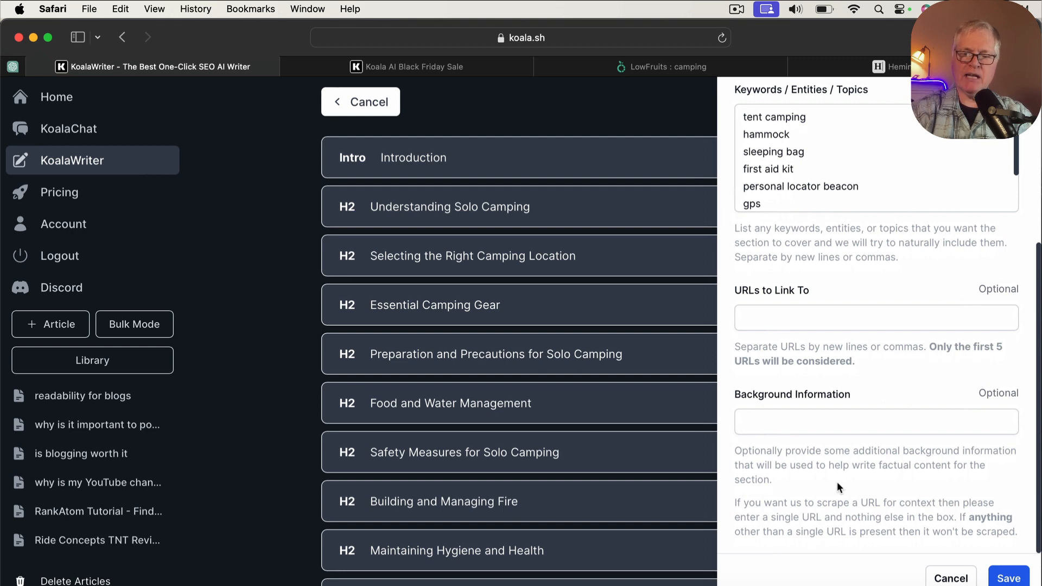
mouse_move(822, 485)
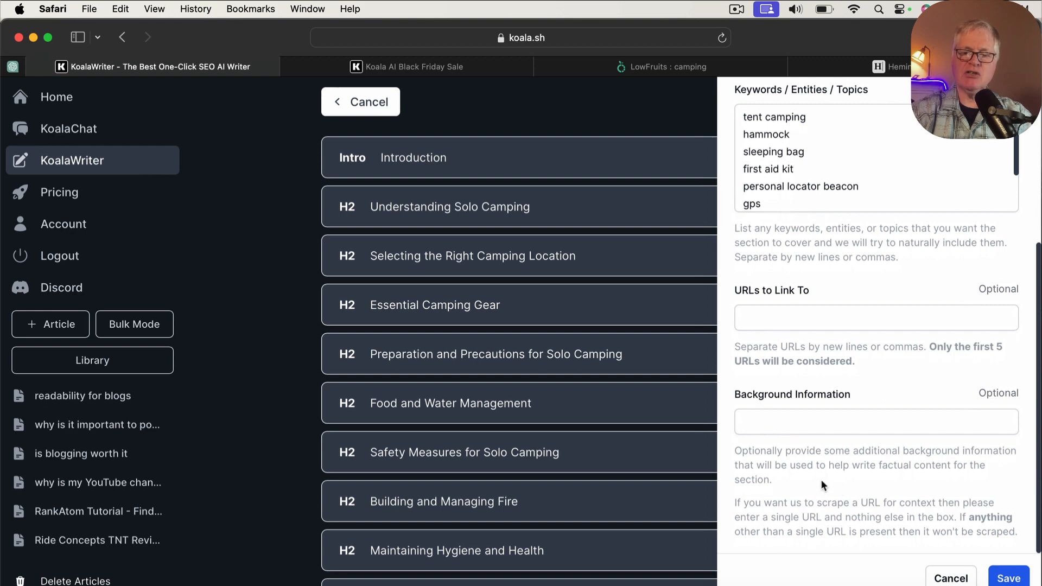
mouse_move(894, 484)
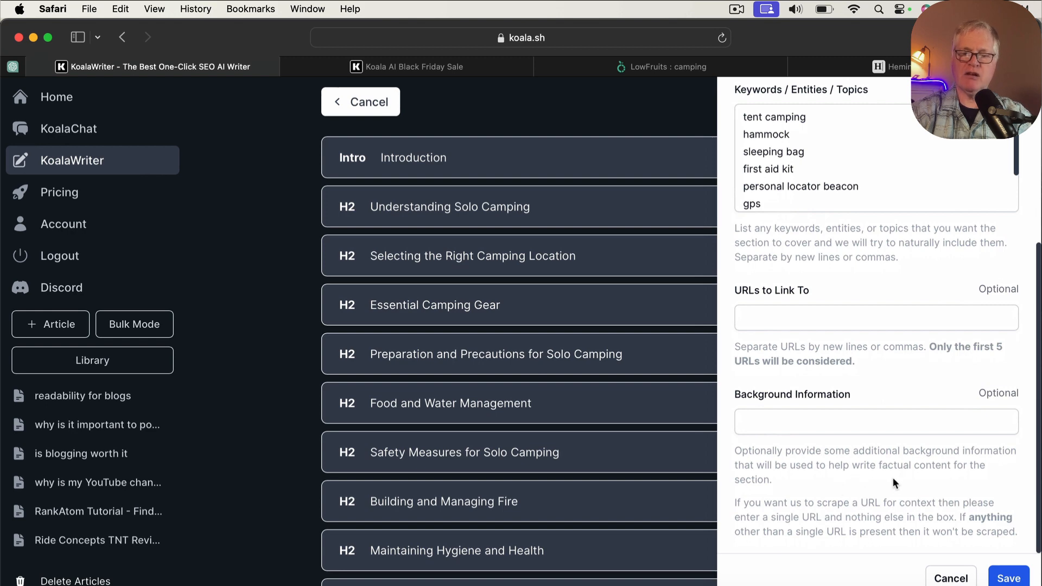
mouse_move(884, 517)
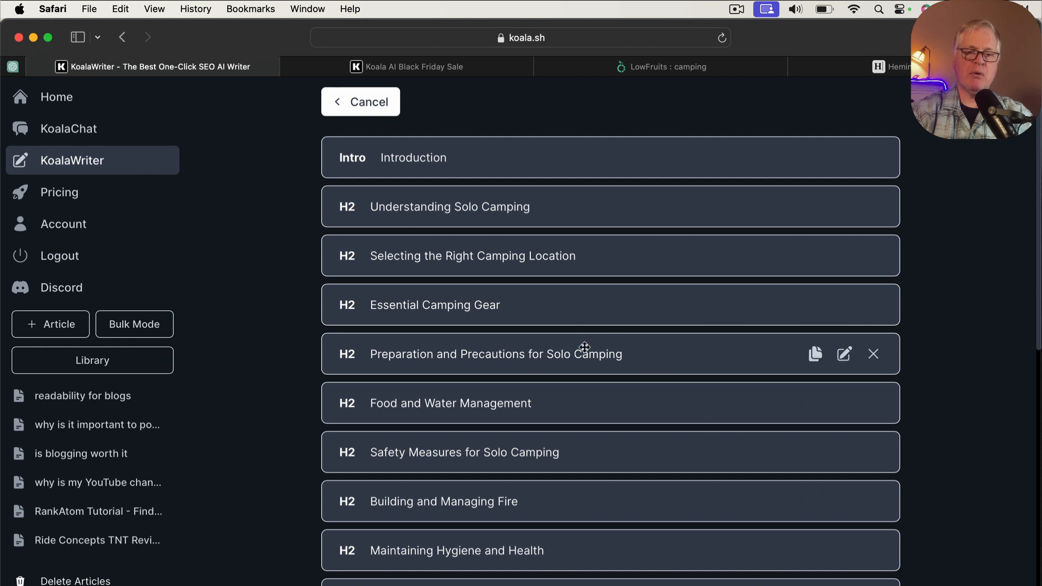
scroll("down", 3)
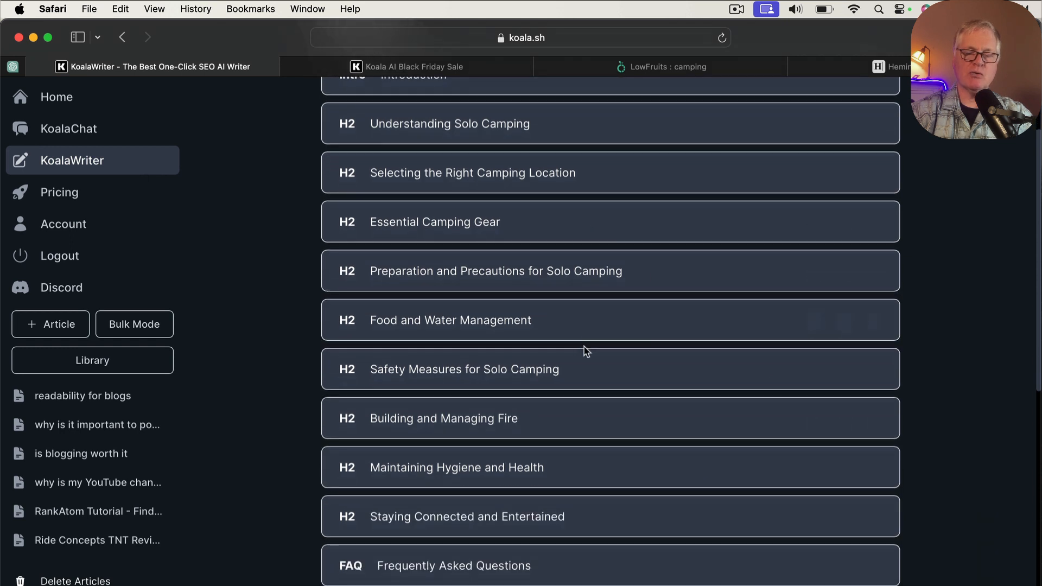
scroll("down", 3)
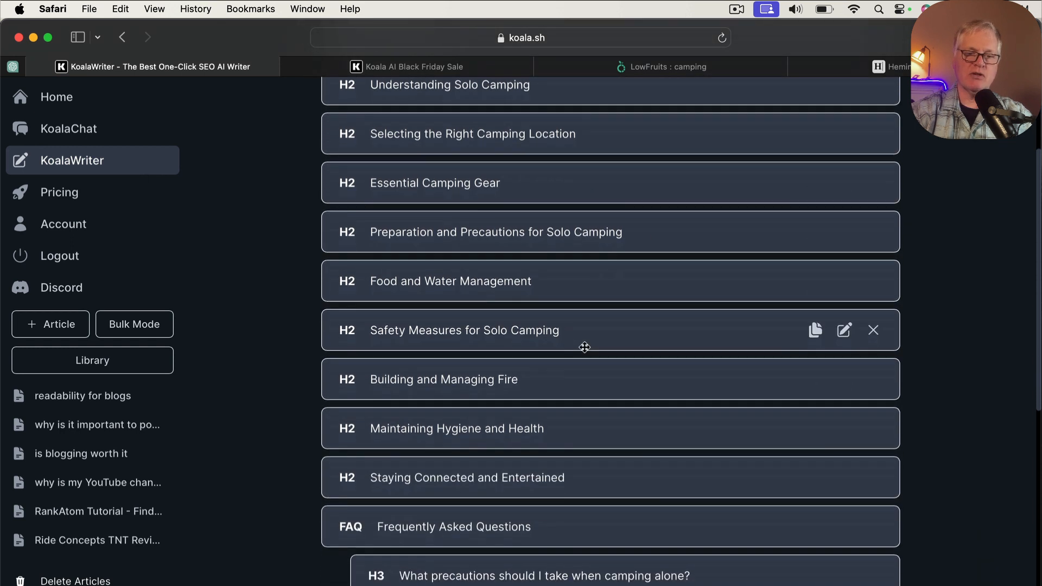
scroll("down", 3)
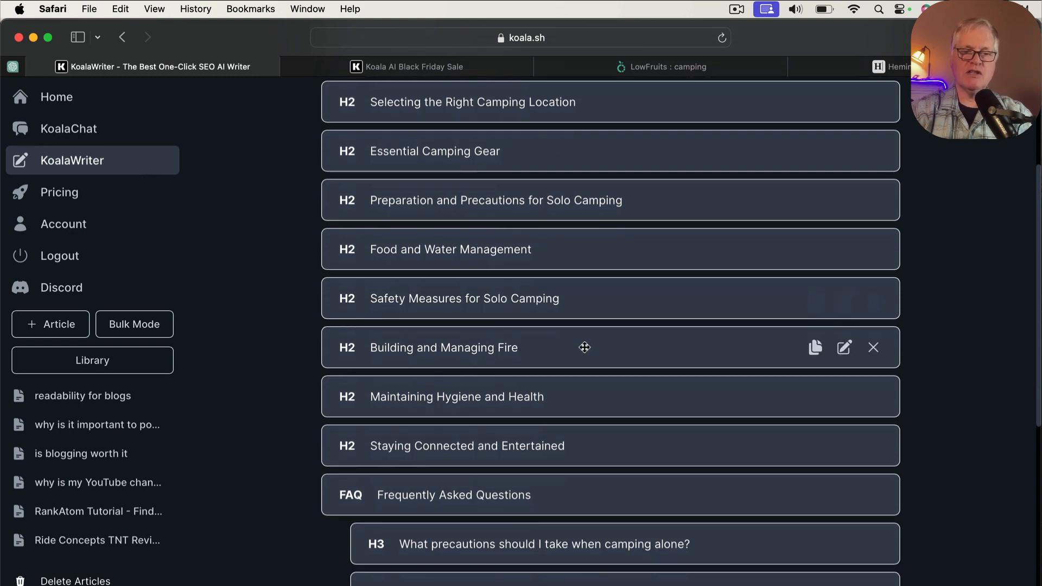
scroll("down", 3)
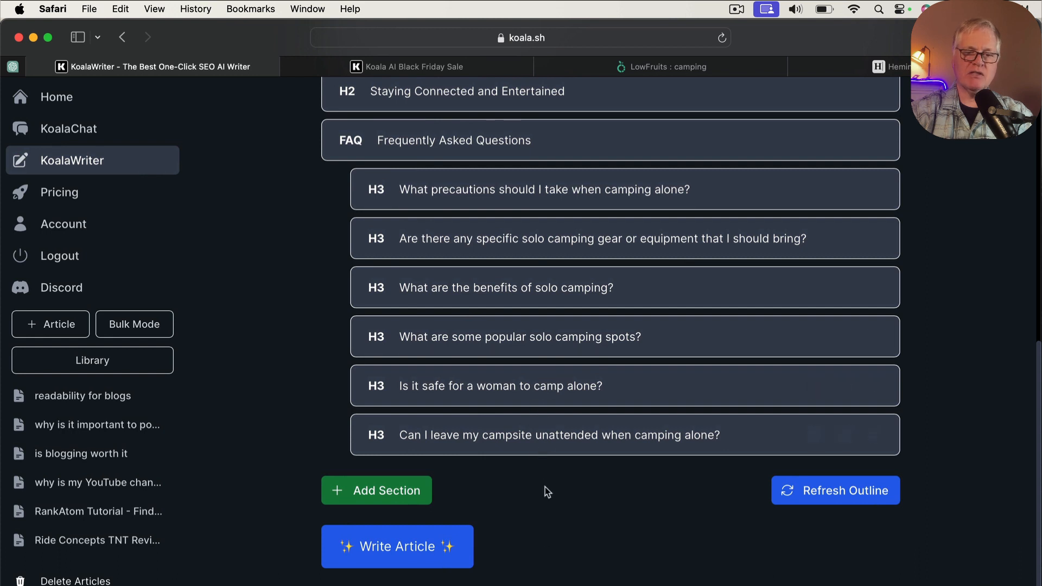
mouse_move(437, 564)
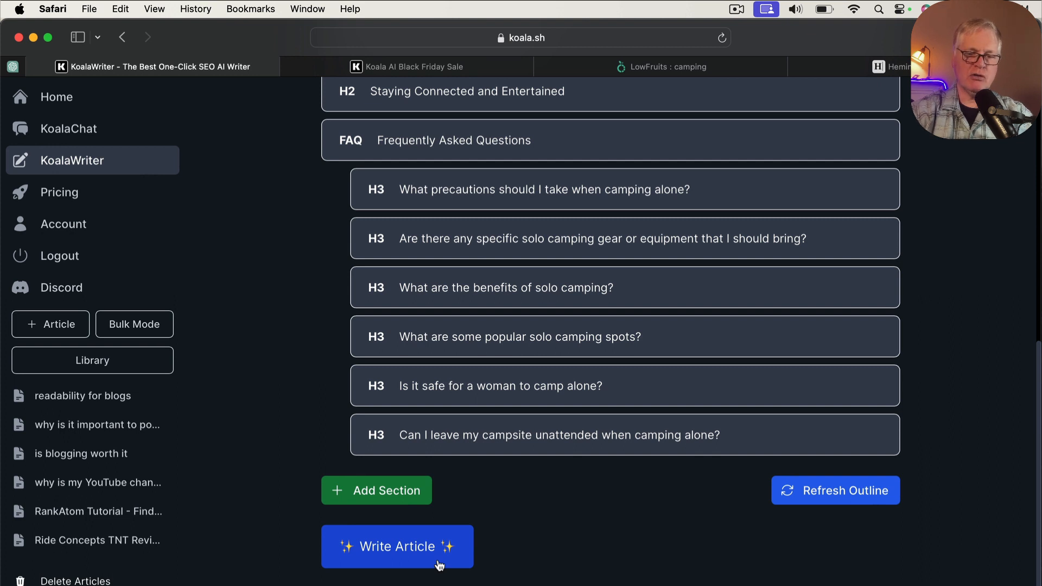
mouse_move(420, 556)
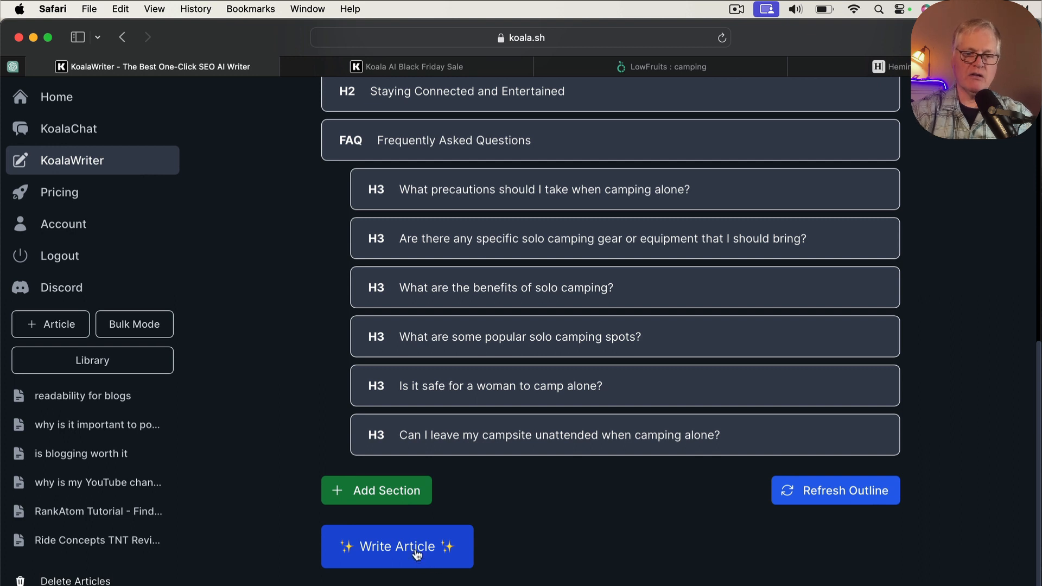
left_click(397, 561)
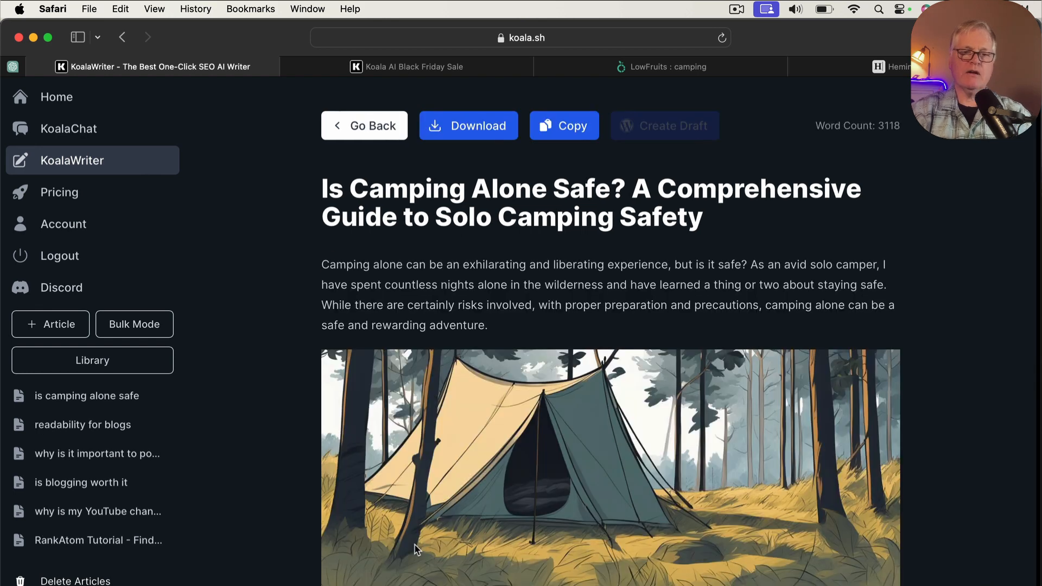
mouse_move(644, 327)
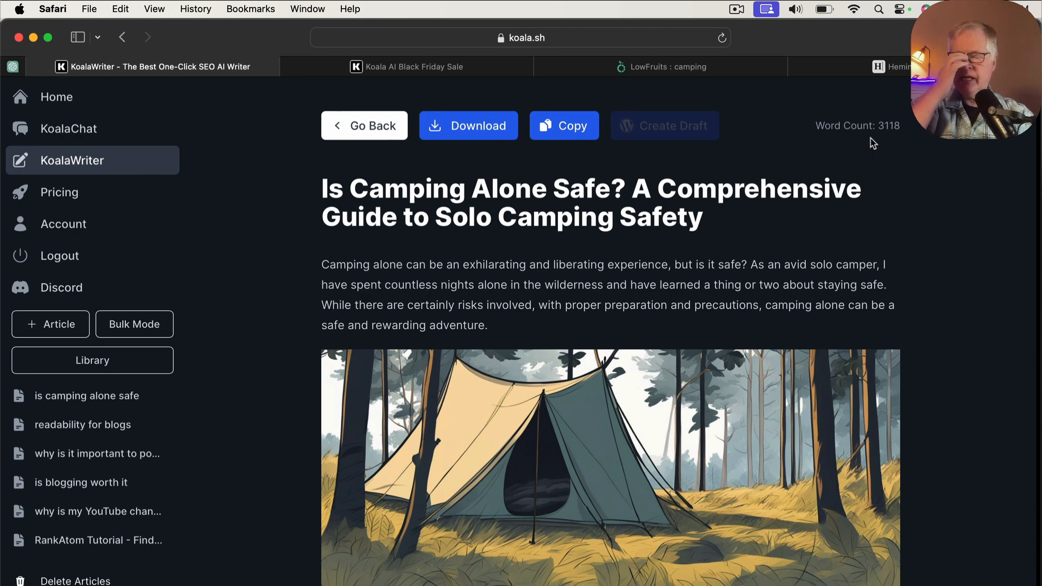
mouse_move(766, 337)
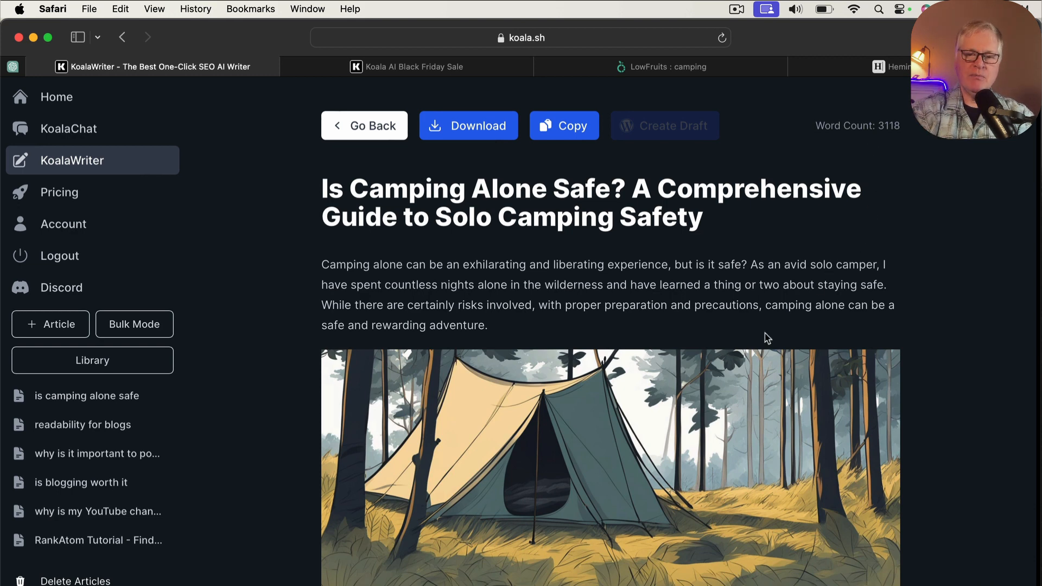
mouse_move(739, 366)
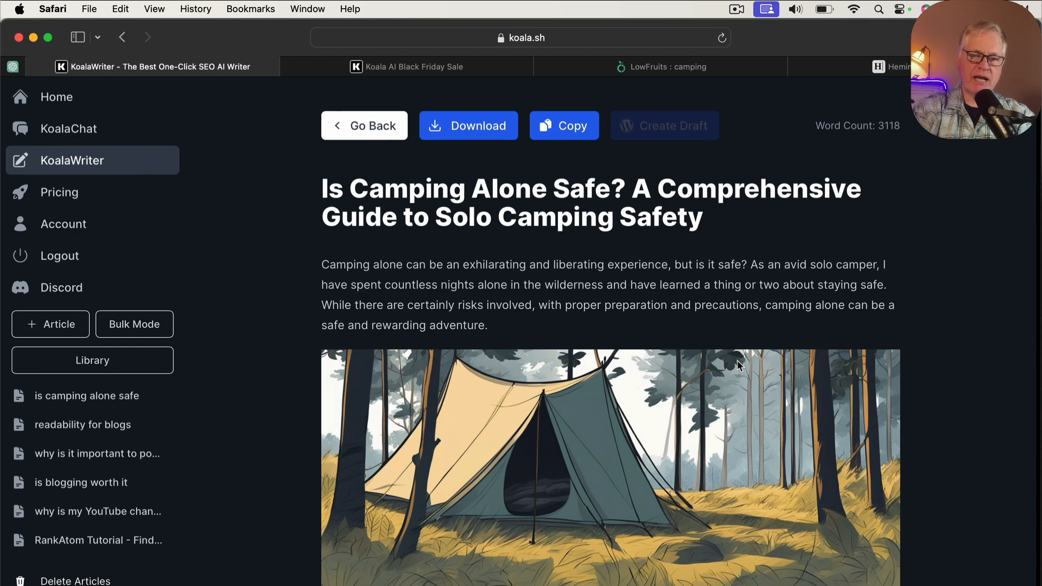
scroll("down", 3)
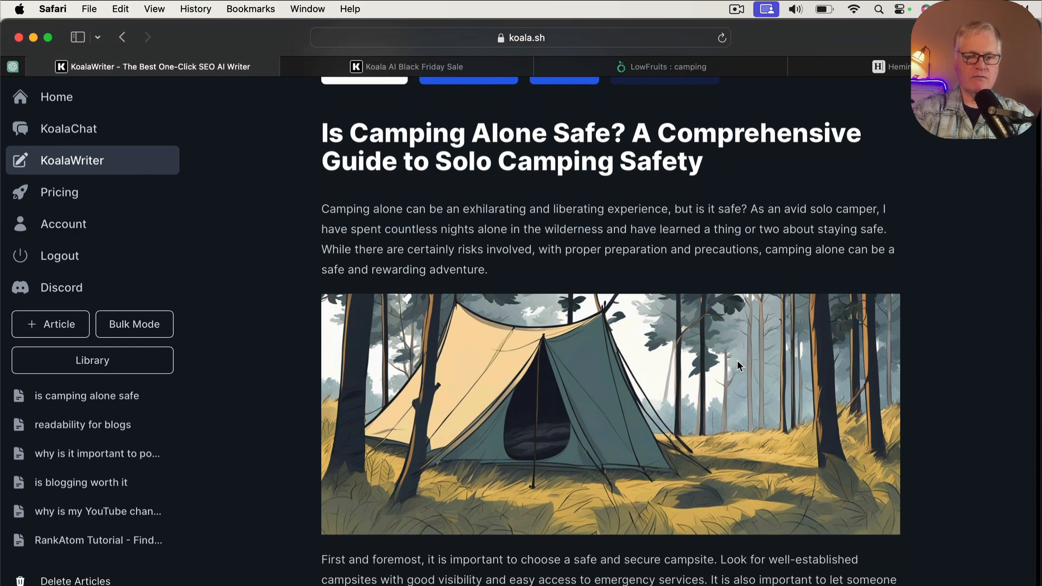
scroll("down", 3)
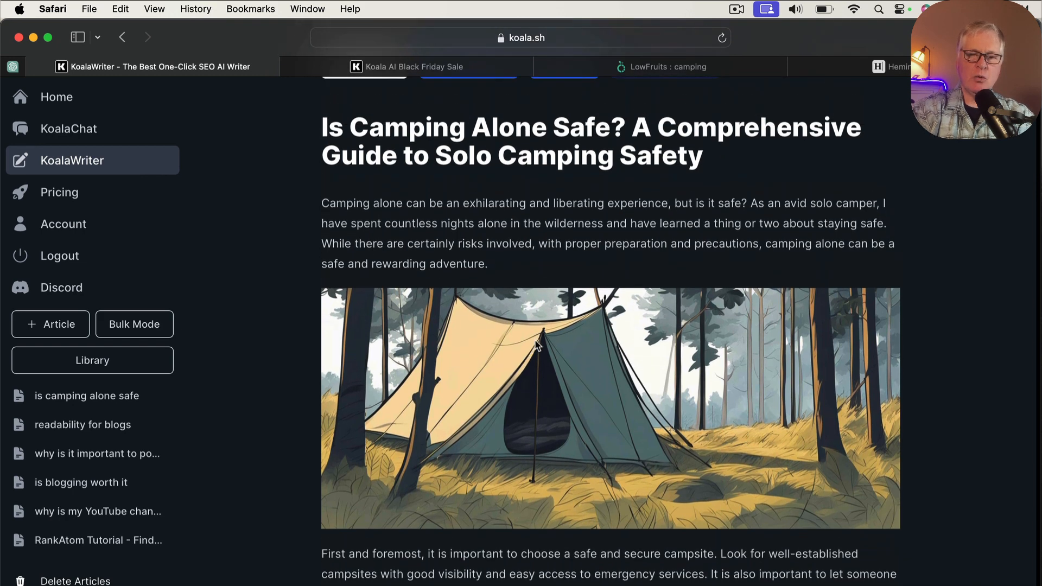
scroll("down", 3)
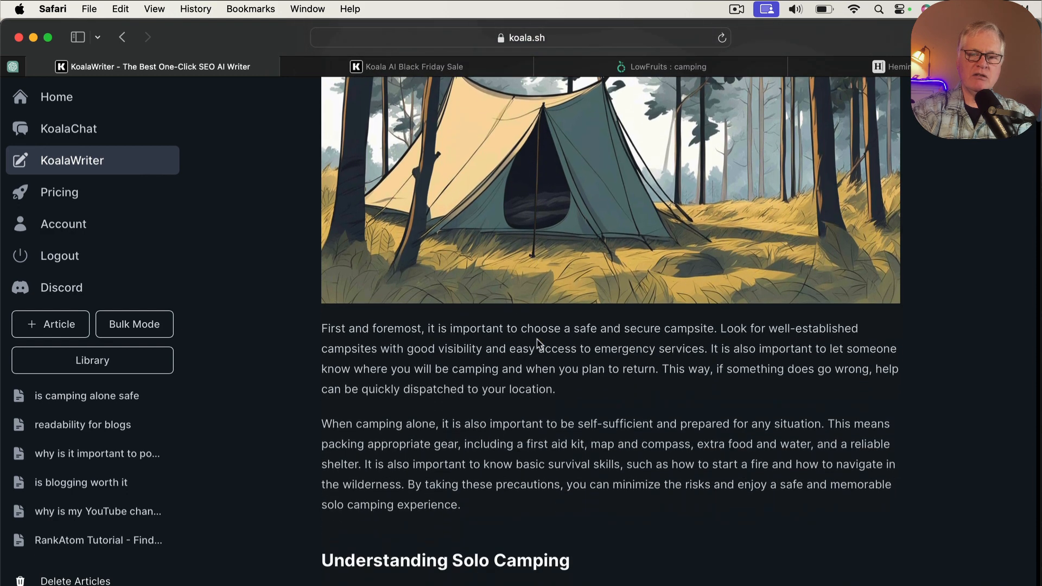
scroll("down", 3)
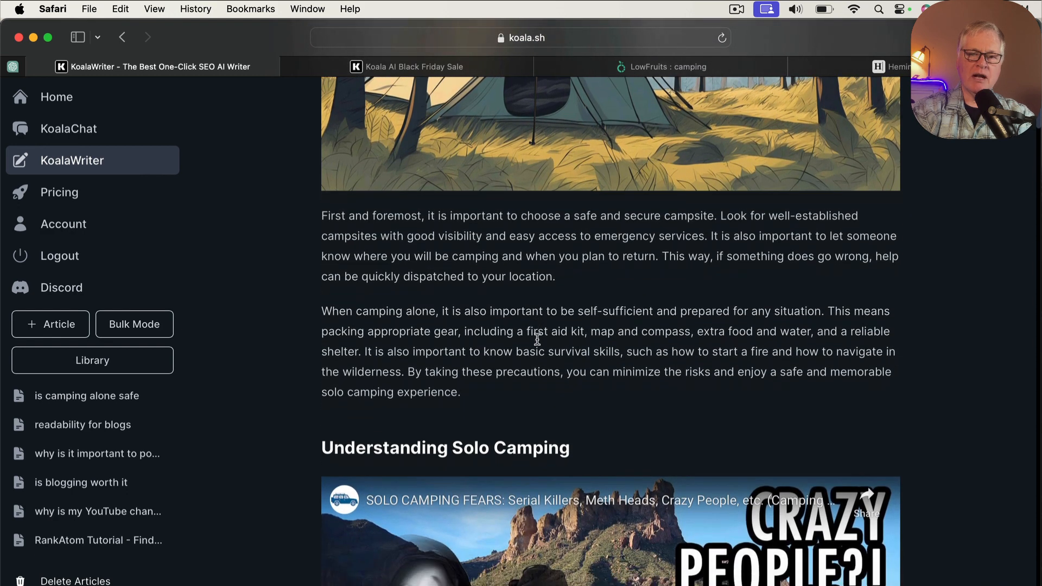
scroll("down", 3)
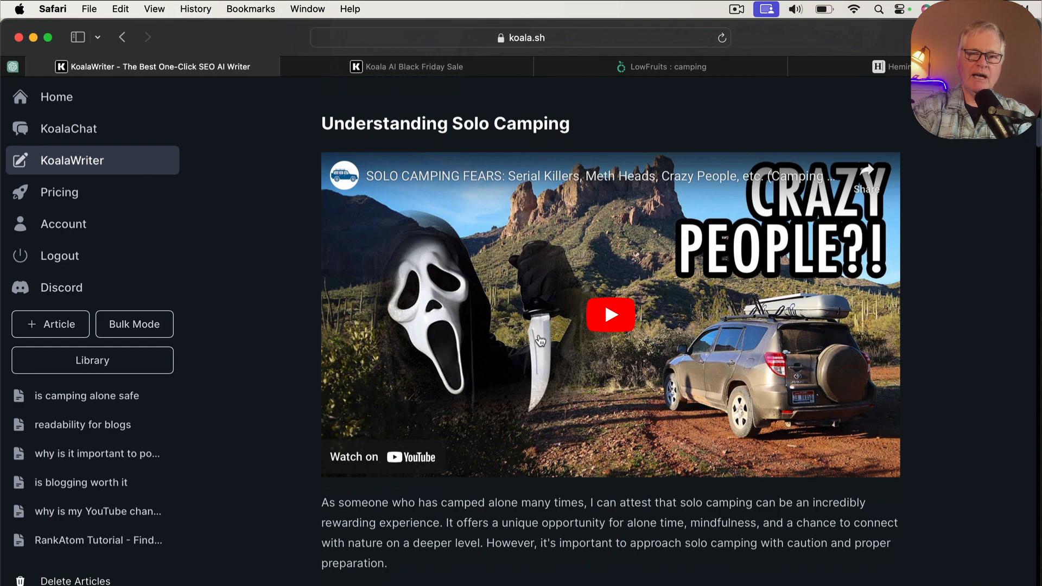
mouse_move(410, 204)
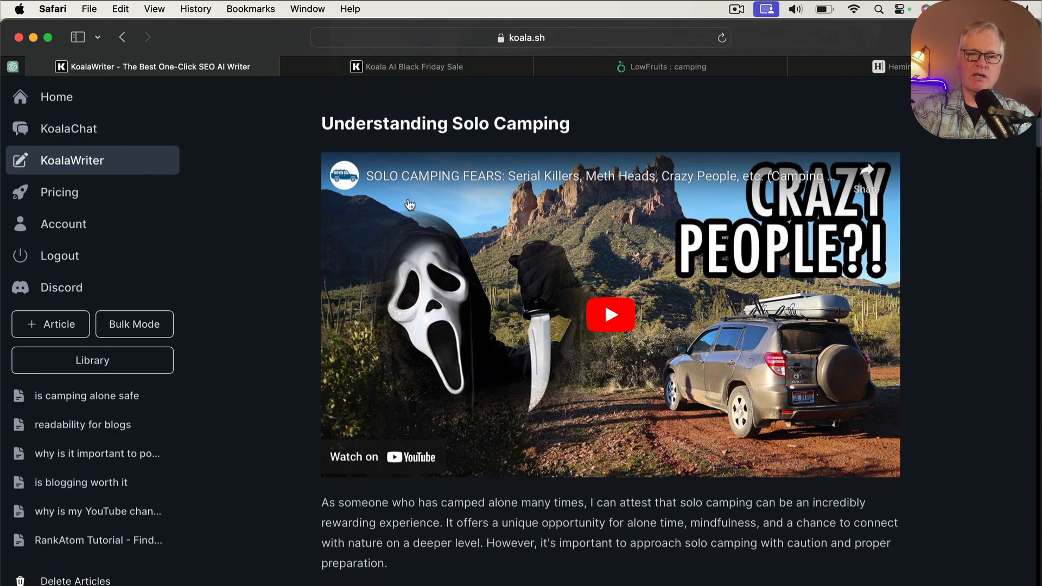
mouse_move(486, 193)
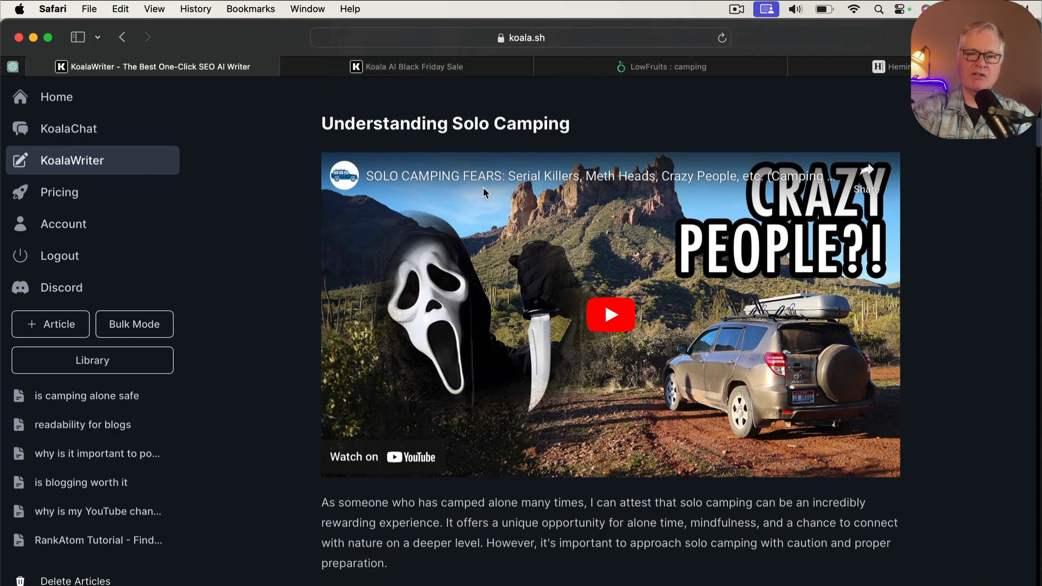
scroll("down", 3)
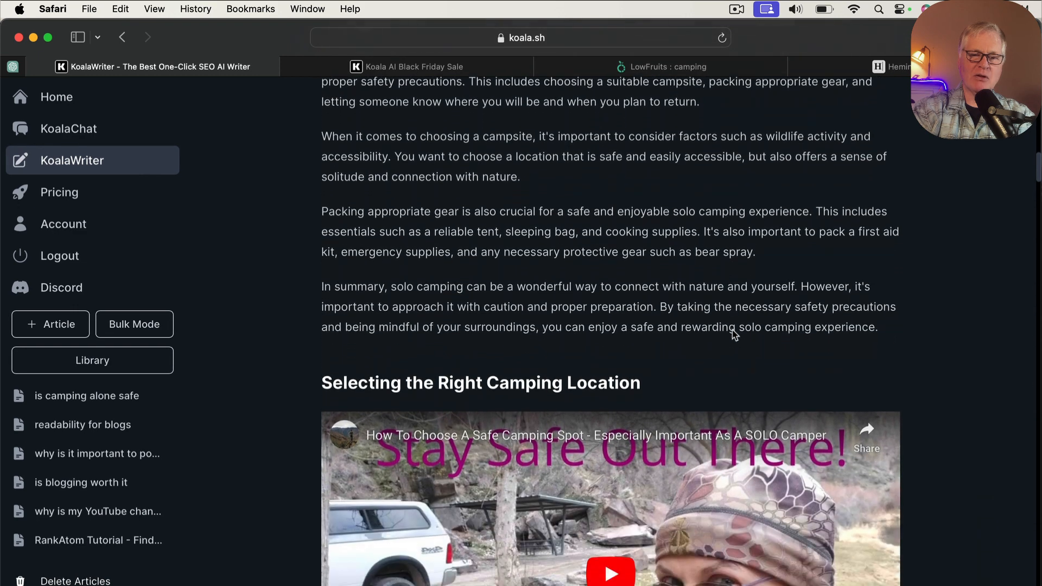
scroll("down", 3)
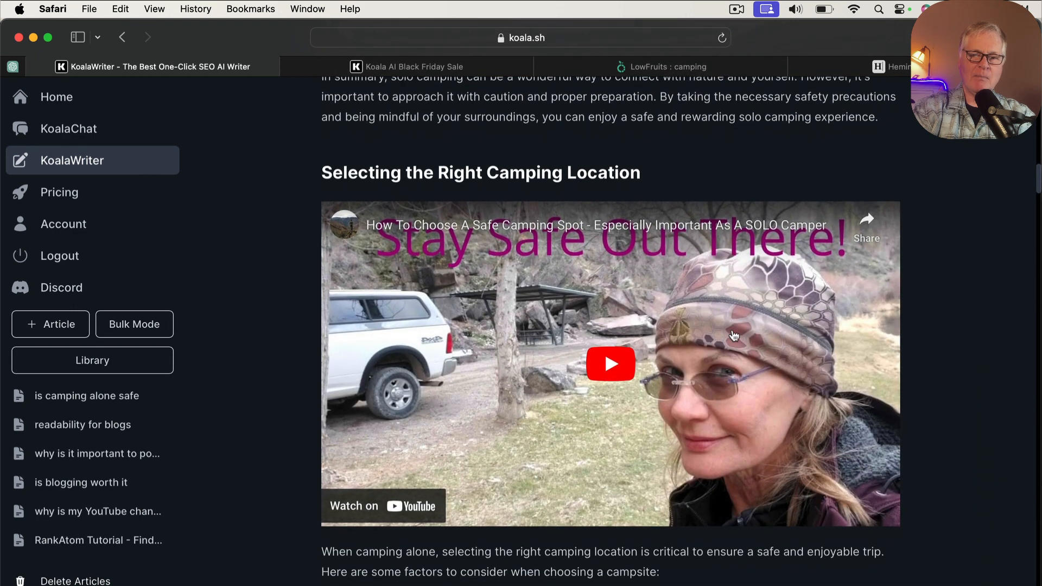
scroll("down", 3)
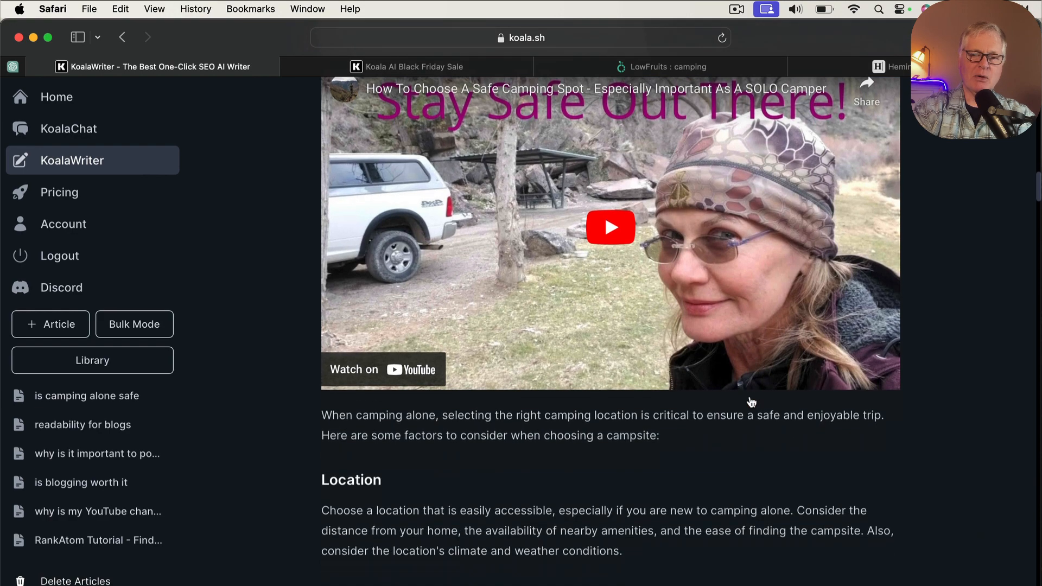
scroll("down", 3)
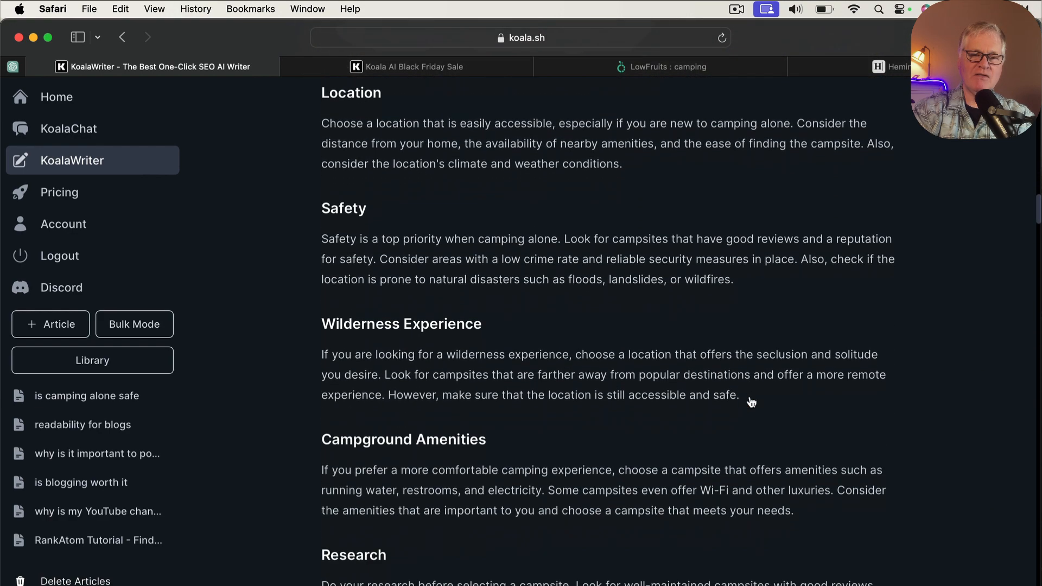
scroll("down", 3)
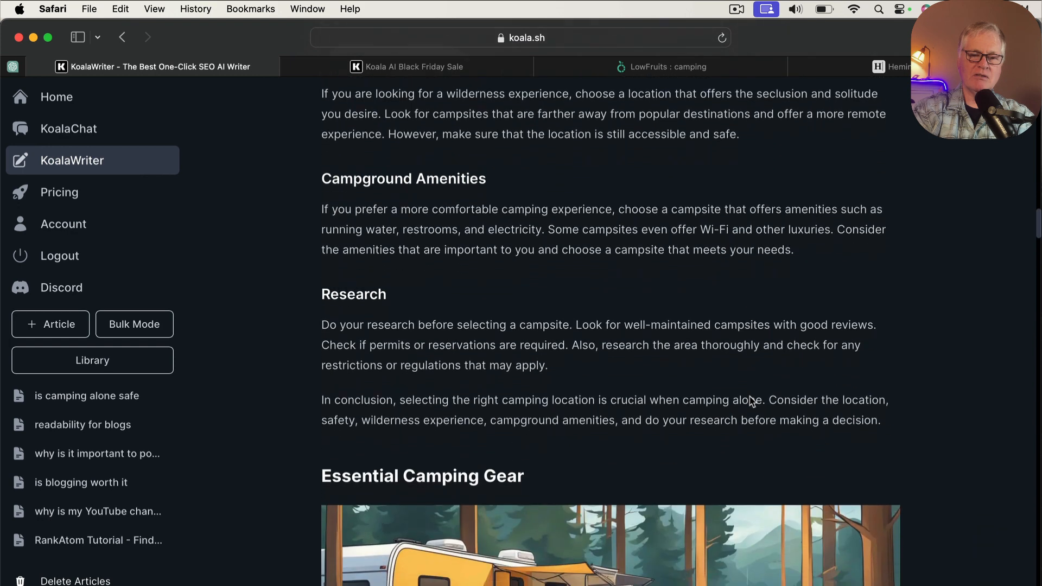
scroll("down", 3)
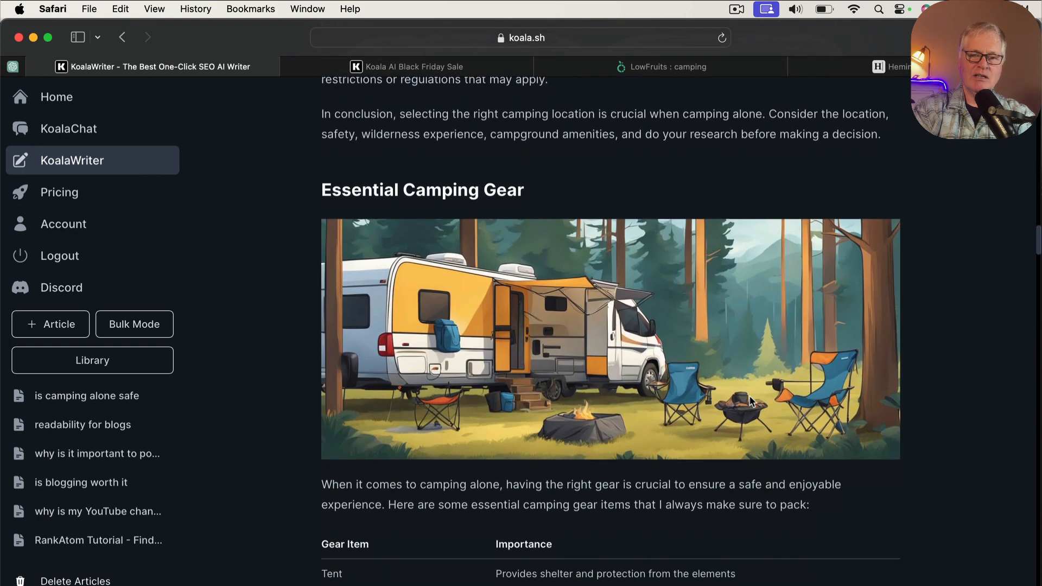
scroll("down", 3)
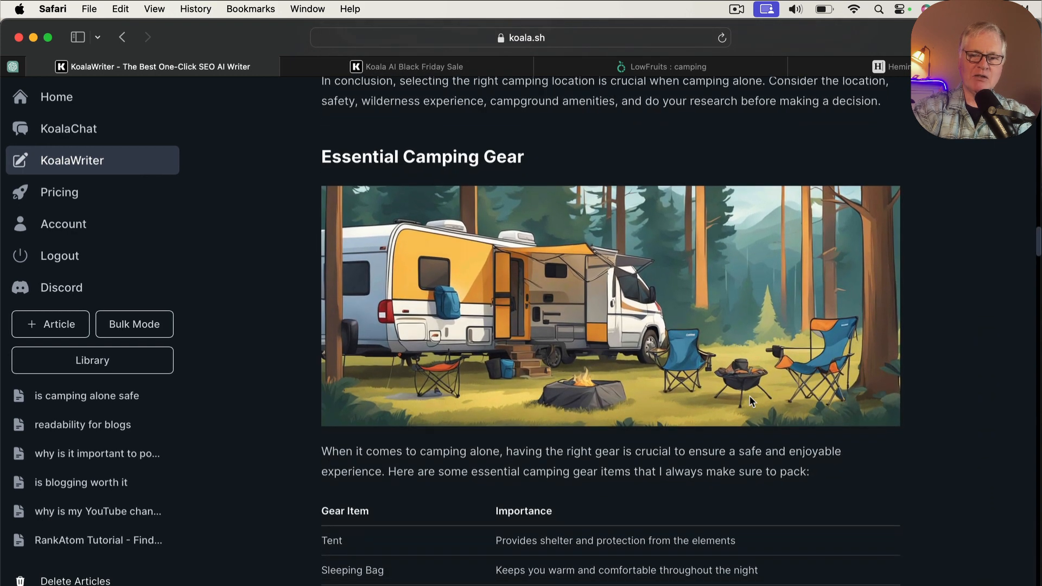
scroll("down", 3)
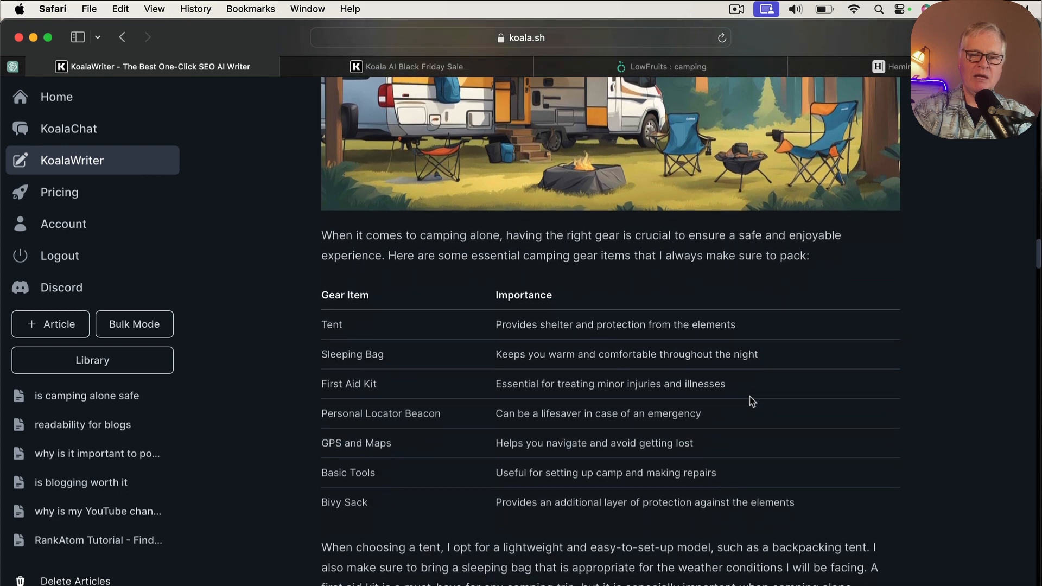
scroll("down", 3)
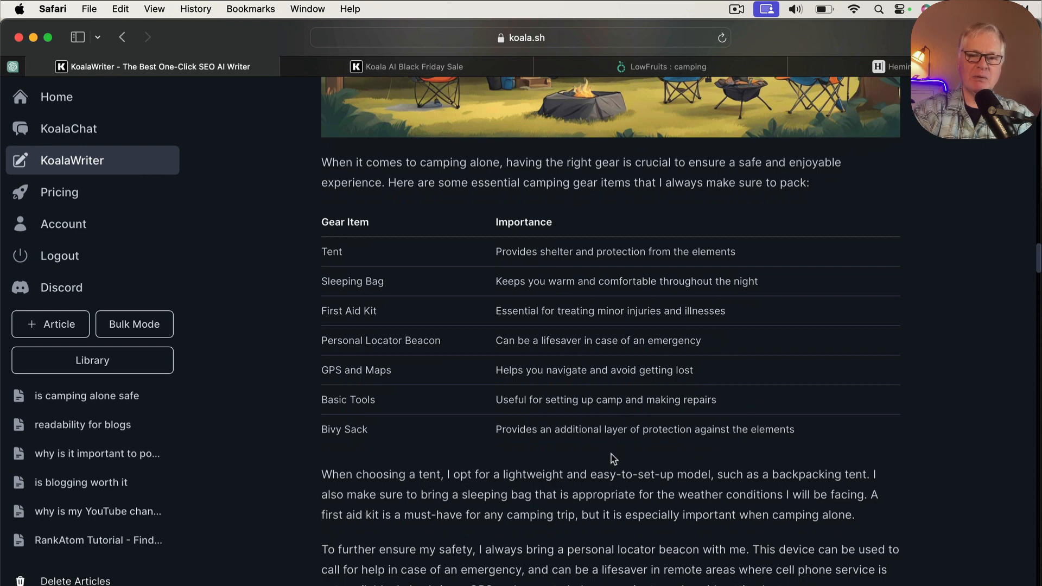
mouse_move(391, 238)
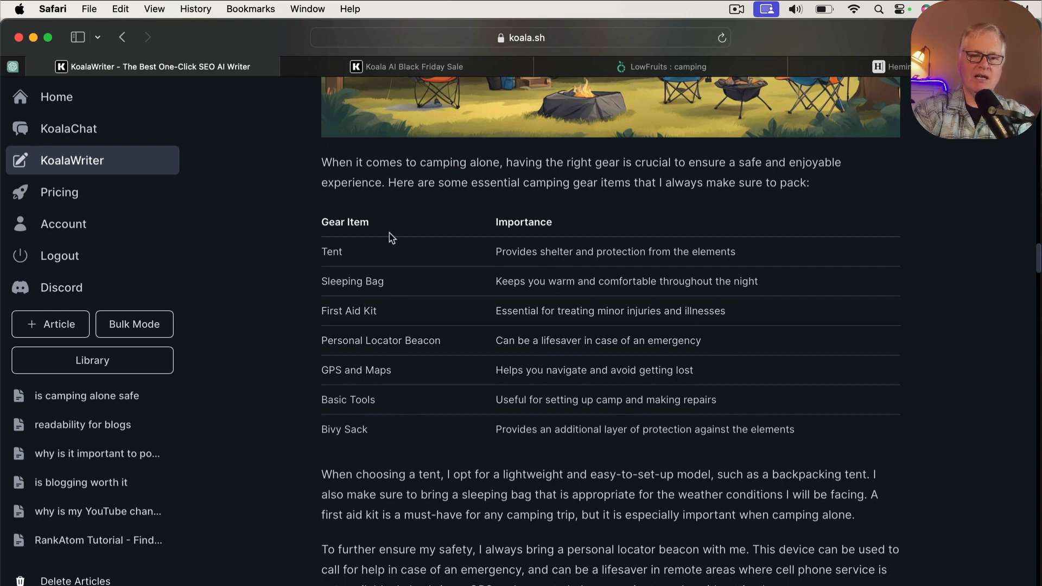
mouse_move(537, 272)
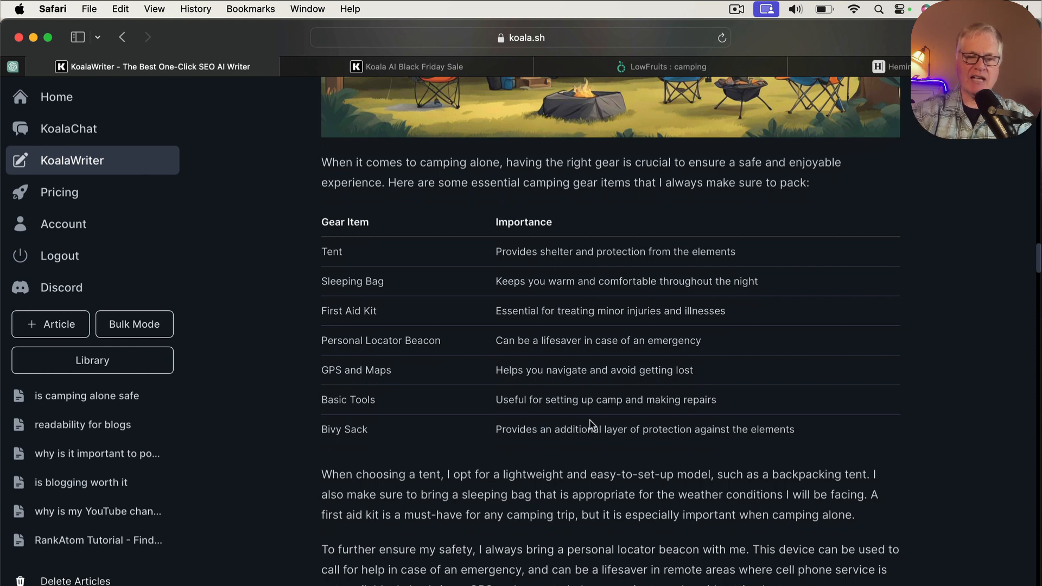
scroll("down", 3)
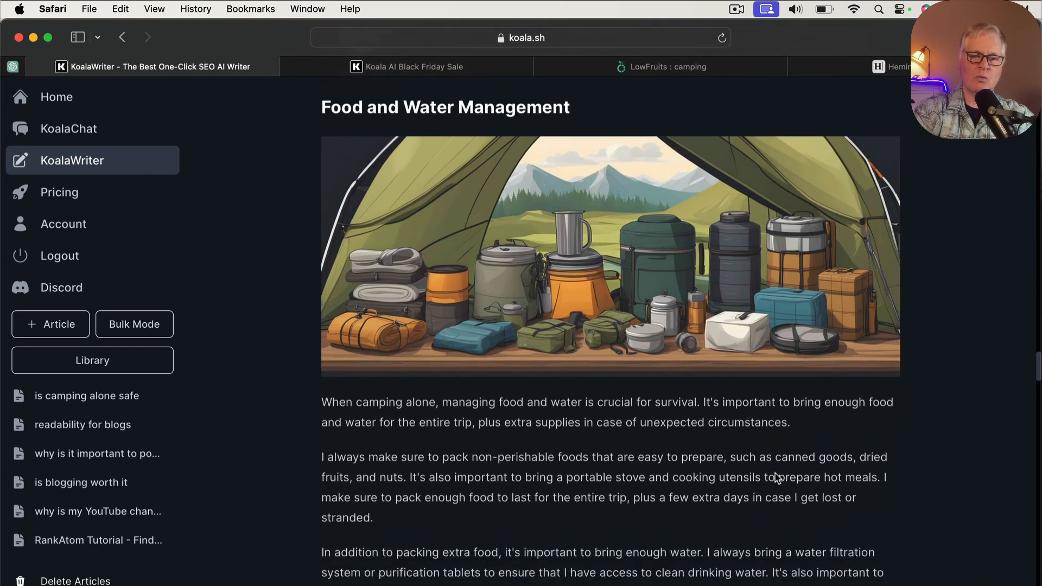
scroll("down", 3)
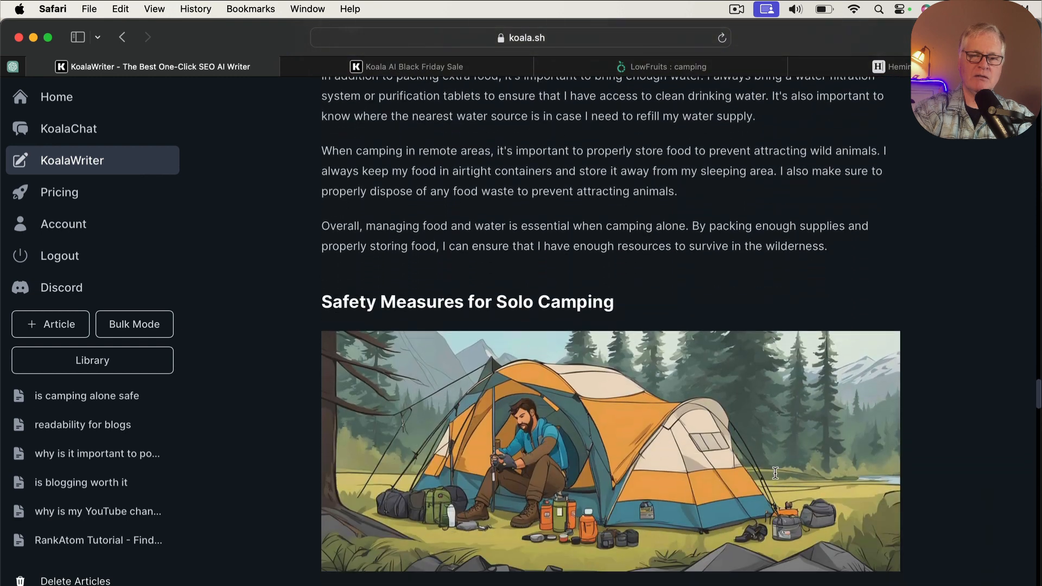
scroll("down", 3)
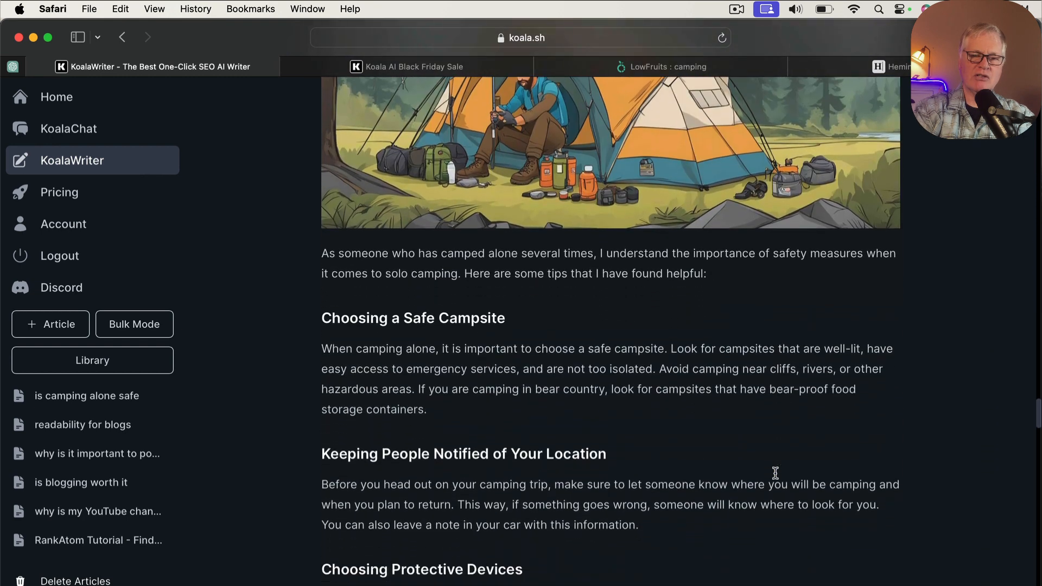
scroll("down", 3)
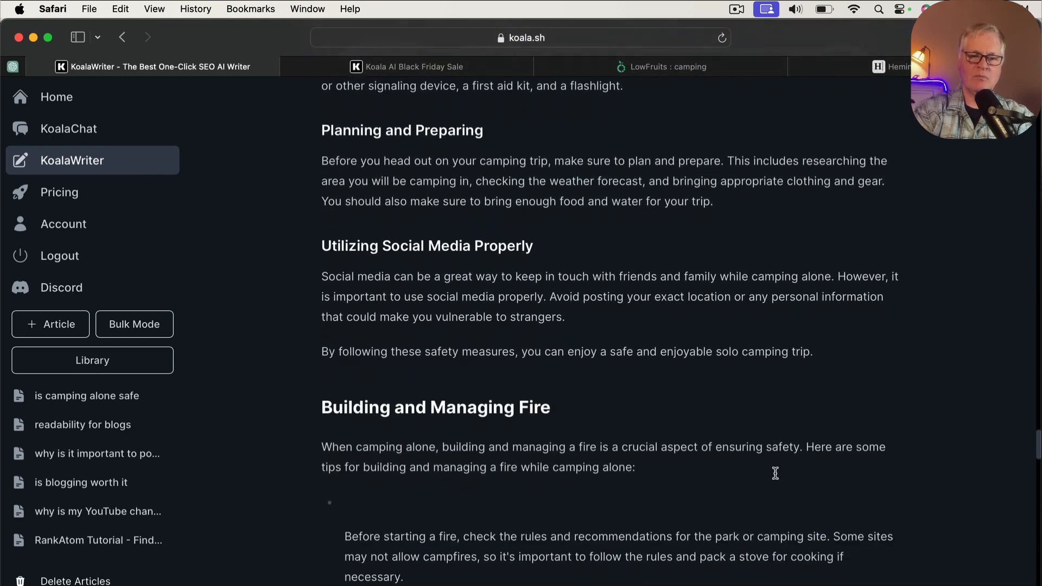
scroll("down", 3)
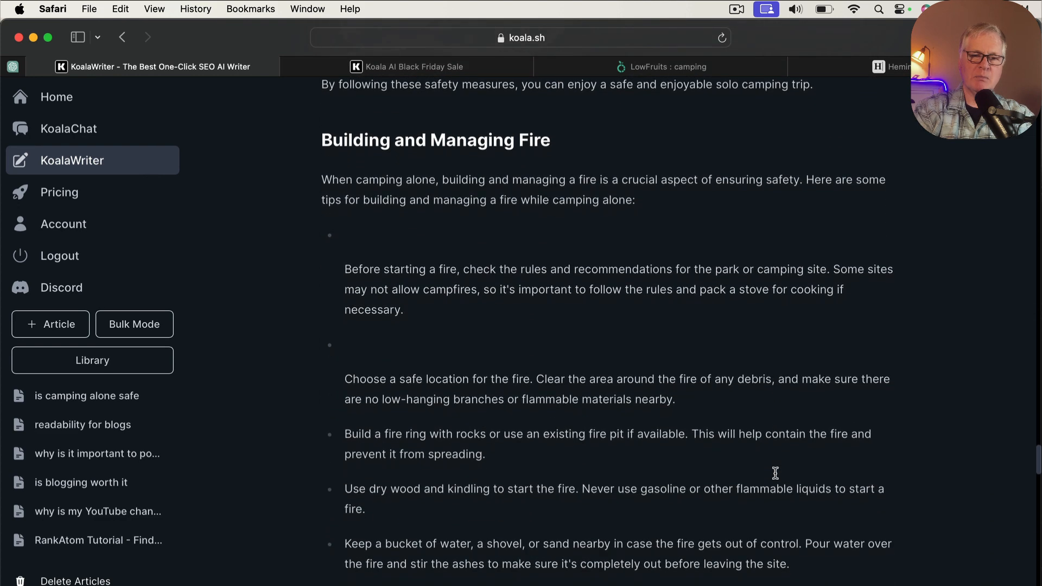
scroll("down", 3)
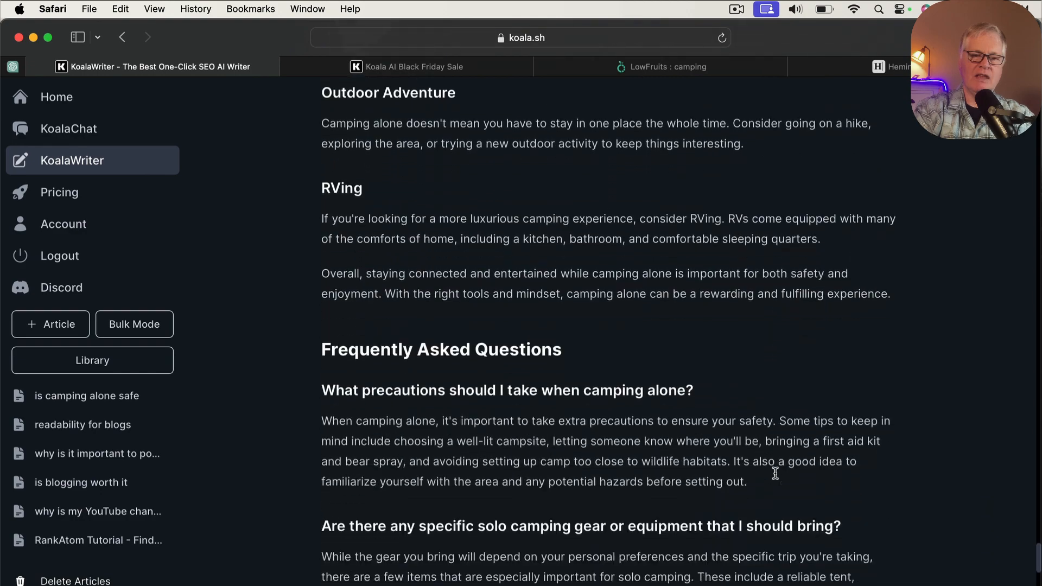
scroll("down", 3)
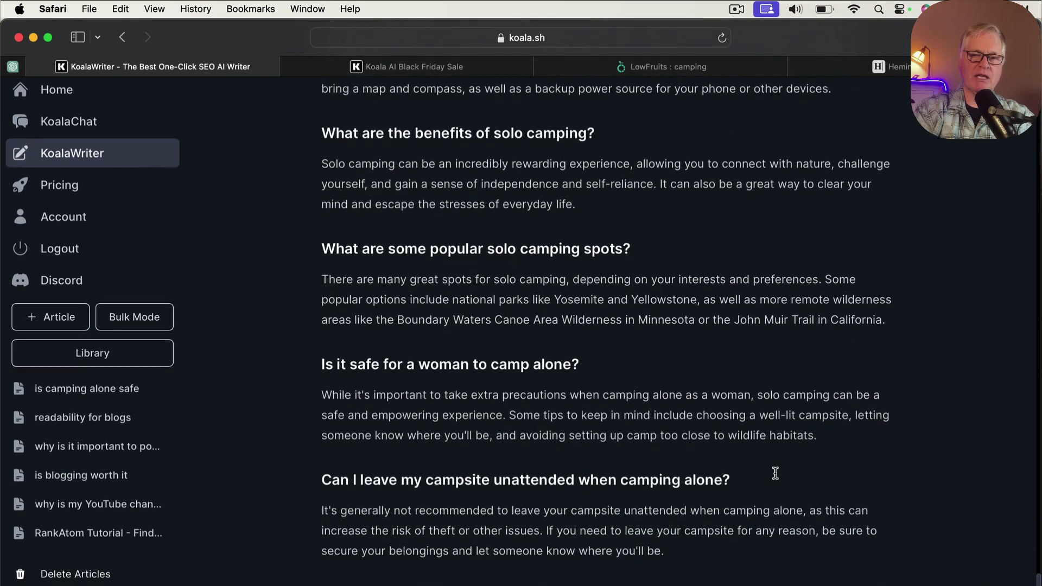
scroll("down", 3)
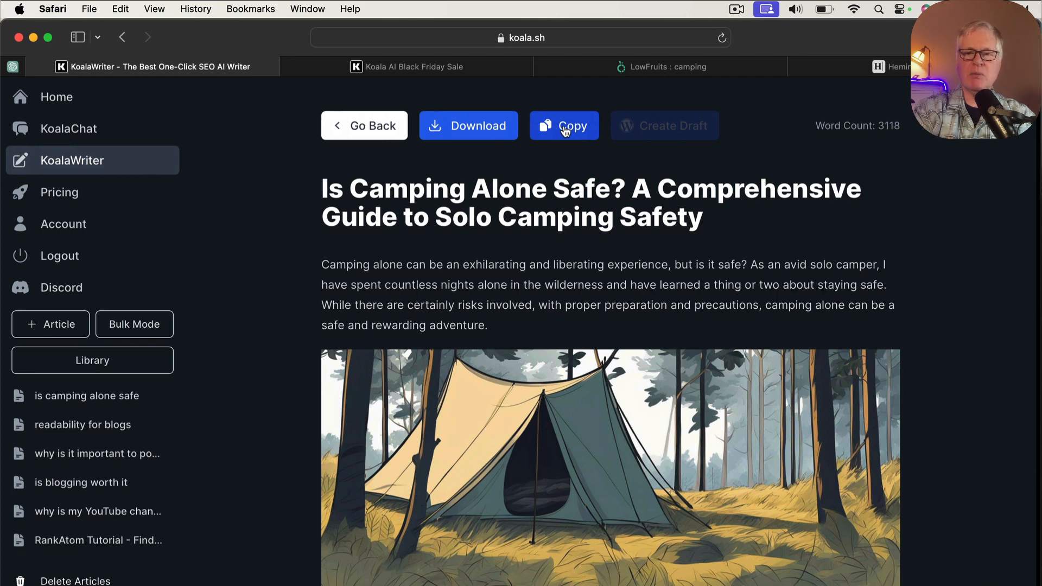
- Copy the finished 3,118-word solo camping article to the clipboard
left_click(564, 125)
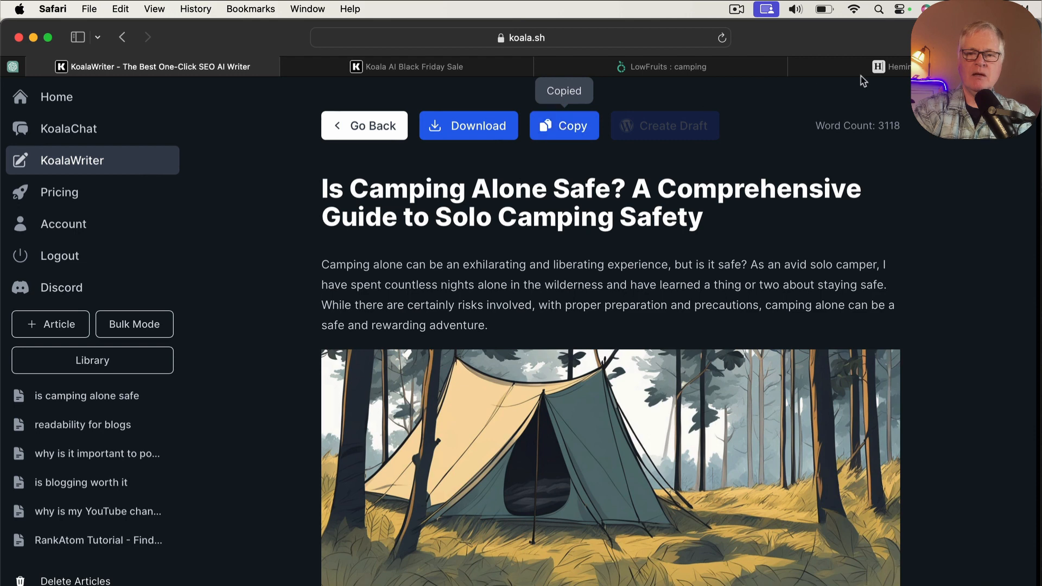
mouse_move(891, 66)
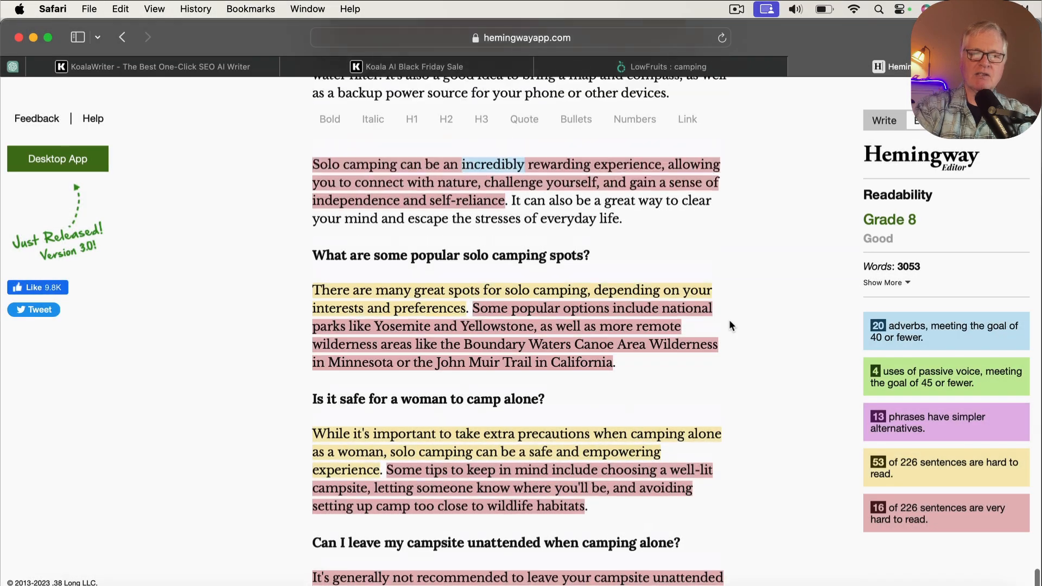
- Scroll through the pasted article in Hemingway, reviewing its Grade 8 rating and flagged hard sentences
scroll("down", 3)
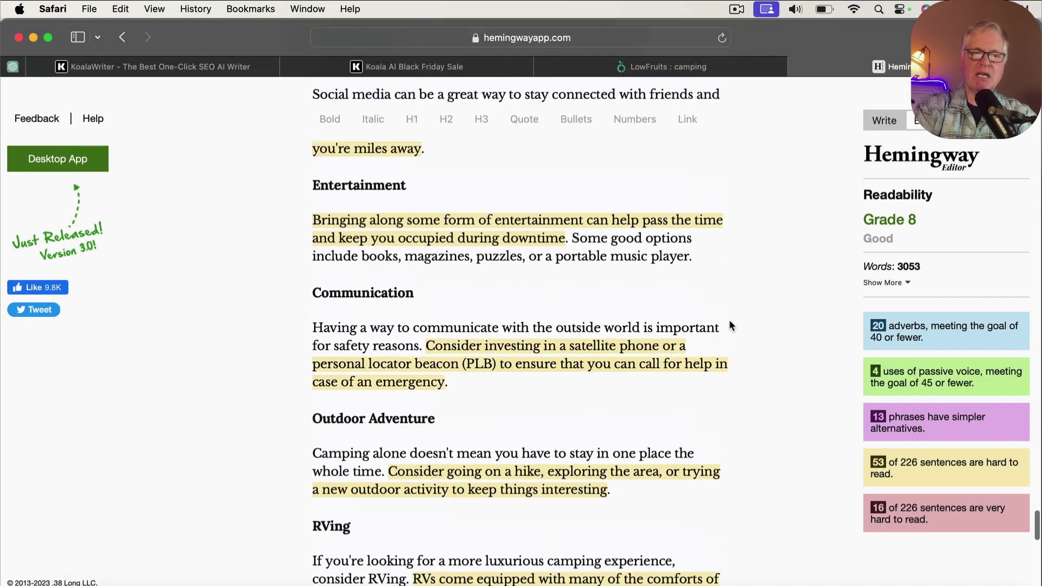
scroll("down", 3)
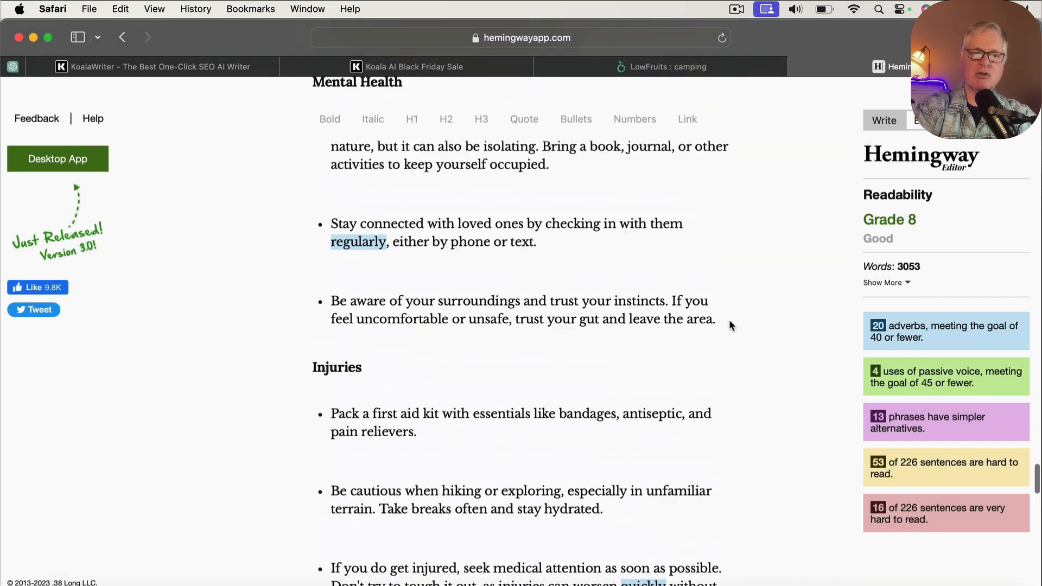
scroll("down", 3)
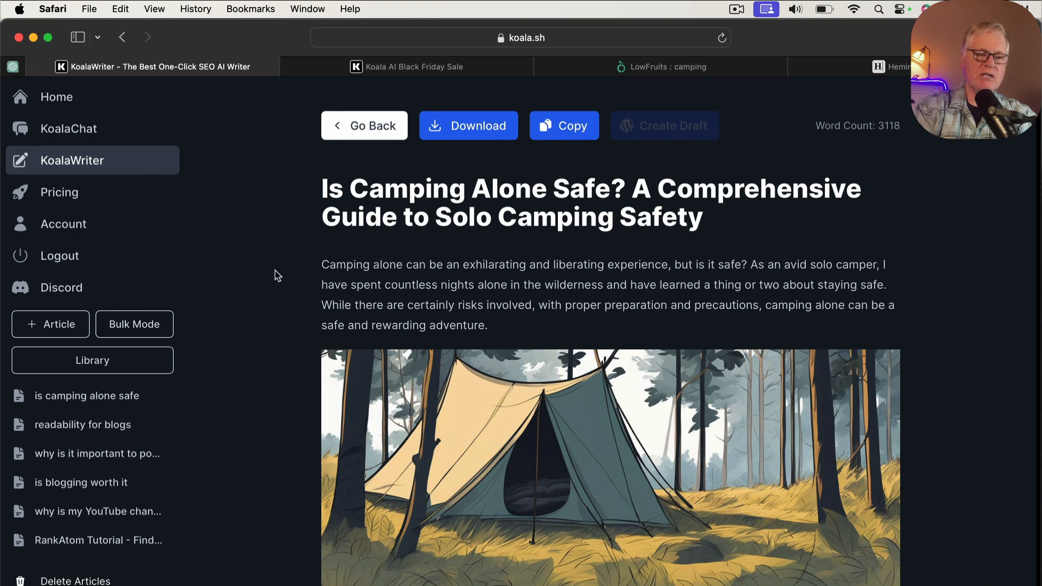
mouse_move(233, 215)
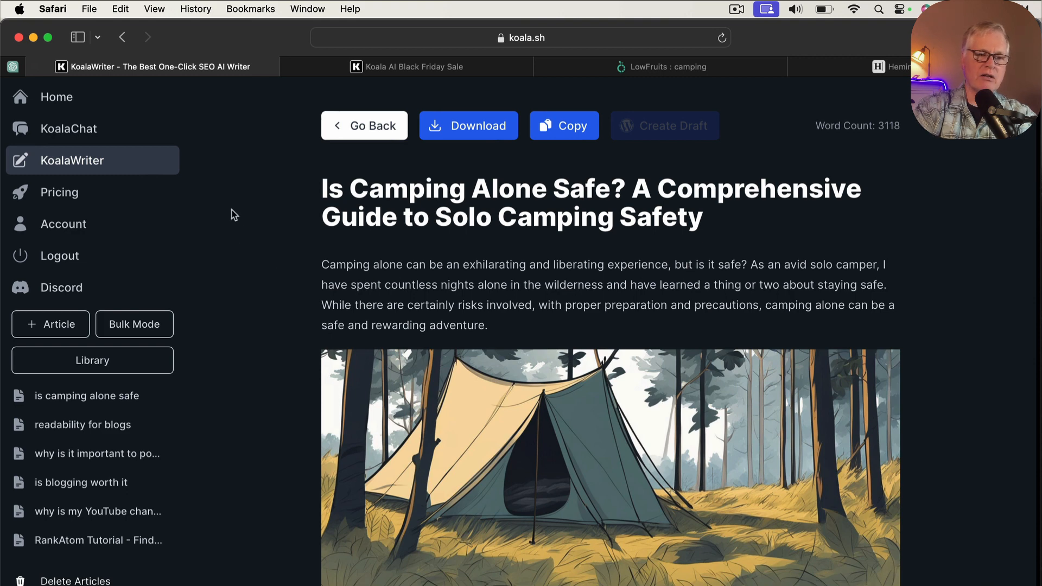
mouse_move(416, 225)
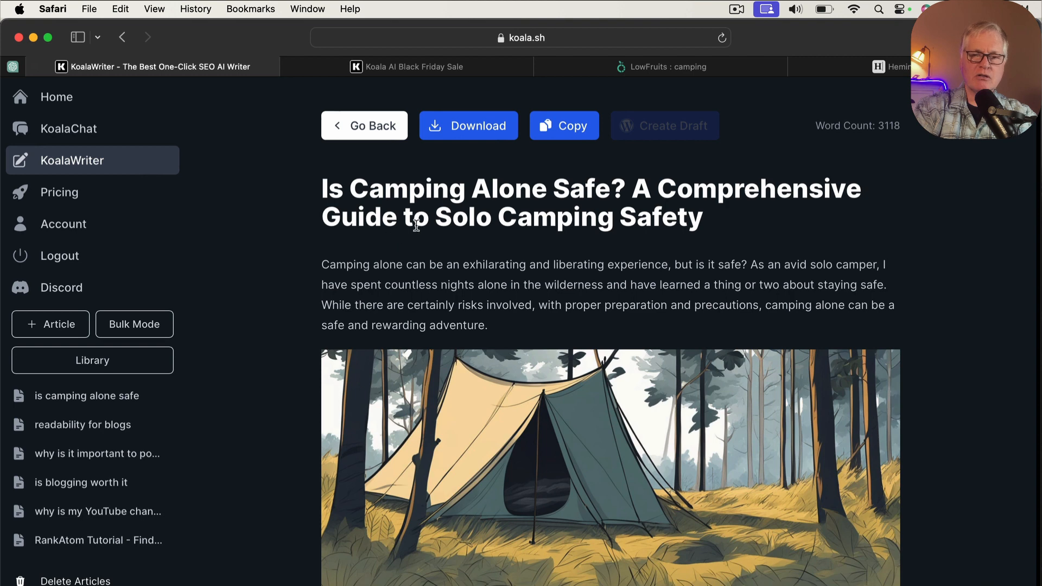
mouse_move(509, 214)
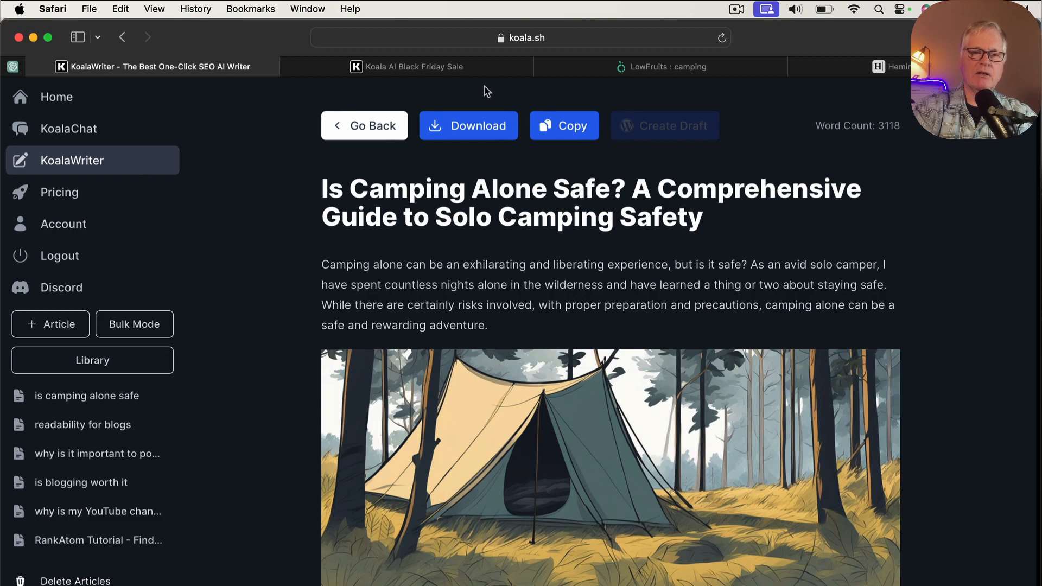
- Switch to the Koala AI Black Friday Sale tab advertising up to 45% off
left_click(411, 66)
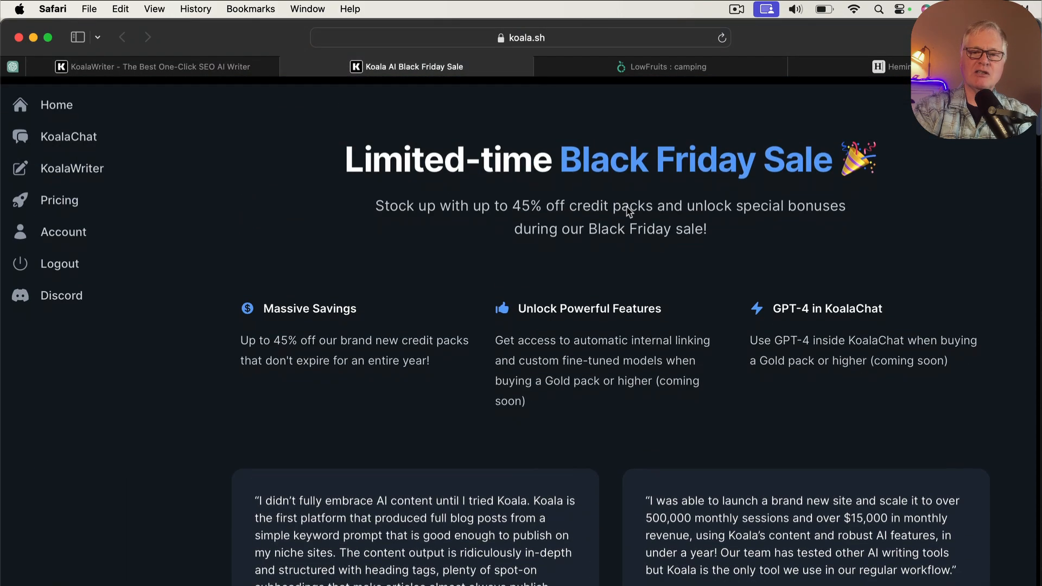
- Scroll through the lower-tier discounted credit-pack pricing cards, starting from Basic
scroll("down", 3)
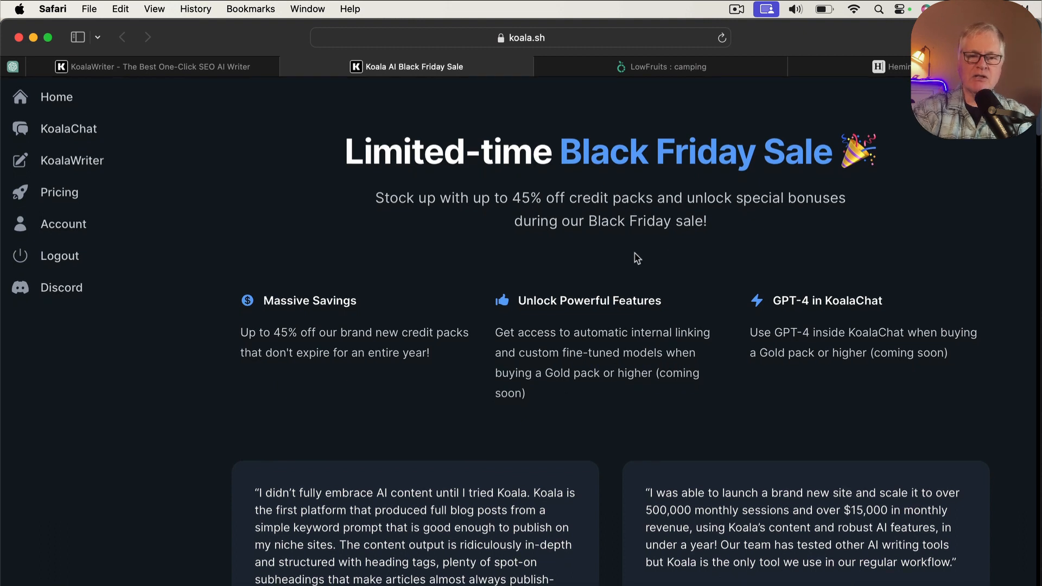
scroll("down", 3)
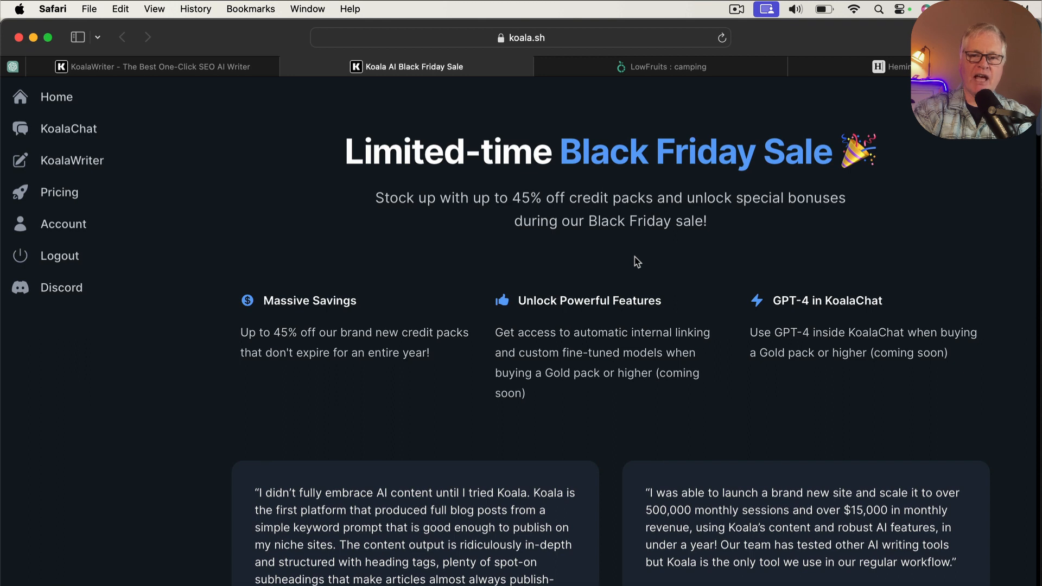
scroll("down", 3)
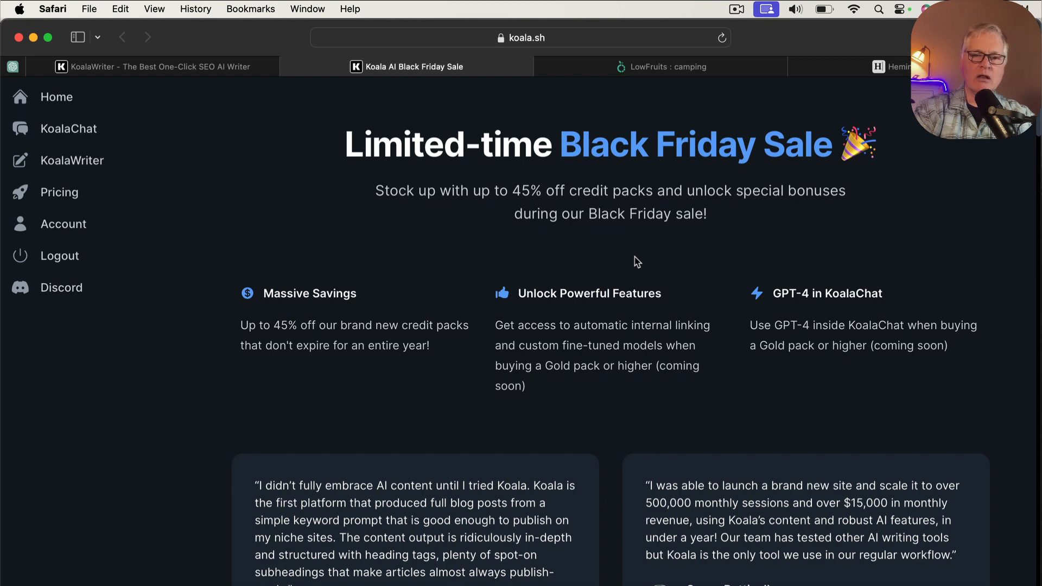
scroll("down", 3)
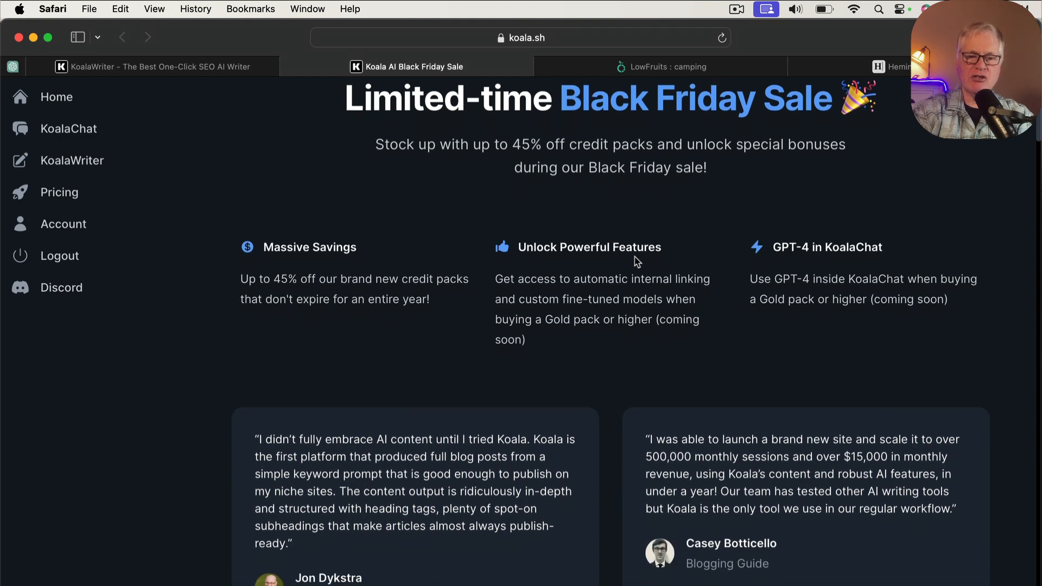
scroll("down", 3)
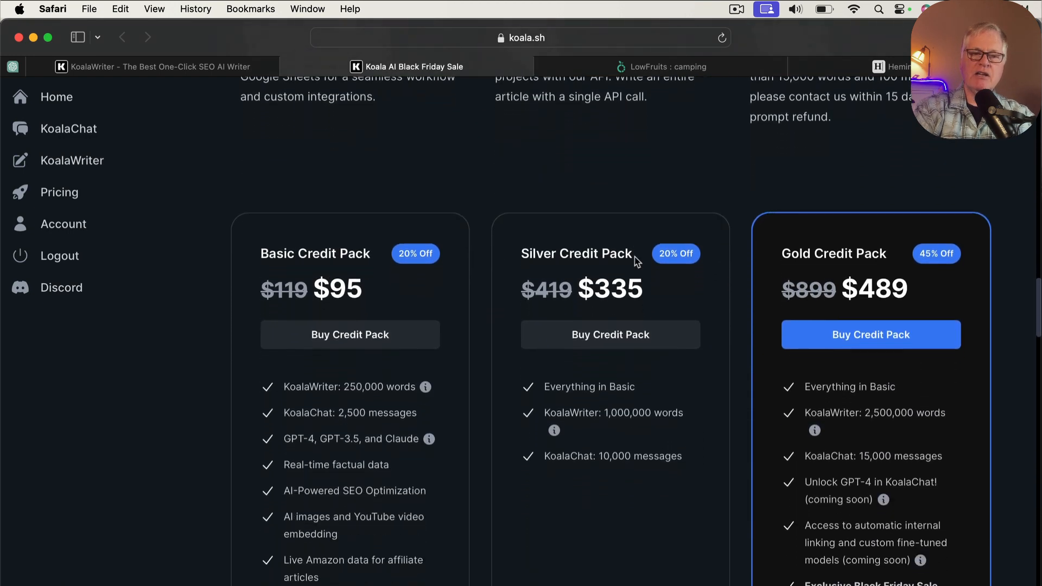
scroll("down", 3)
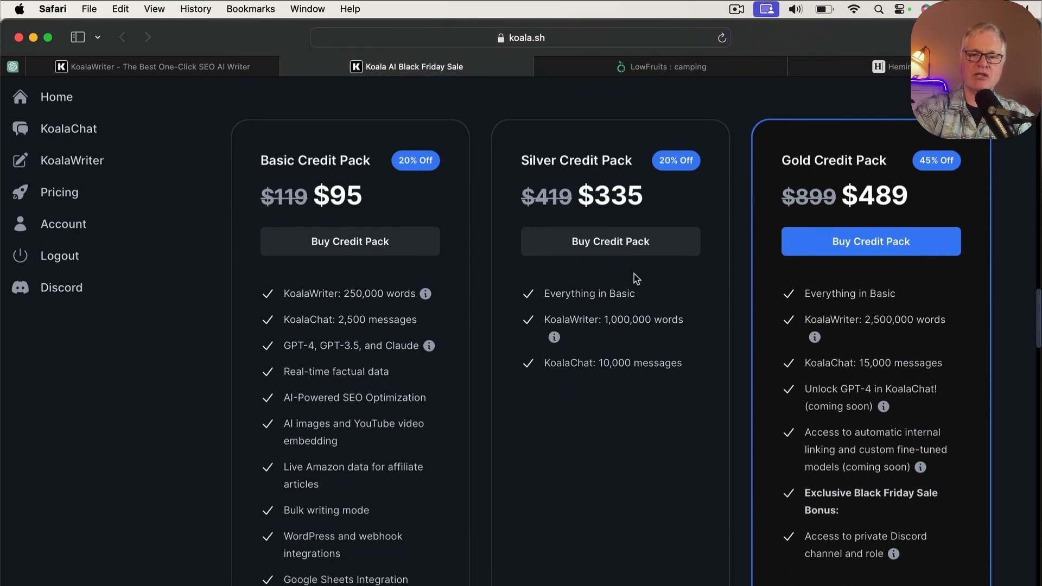
mouse_move(313, 333)
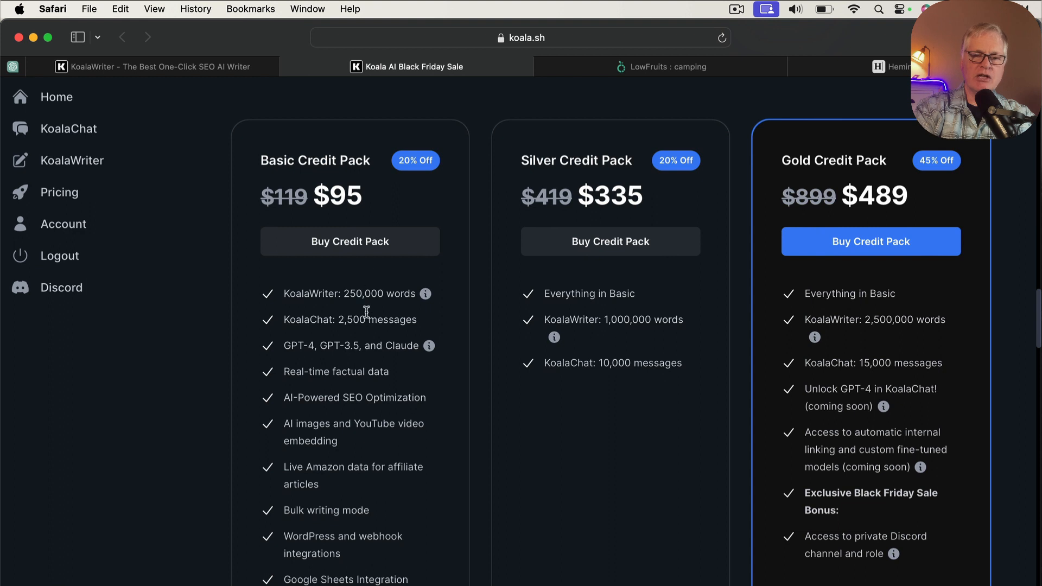
mouse_move(369, 313)
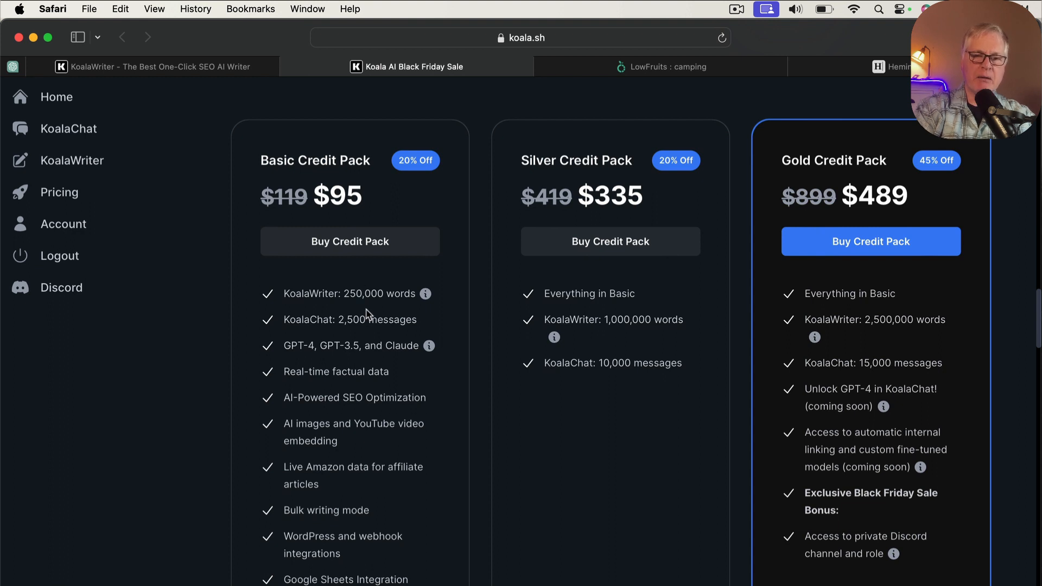
mouse_move(648, 298)
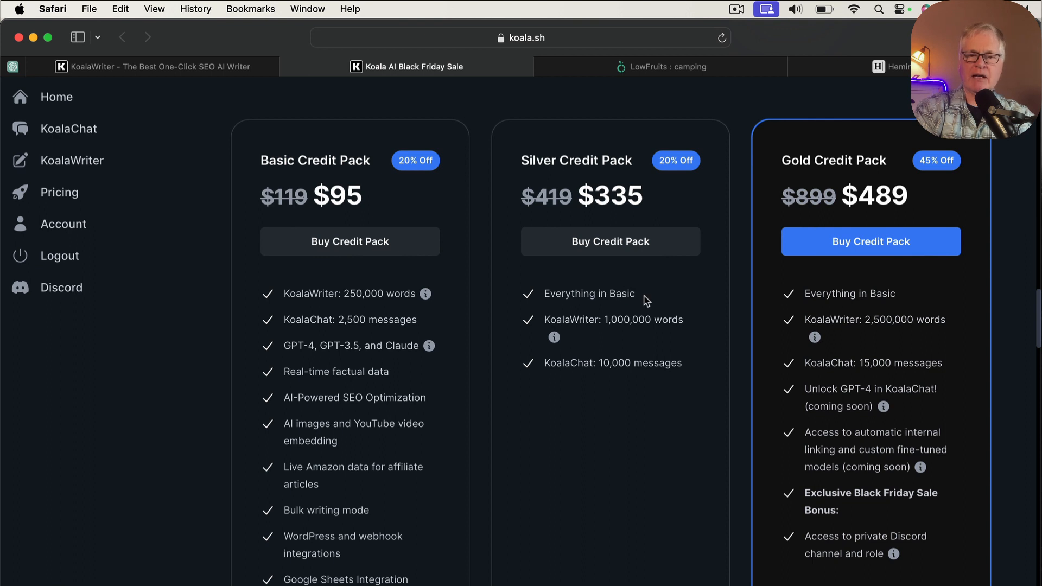
mouse_move(644, 337)
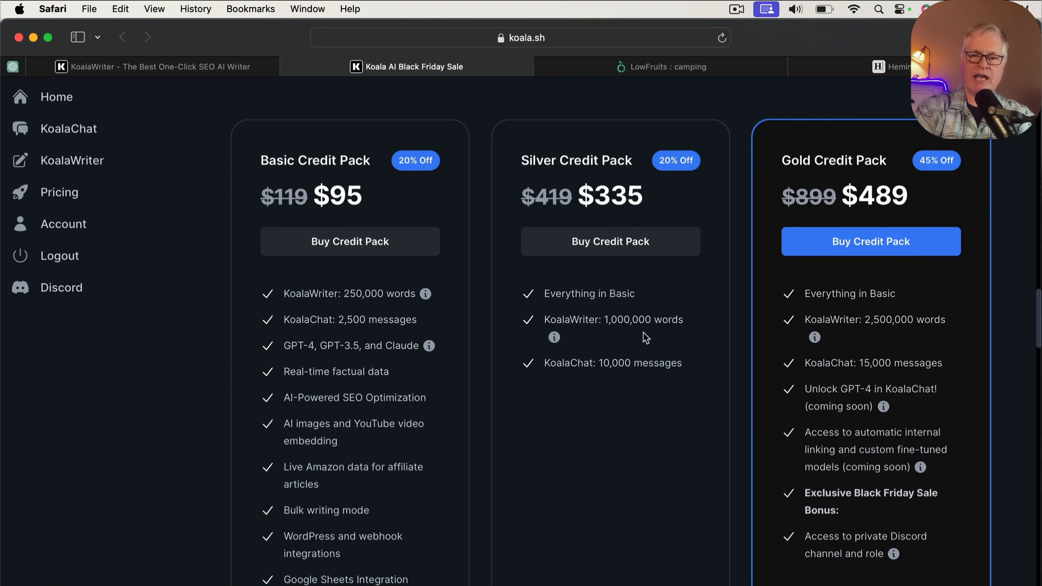
mouse_move(947, 320)
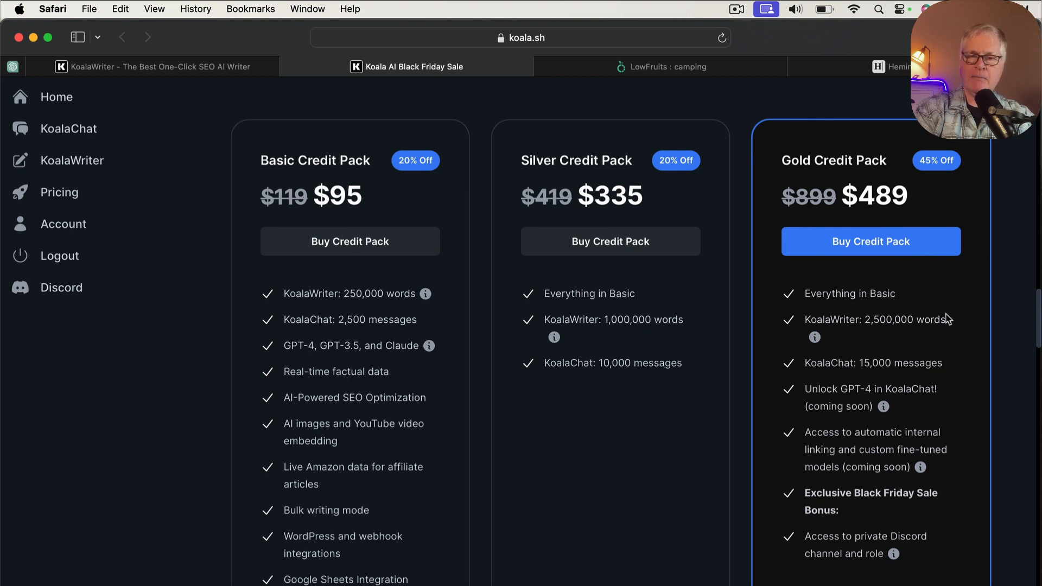
- Scroll past the top-tier packs up to $11,990 to the FAQ section
scroll("down", 3)
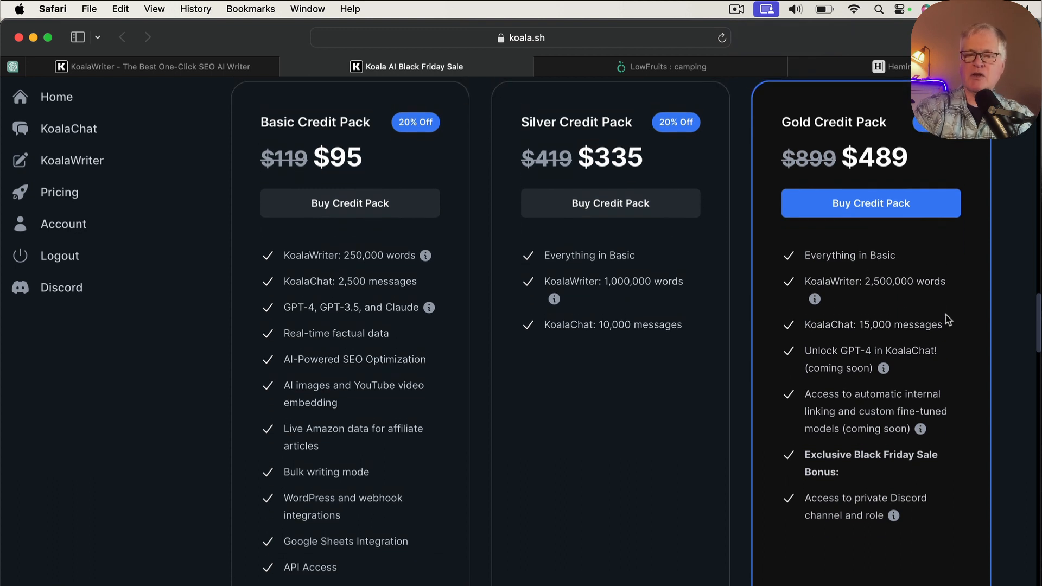
mouse_move(887, 307)
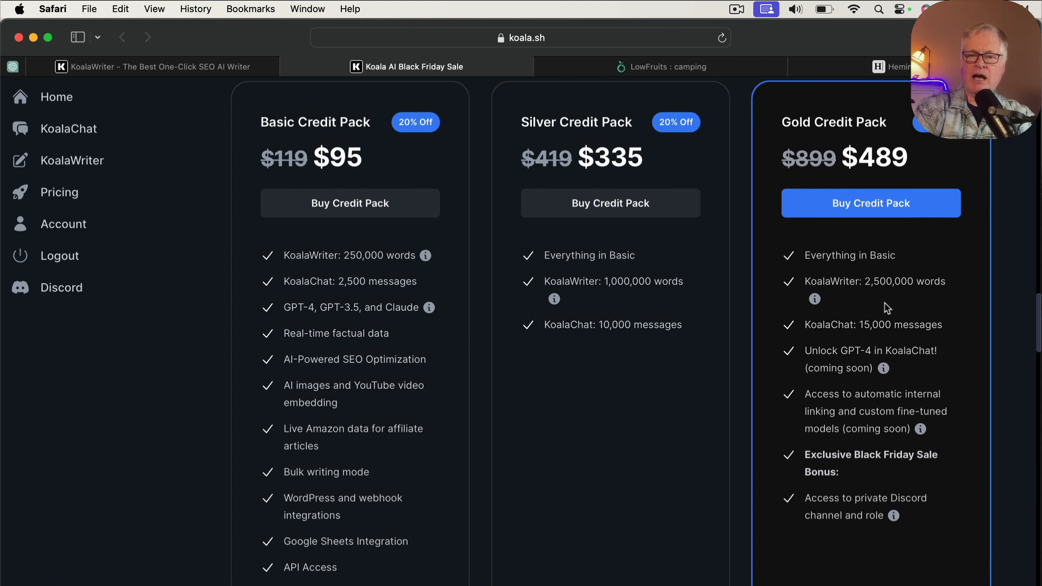
mouse_move(894, 299)
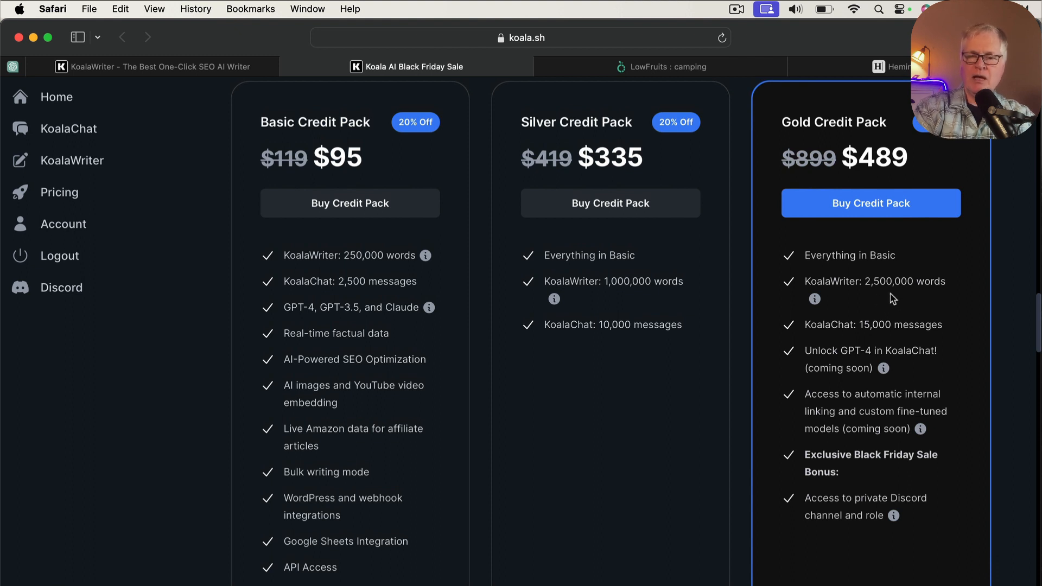
scroll("down", 3)
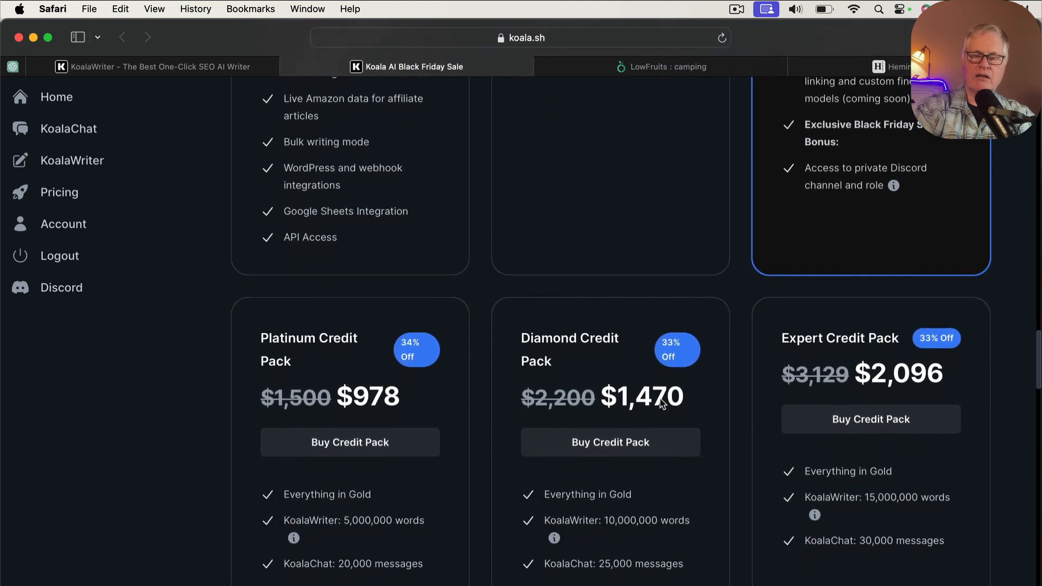
scroll("down", 3)
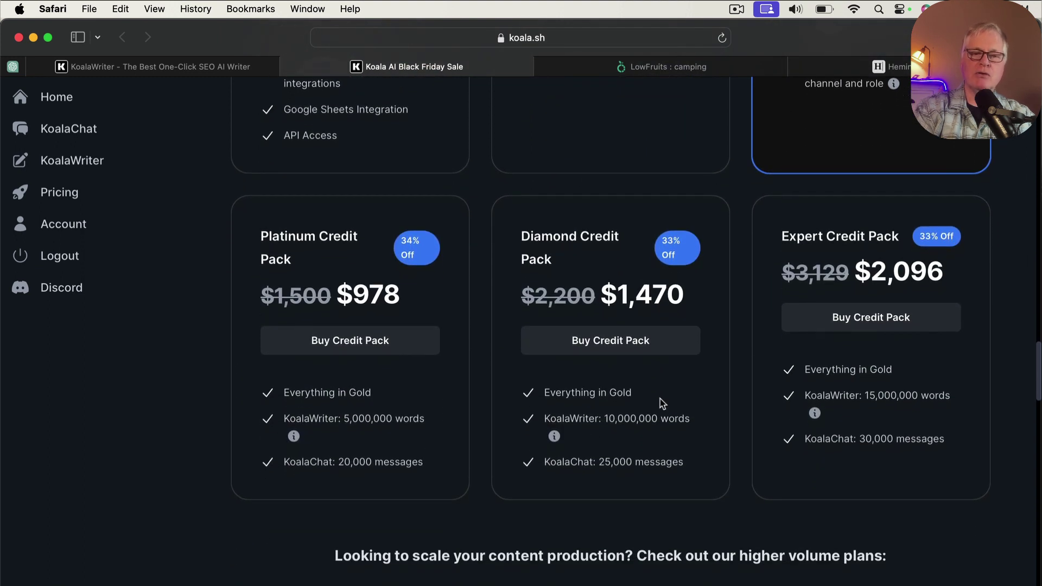
scroll("down", 3)
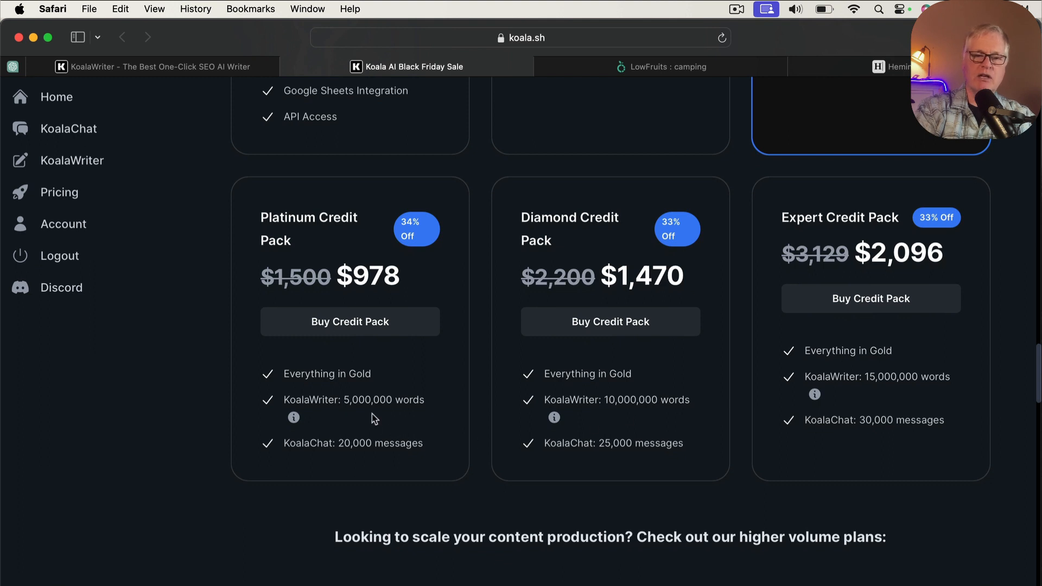
mouse_move(631, 418)
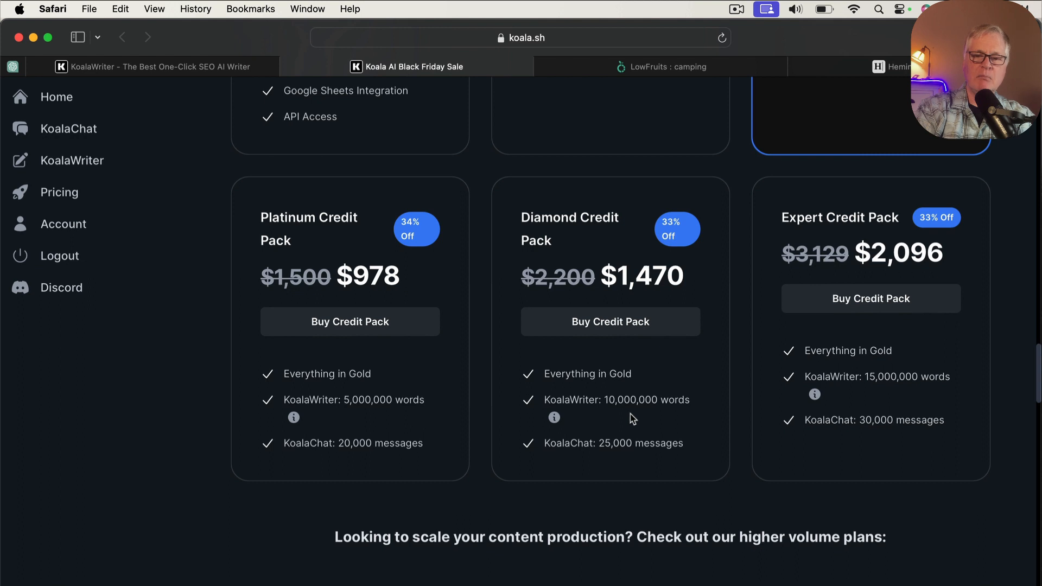
mouse_move(880, 397)
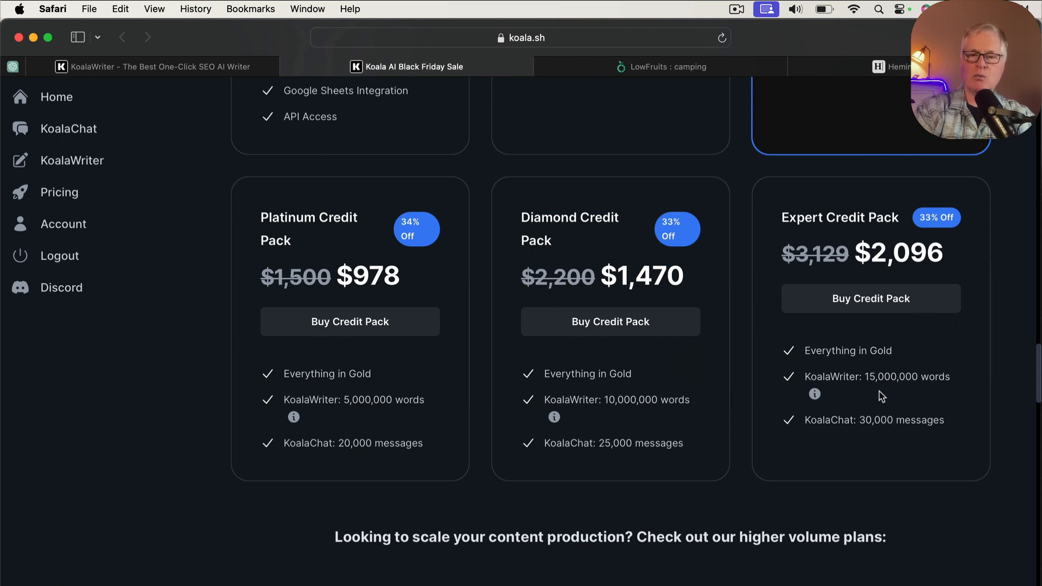
scroll("down", 3)
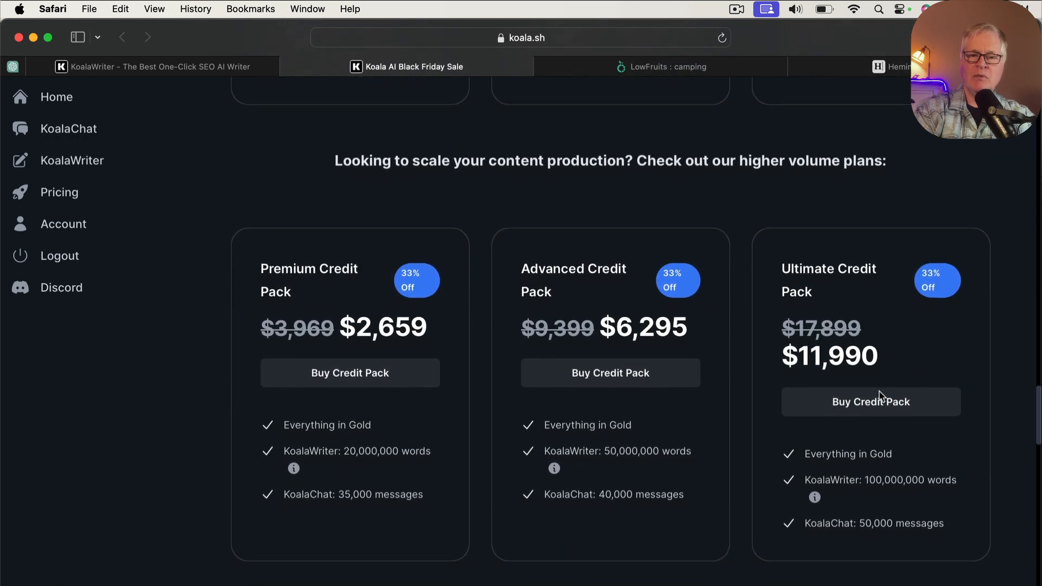
scroll("down", 3)
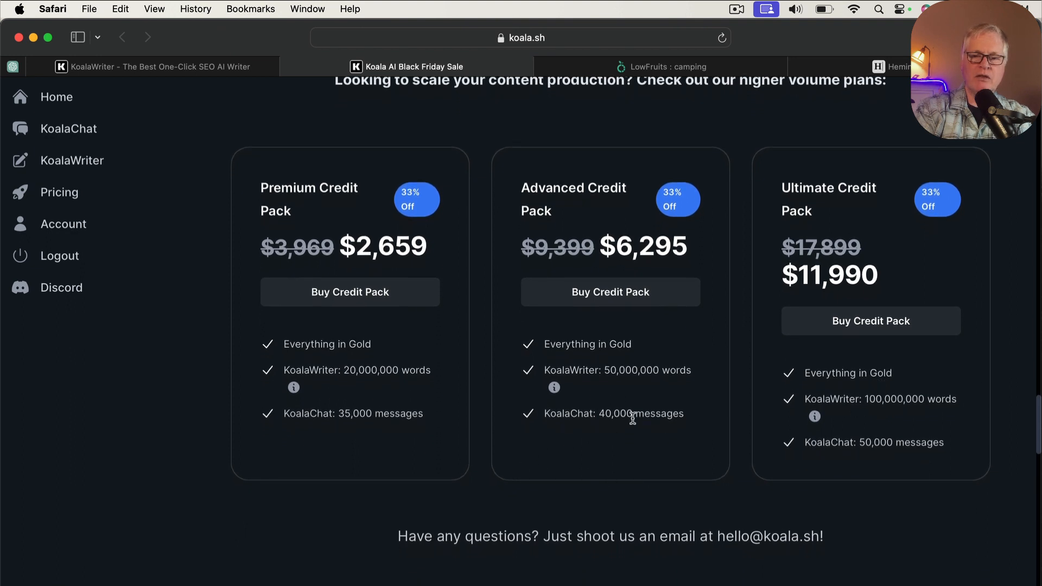
mouse_move(652, 414)
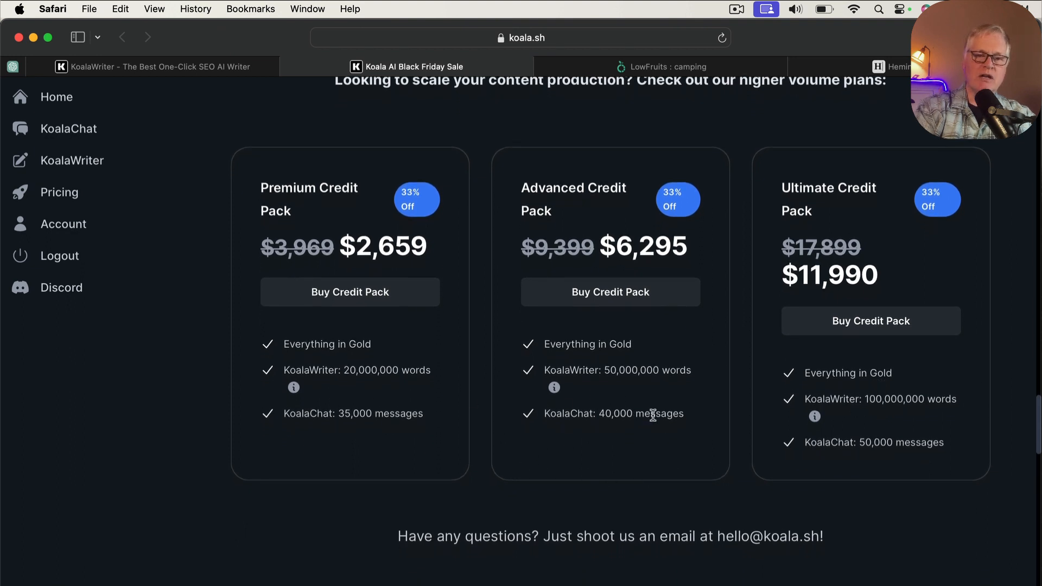
mouse_move(803, 421)
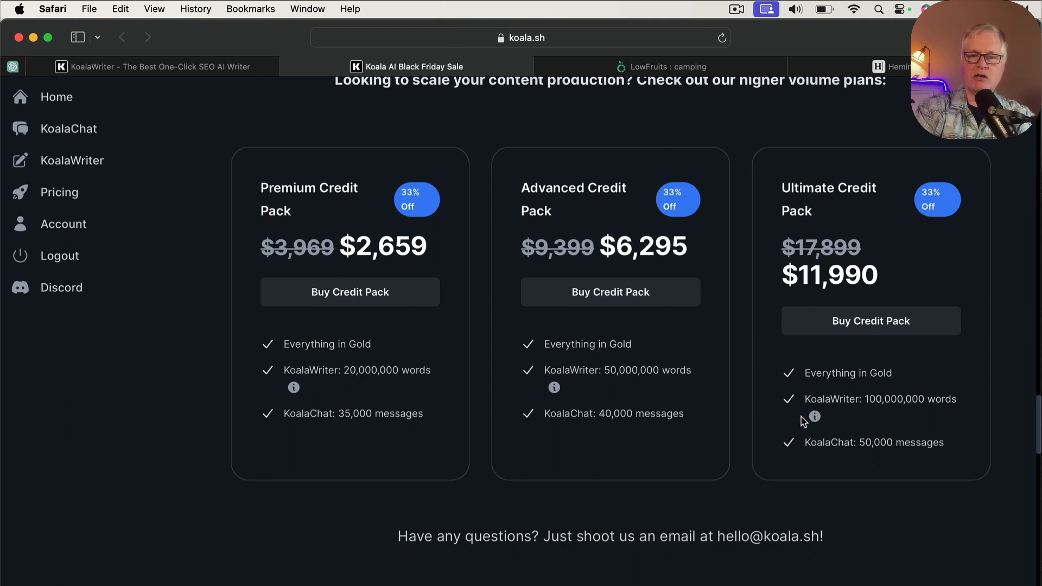
scroll("down", 3)
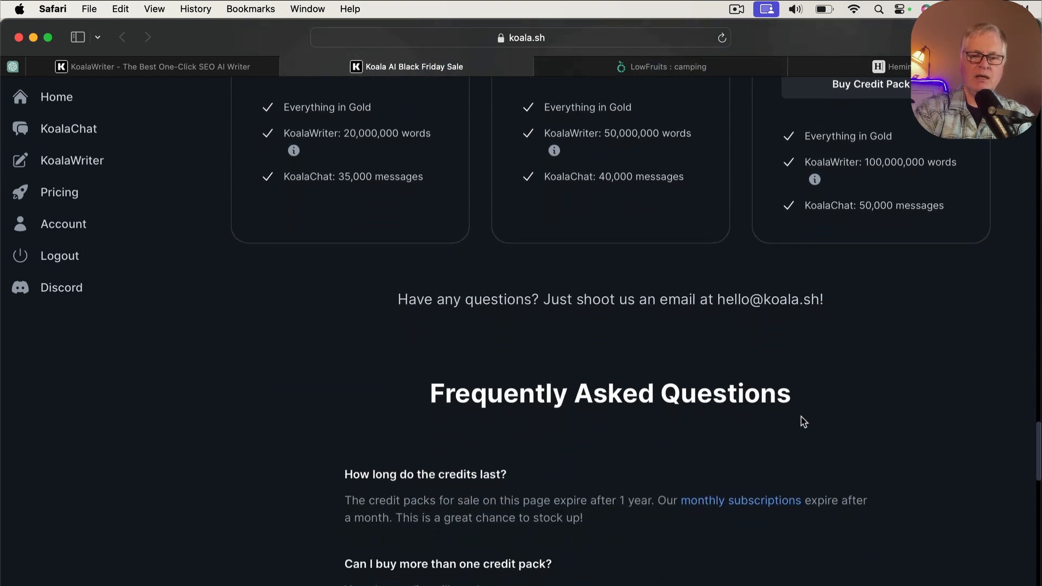
- Read the FAQ on credit expiry and stacking packs with subscriptions or LTDs
scroll("down", 3)
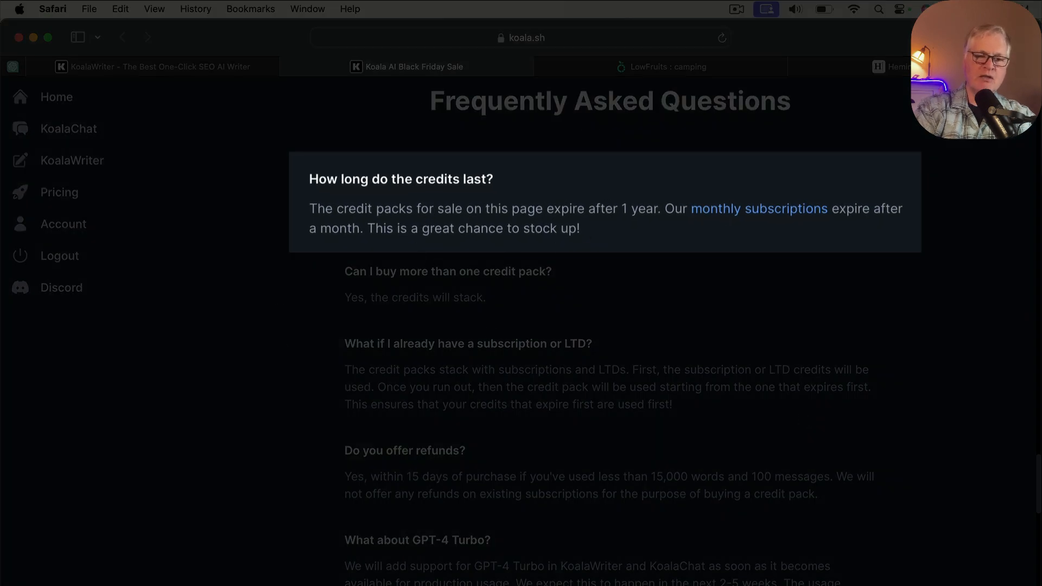
mouse_move(506, 246)
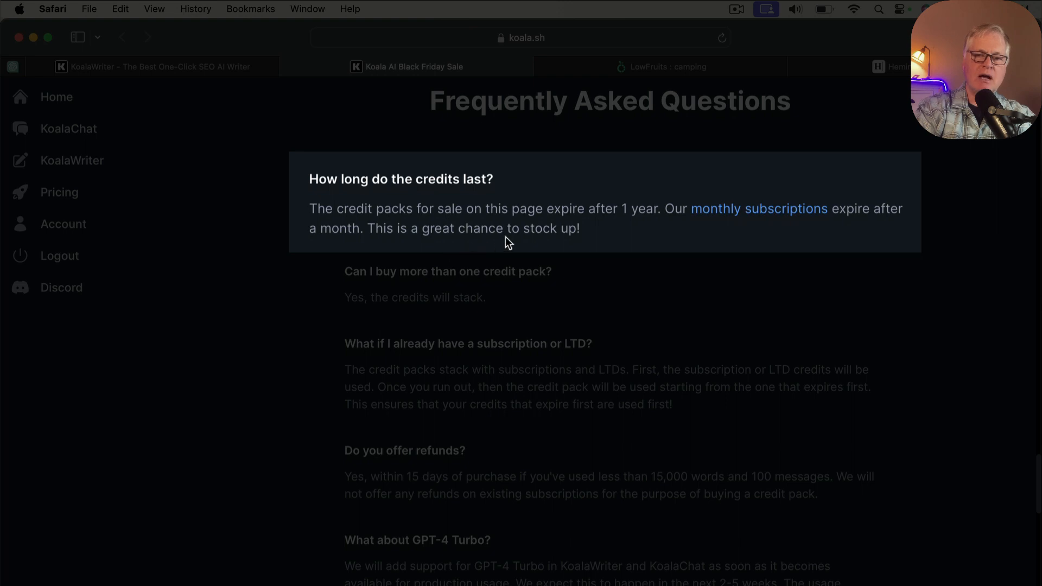
mouse_move(638, 231)
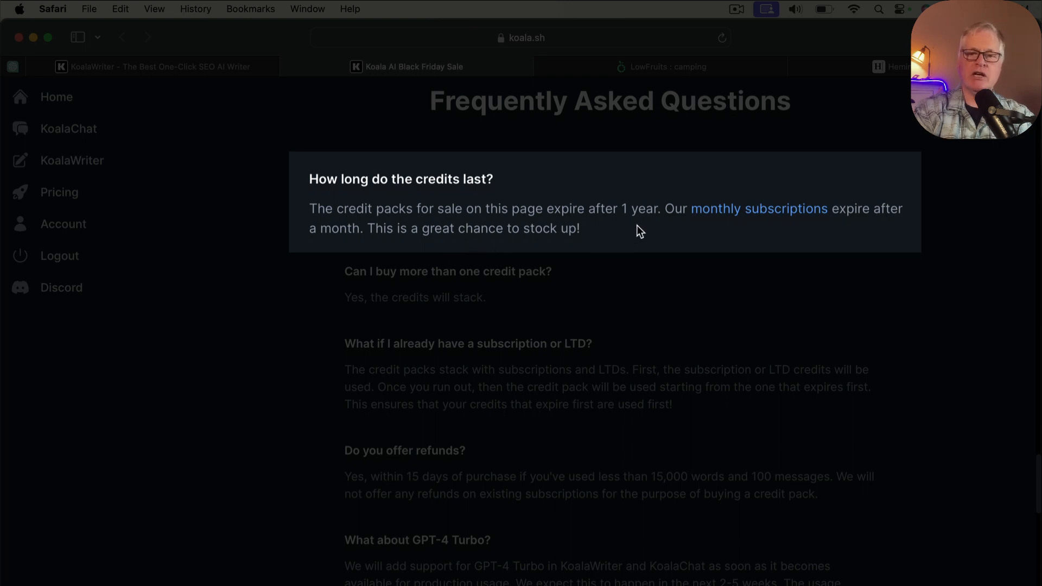
mouse_move(731, 229)
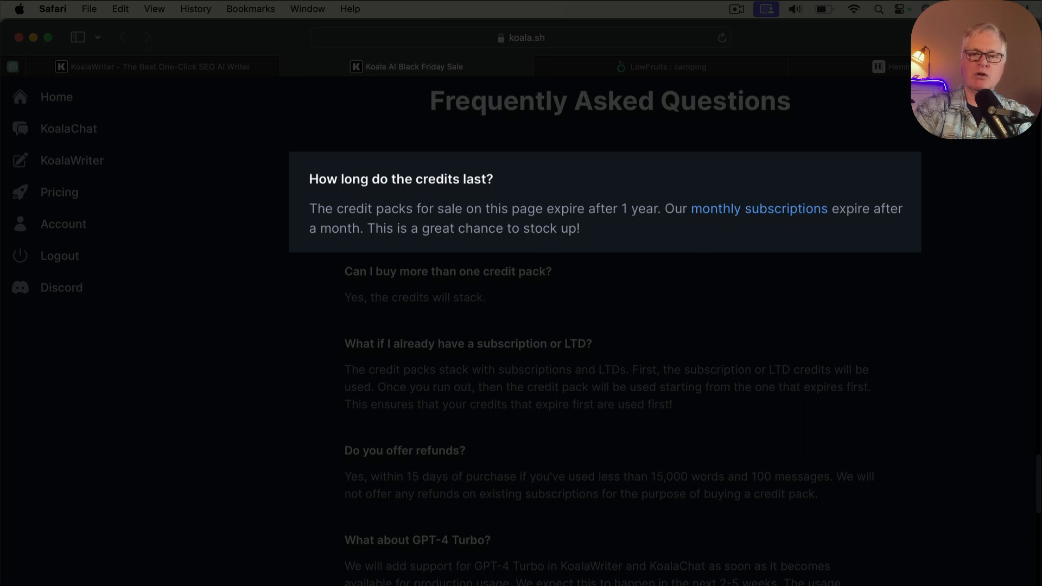
mouse_move(544, 255)
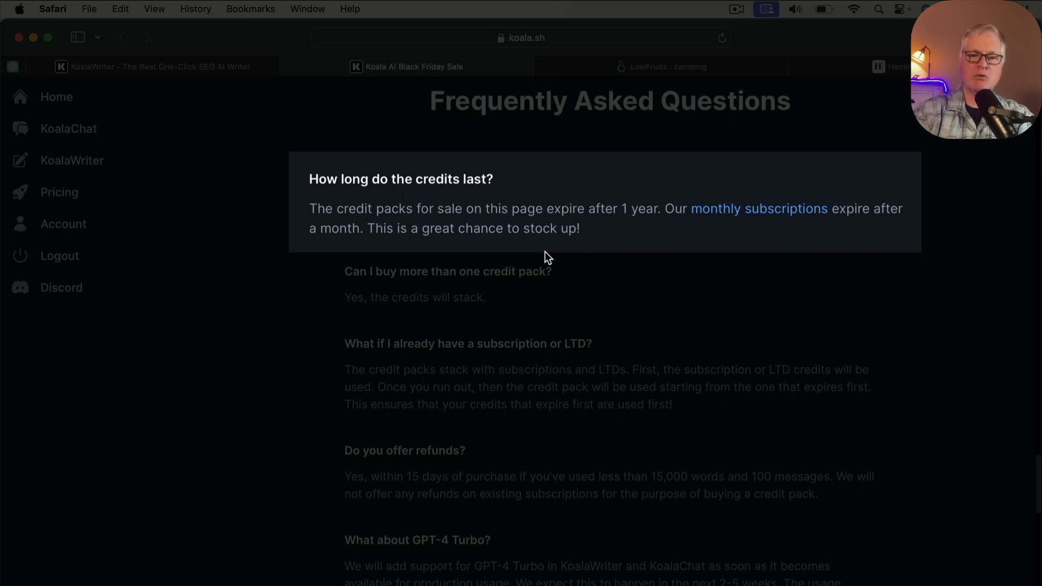
mouse_move(394, 228)
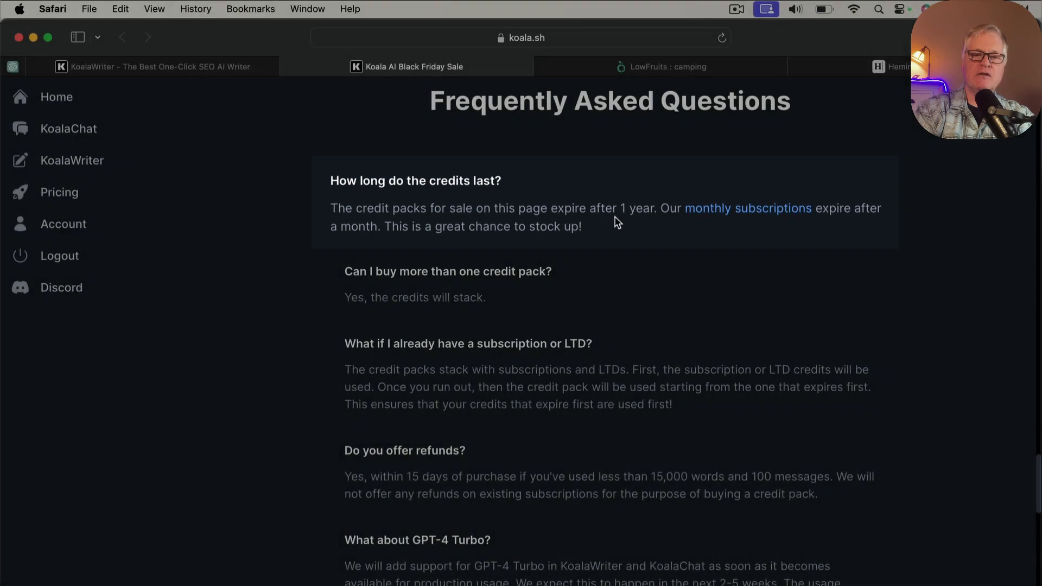
scroll("down", 3)
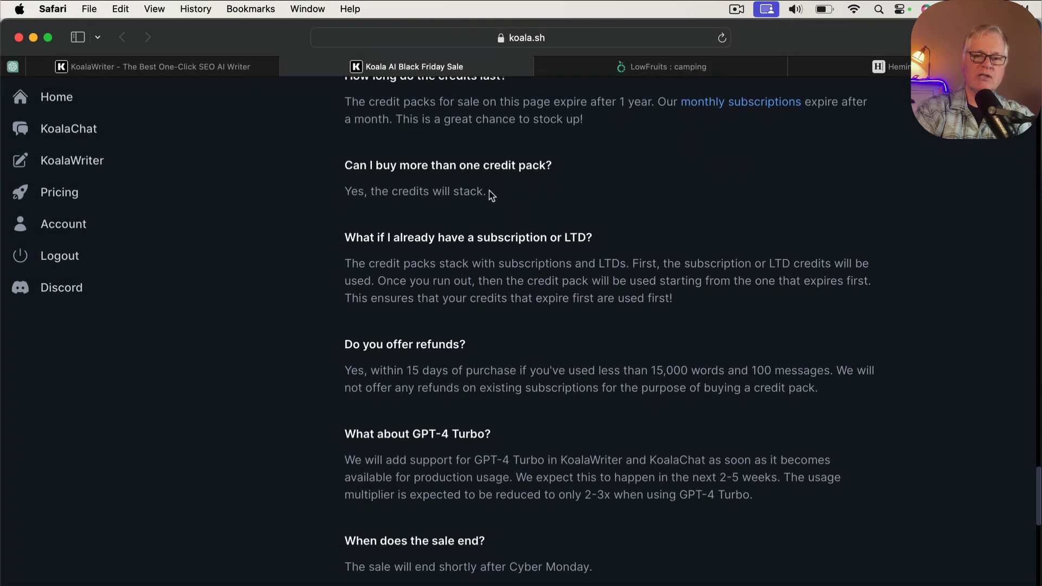
scroll("down", 3)
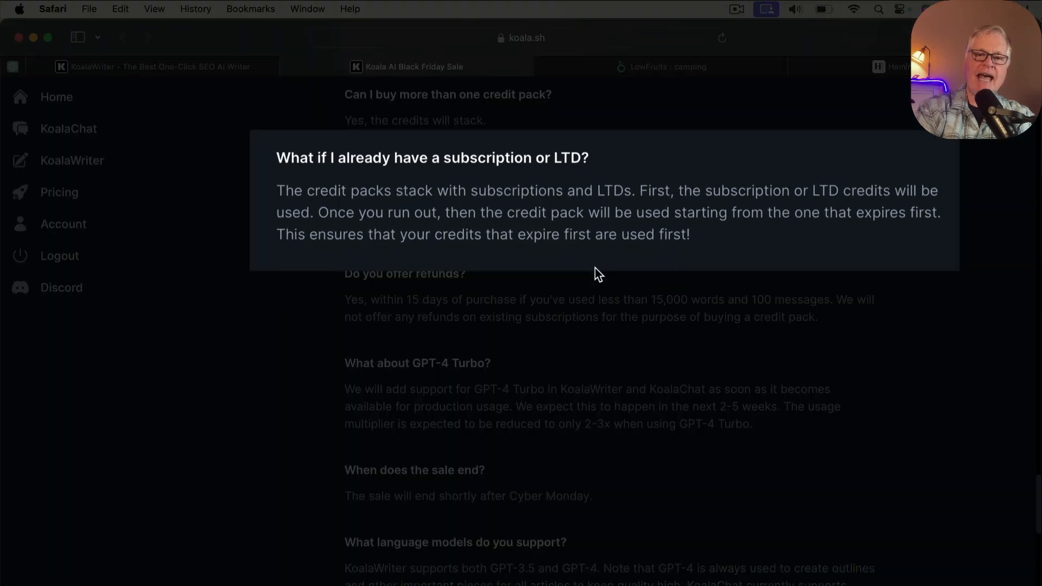
mouse_move(504, 232)
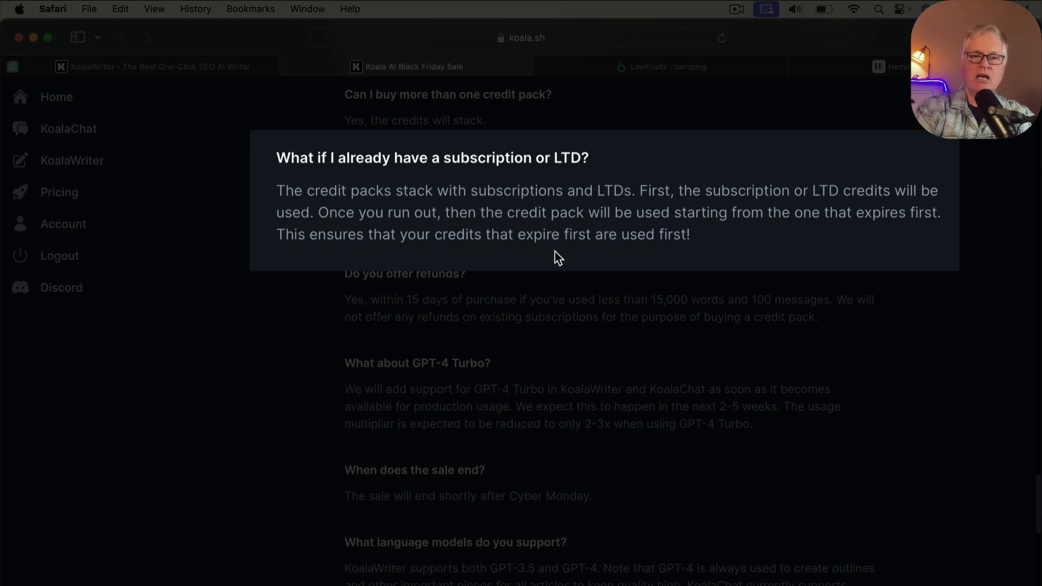
mouse_move(526, 205)
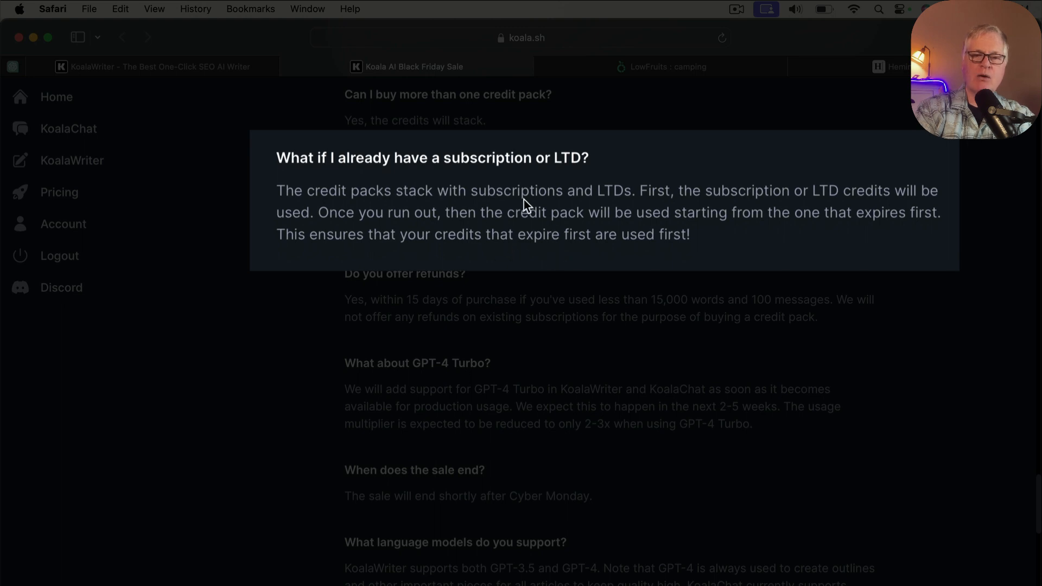
mouse_move(624, 206)
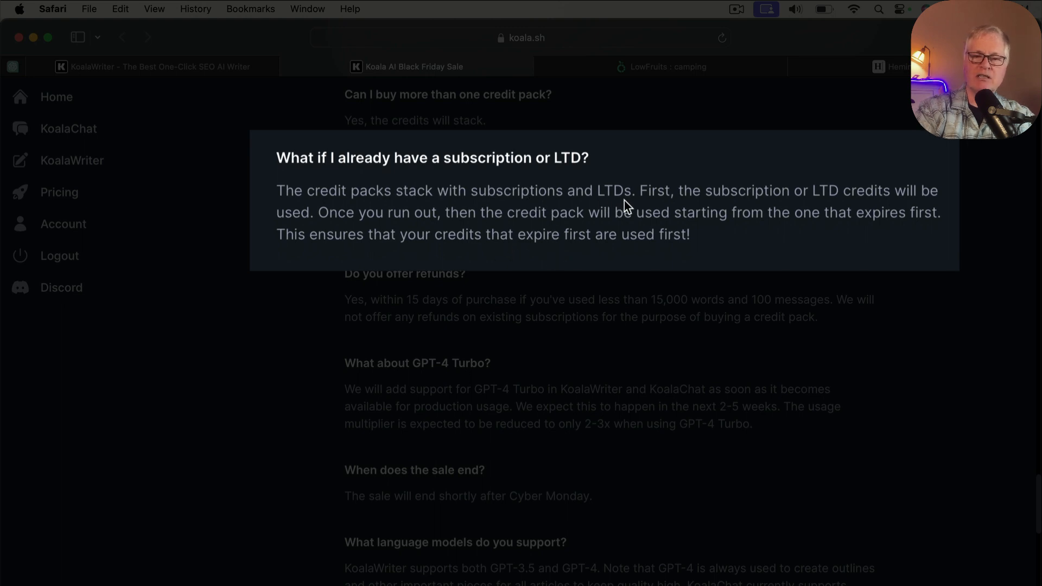
mouse_move(777, 200)
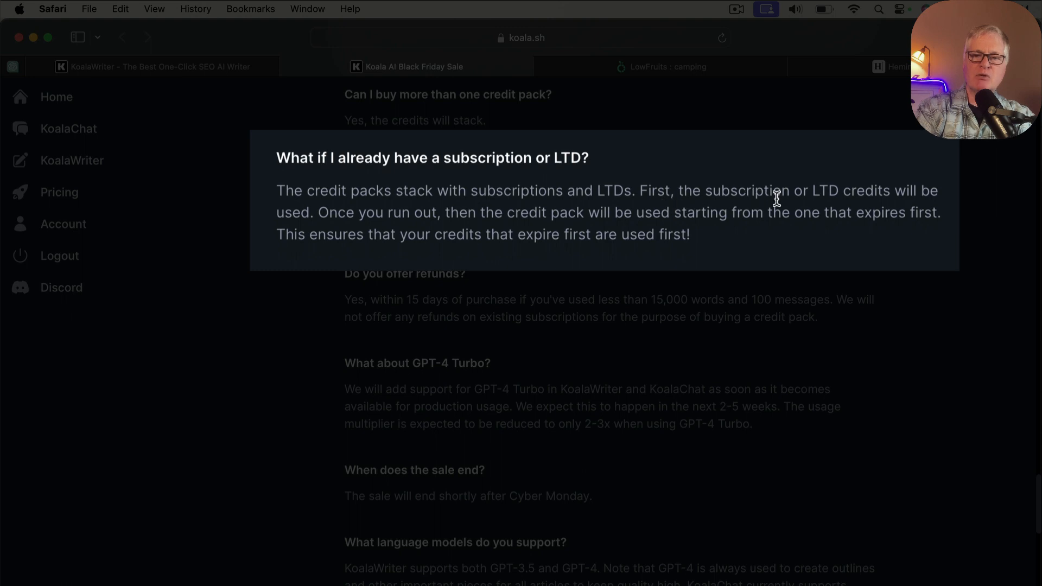
mouse_move(843, 217)
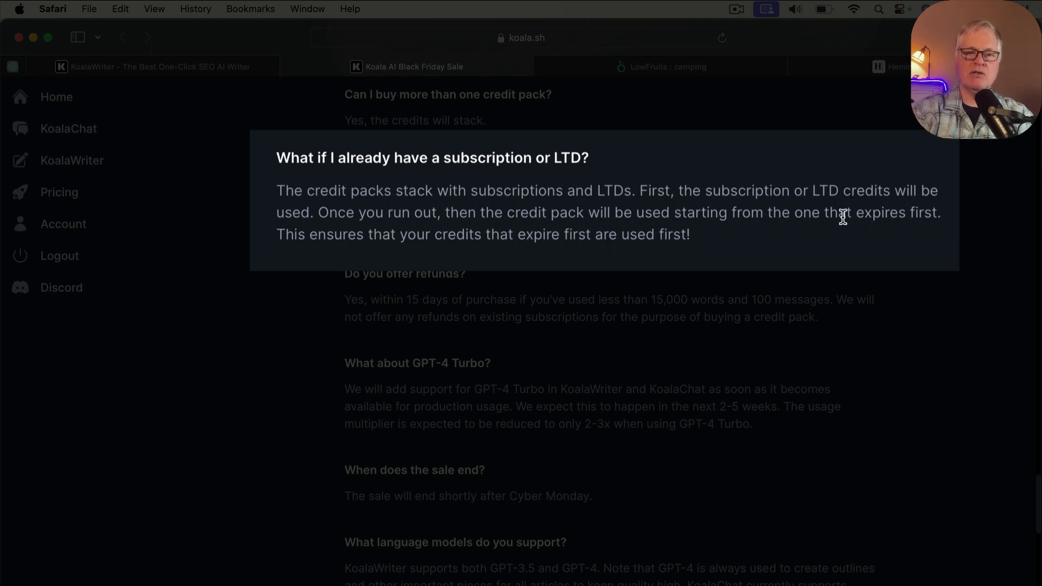
mouse_move(683, 230)
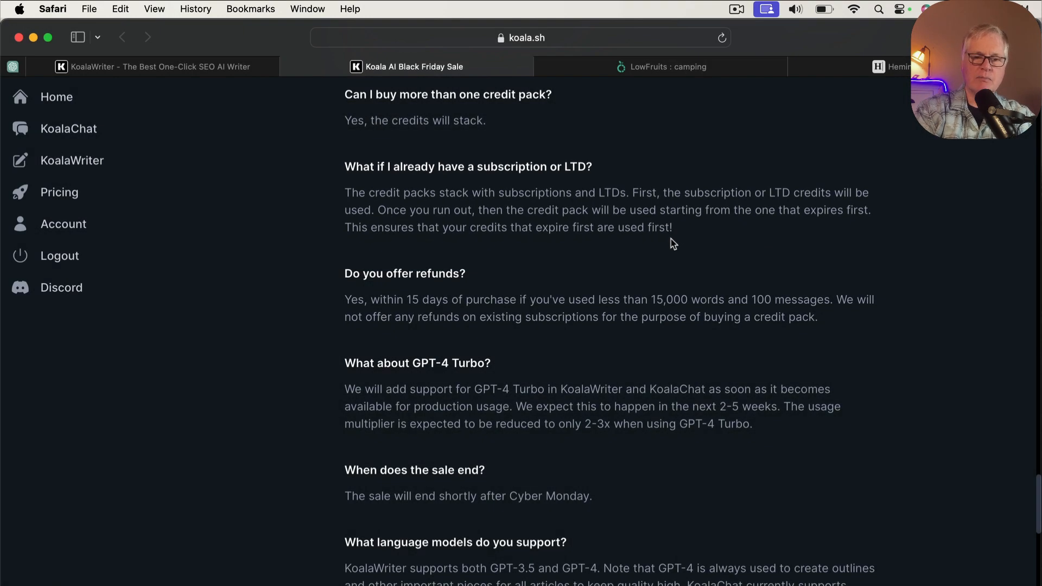
- Scroll to the refunds, GPT-4 Turbo, sale-end and output-ownership FAQ answers
scroll("down", 3)
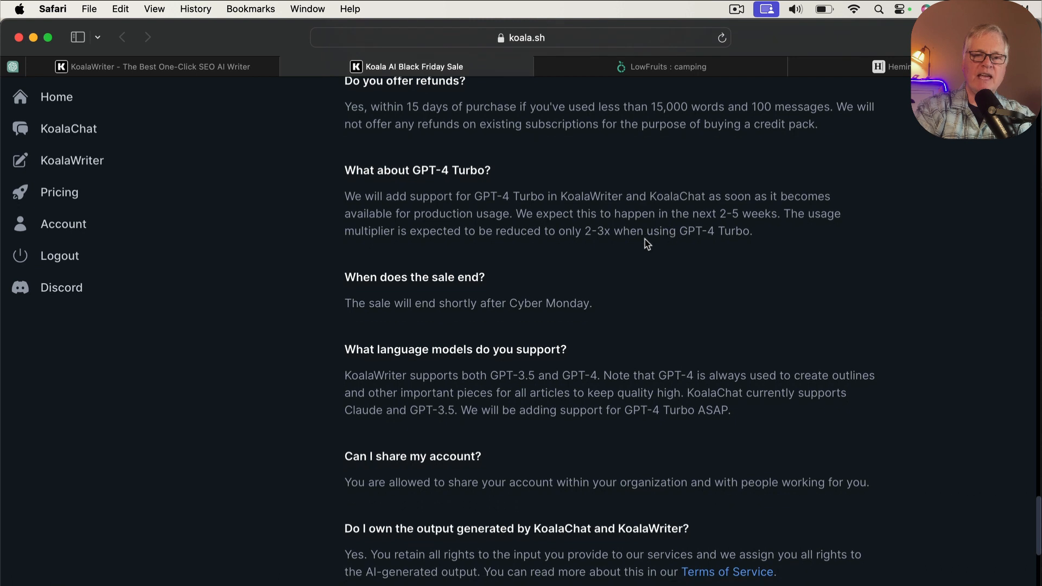
mouse_move(501, 230)
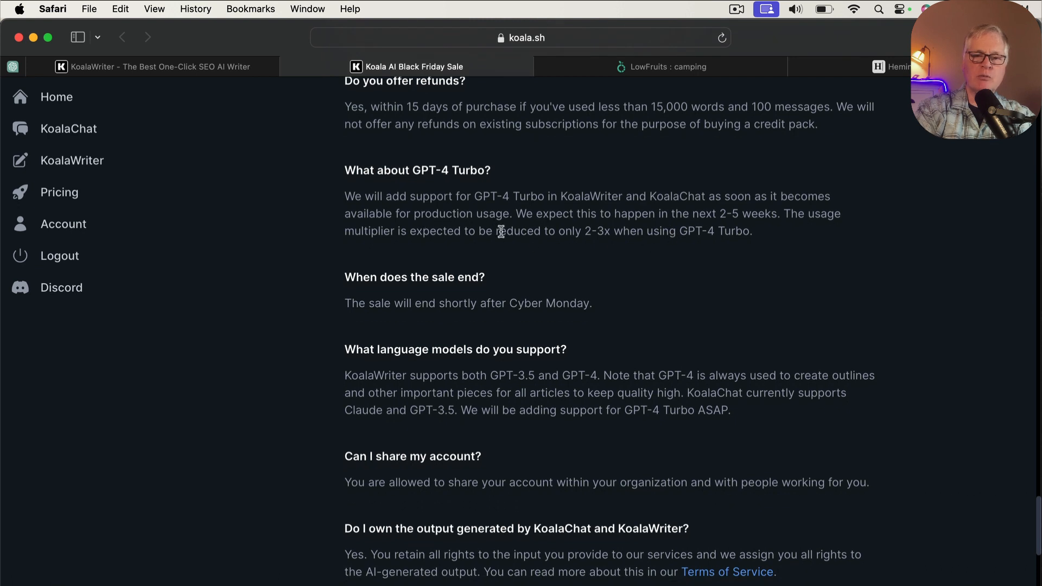
mouse_move(599, 249)
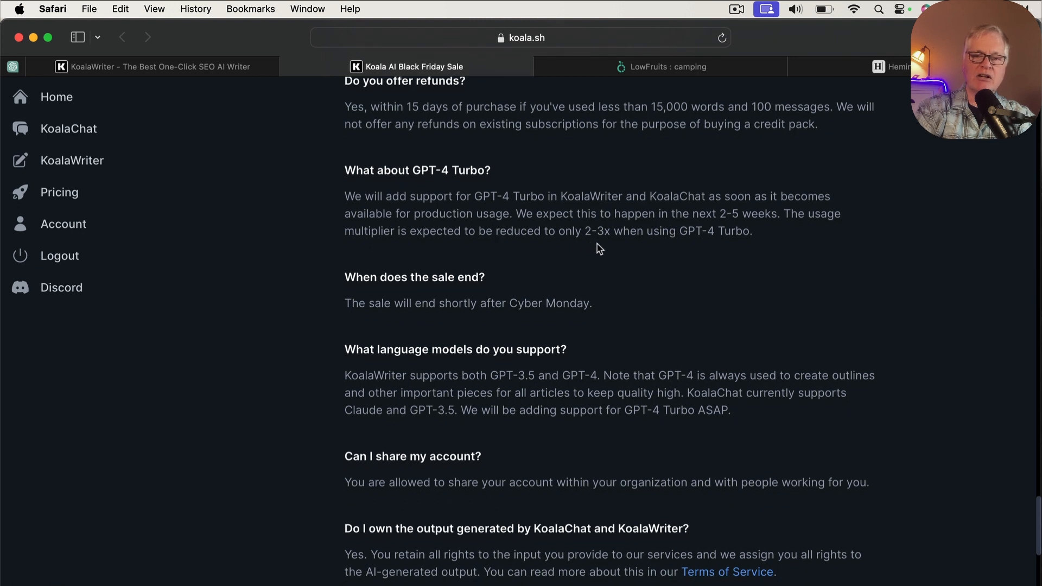
mouse_move(718, 227)
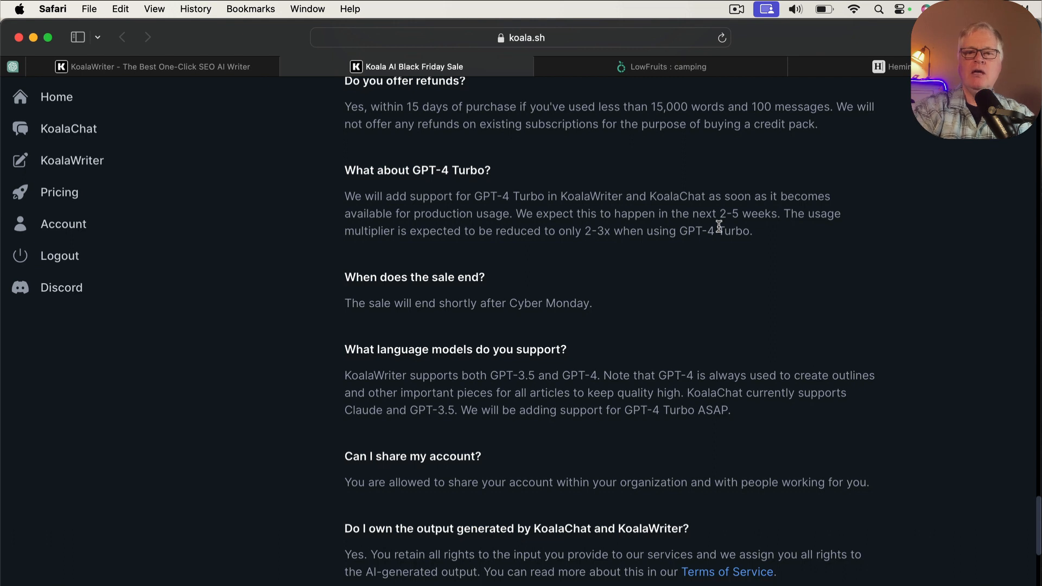
mouse_move(609, 304)
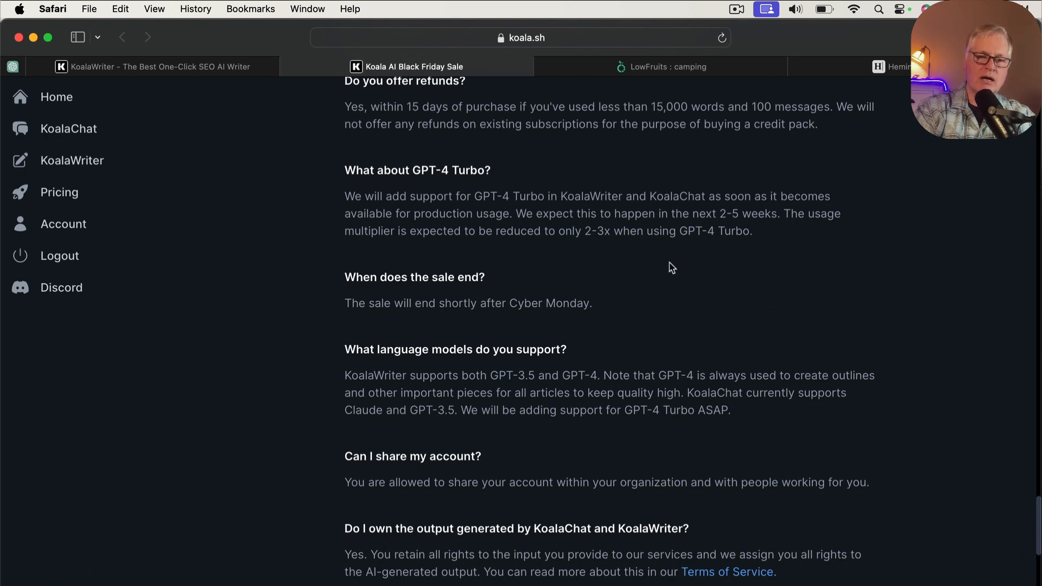
mouse_move(736, 251)
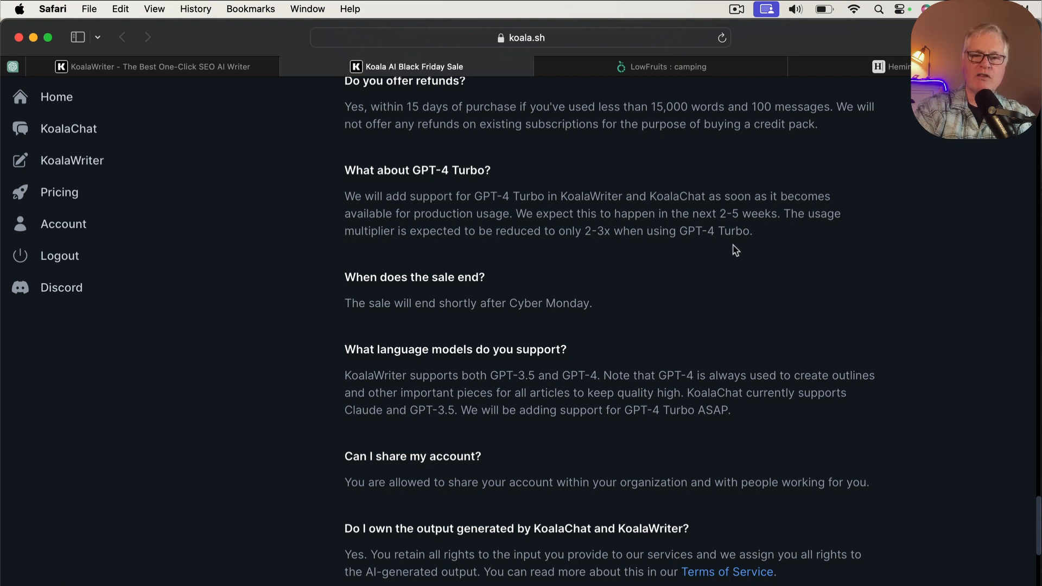
mouse_move(716, 298)
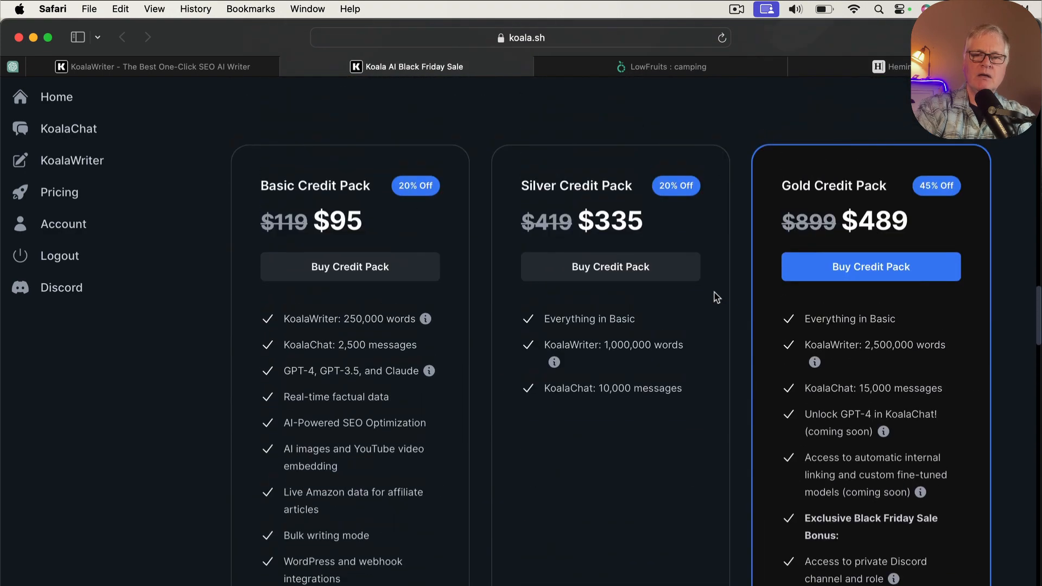
- Scroll through the testimonials to the 8,700-paid-users note and Capterra 4.9 rating
scroll("down", 3)
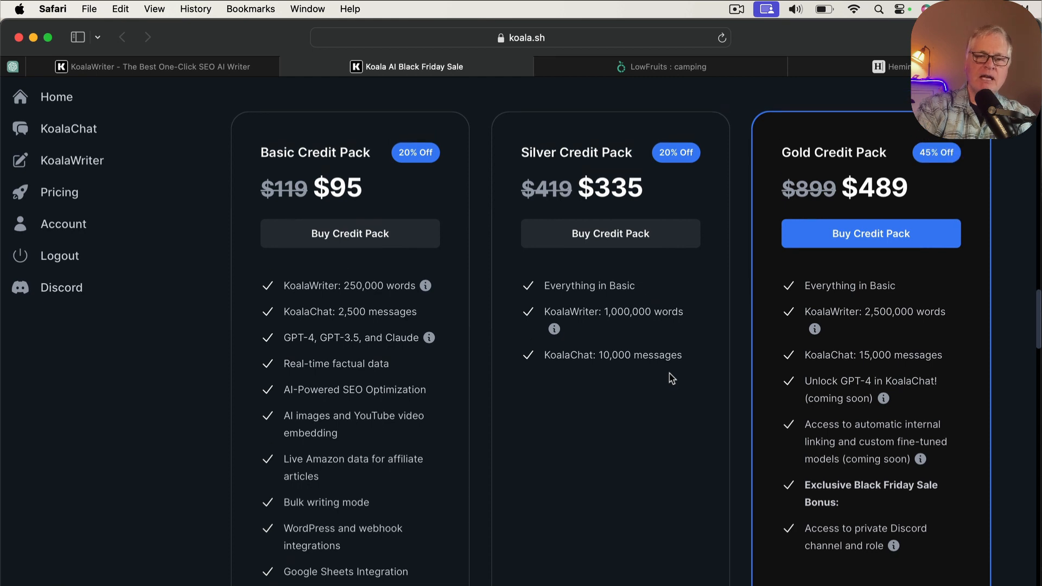
scroll("down", 3)
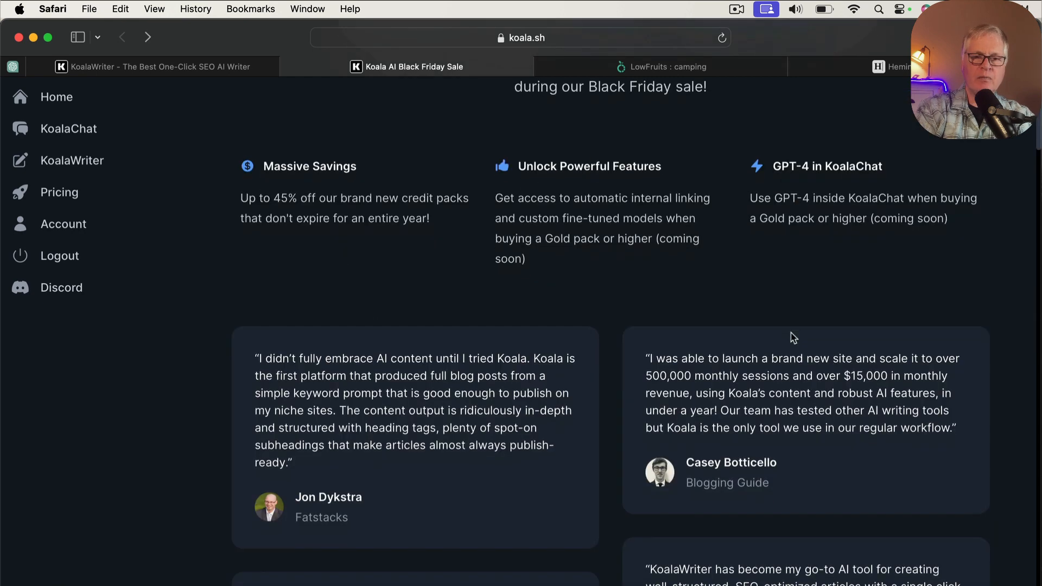
scroll("down", 3)
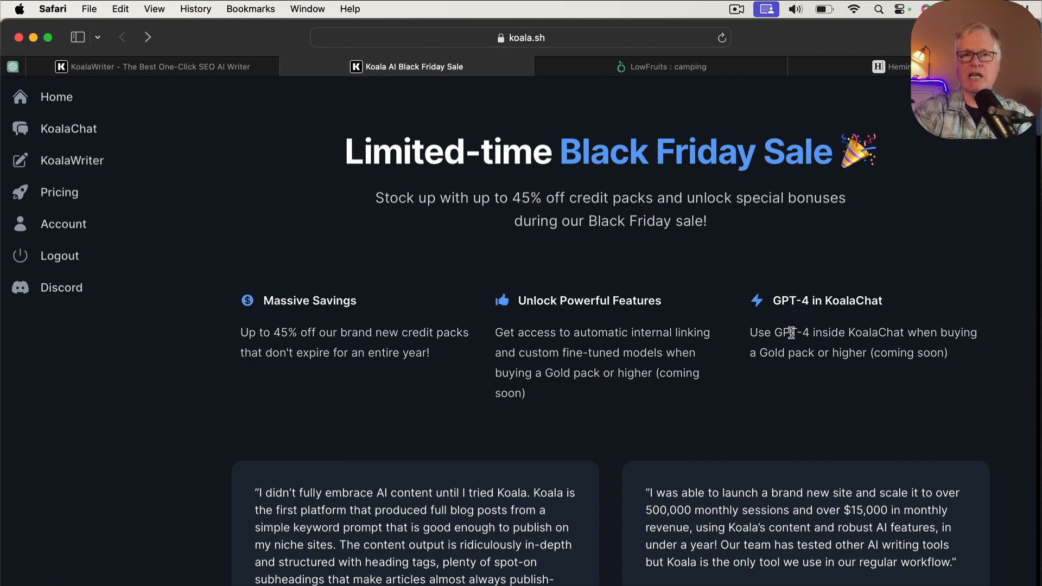
scroll("down", 3)
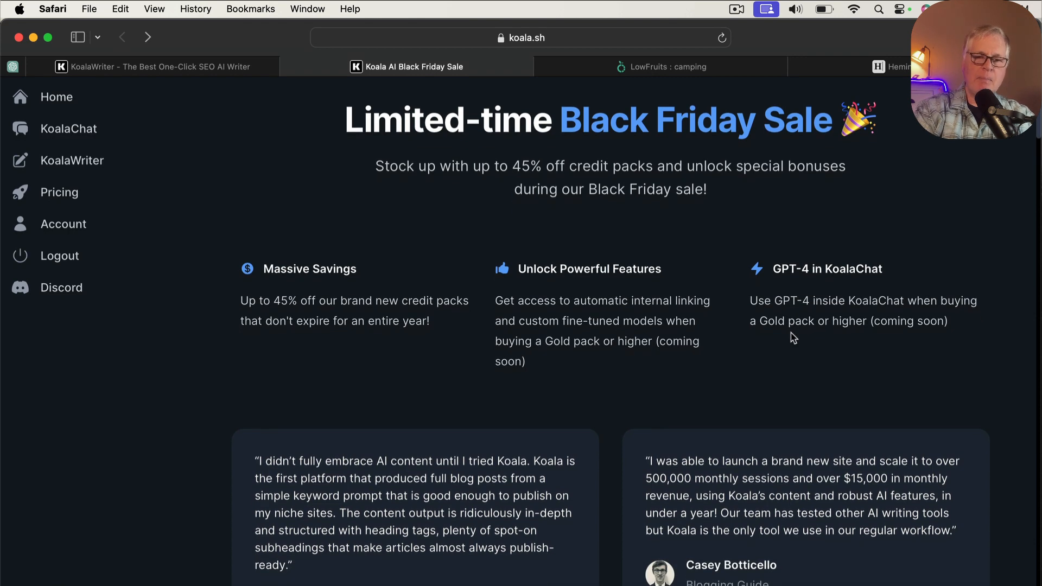
scroll("down", 3)
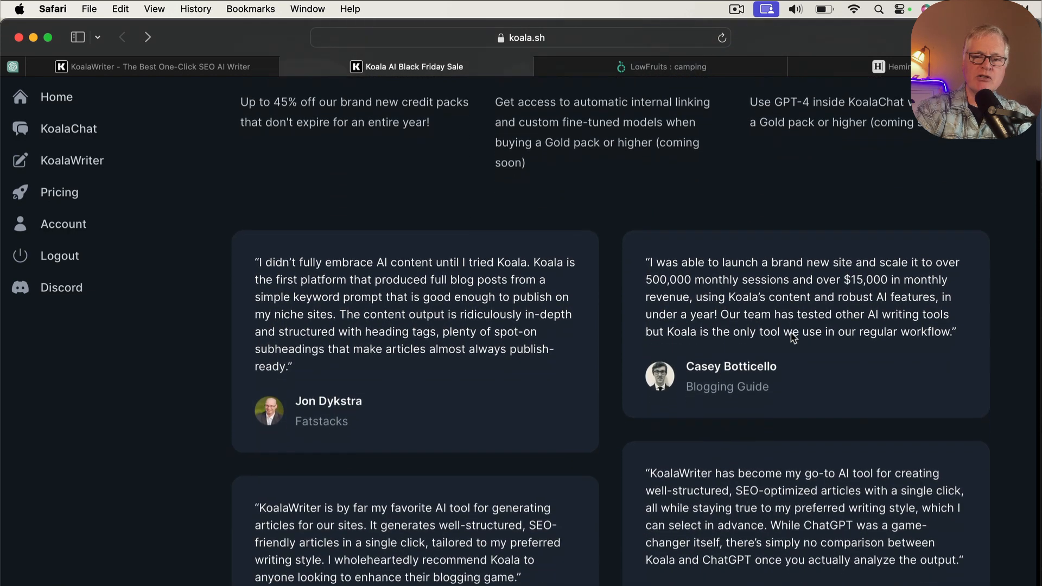
scroll("down", 3)
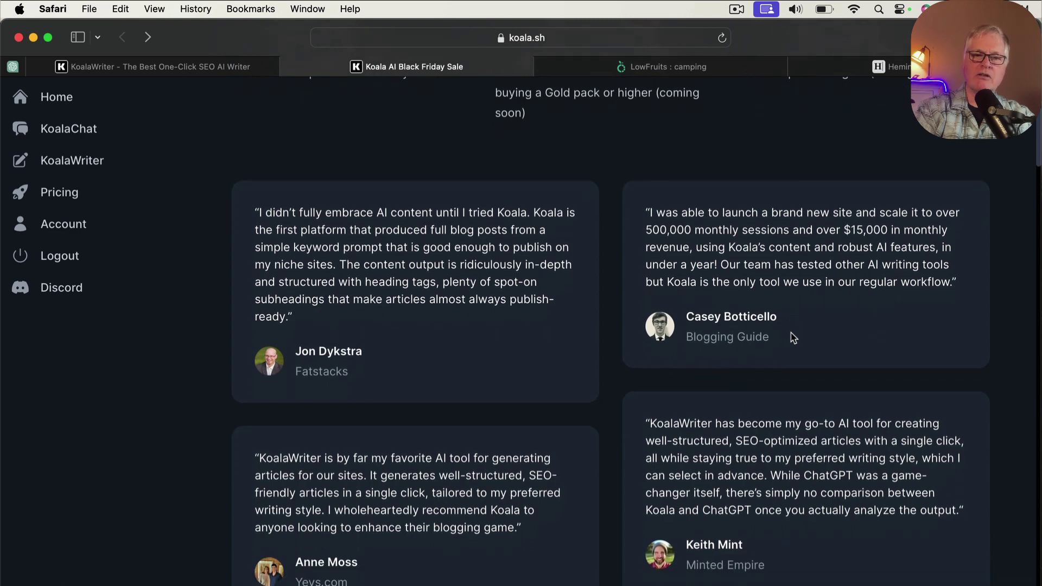
scroll("down", 3)
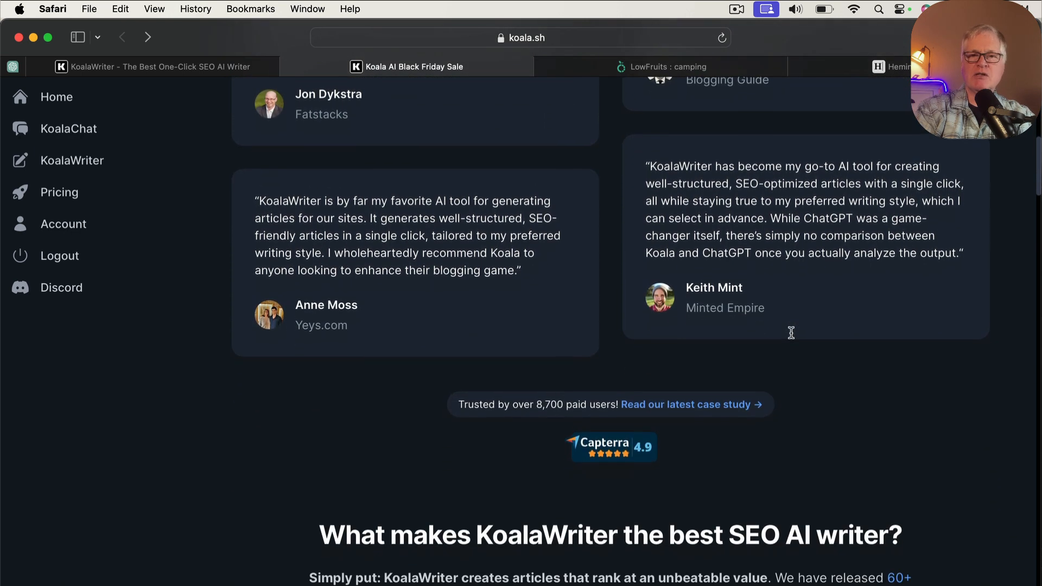
scroll("down", 3)
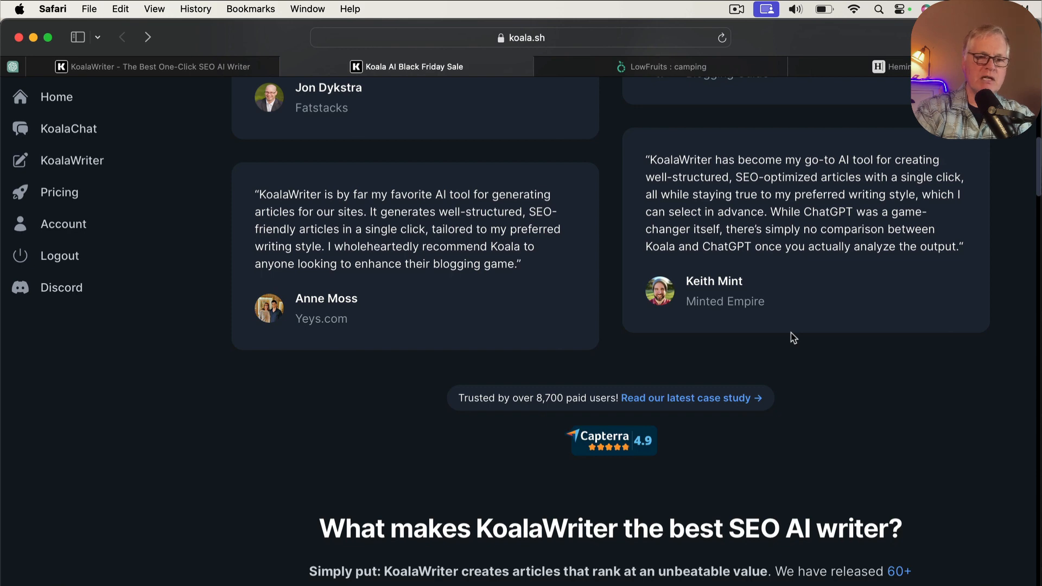